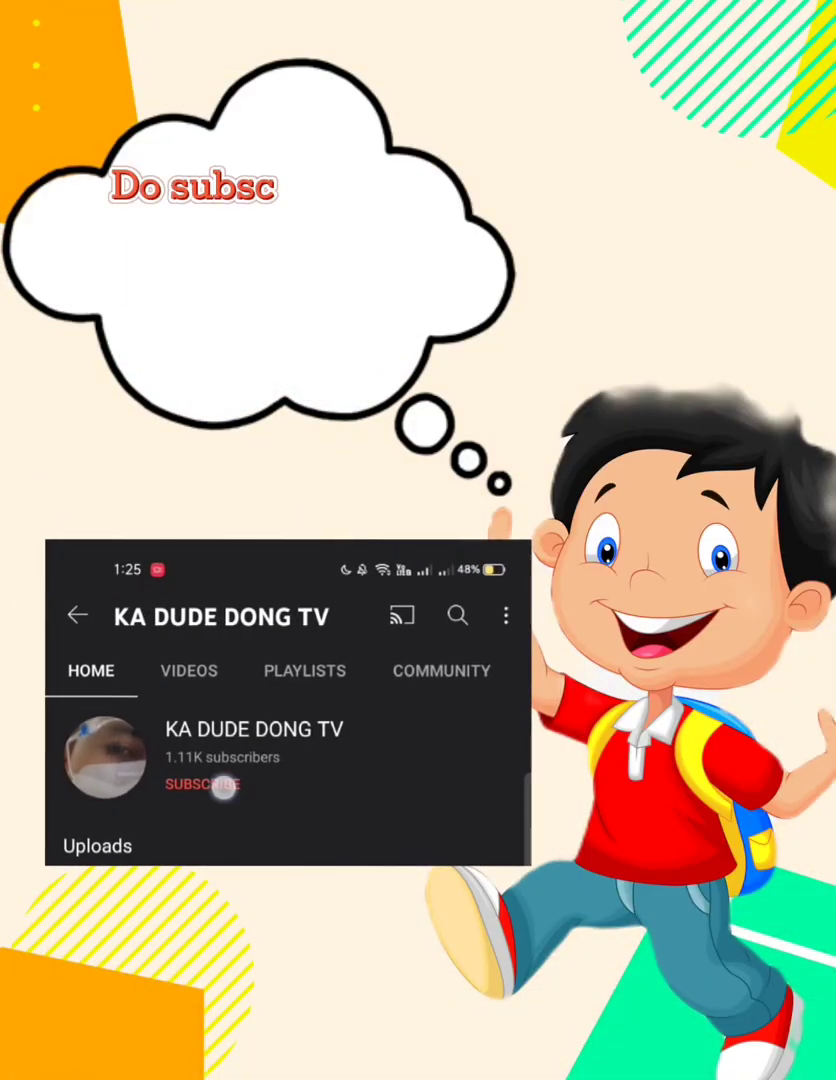
# Bring up the CapCut - Video Editor store listing, already installed
pyautogui.click(200, 786)
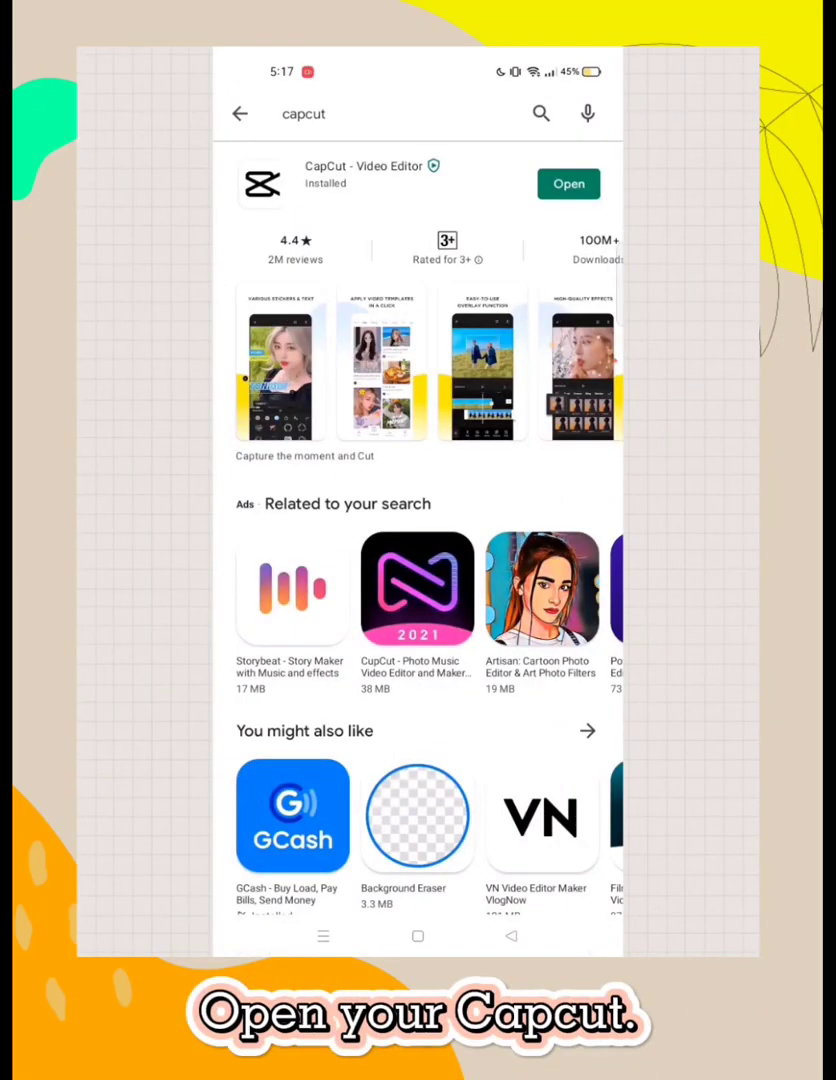
# Launch CapCut and start a new project, landing in the media picker
pyautogui.click(568, 184)
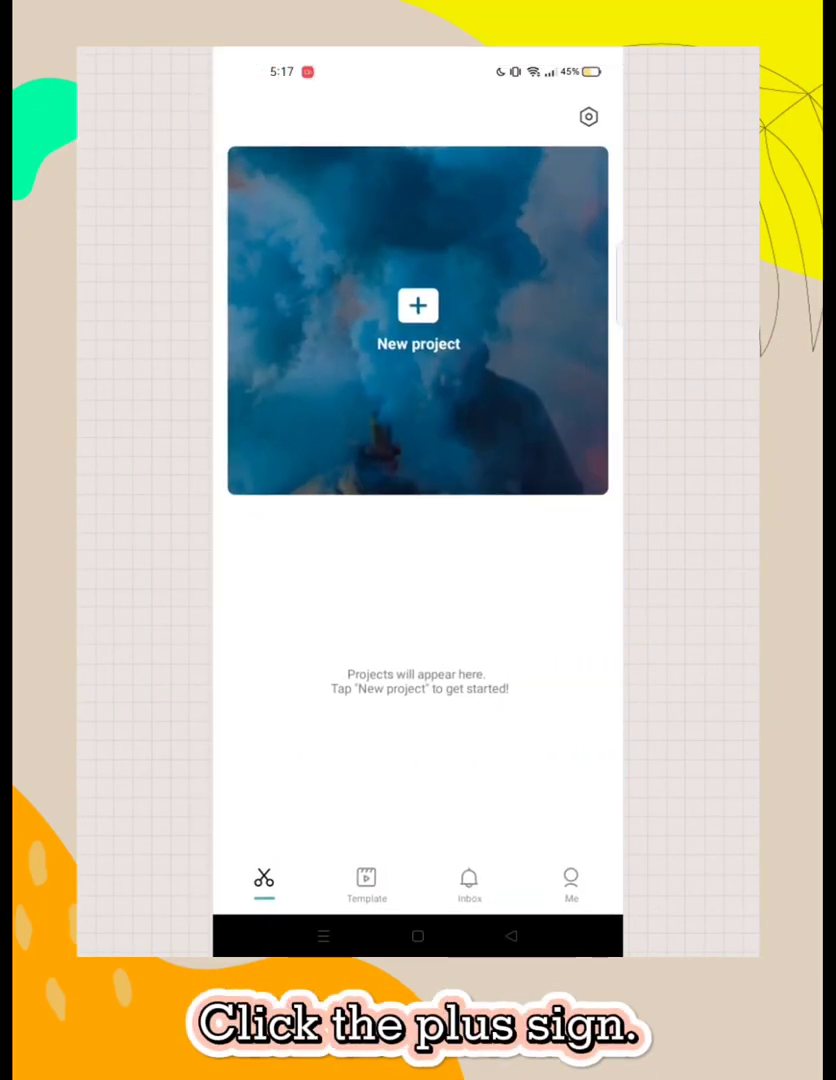
pyautogui.click(416, 304)
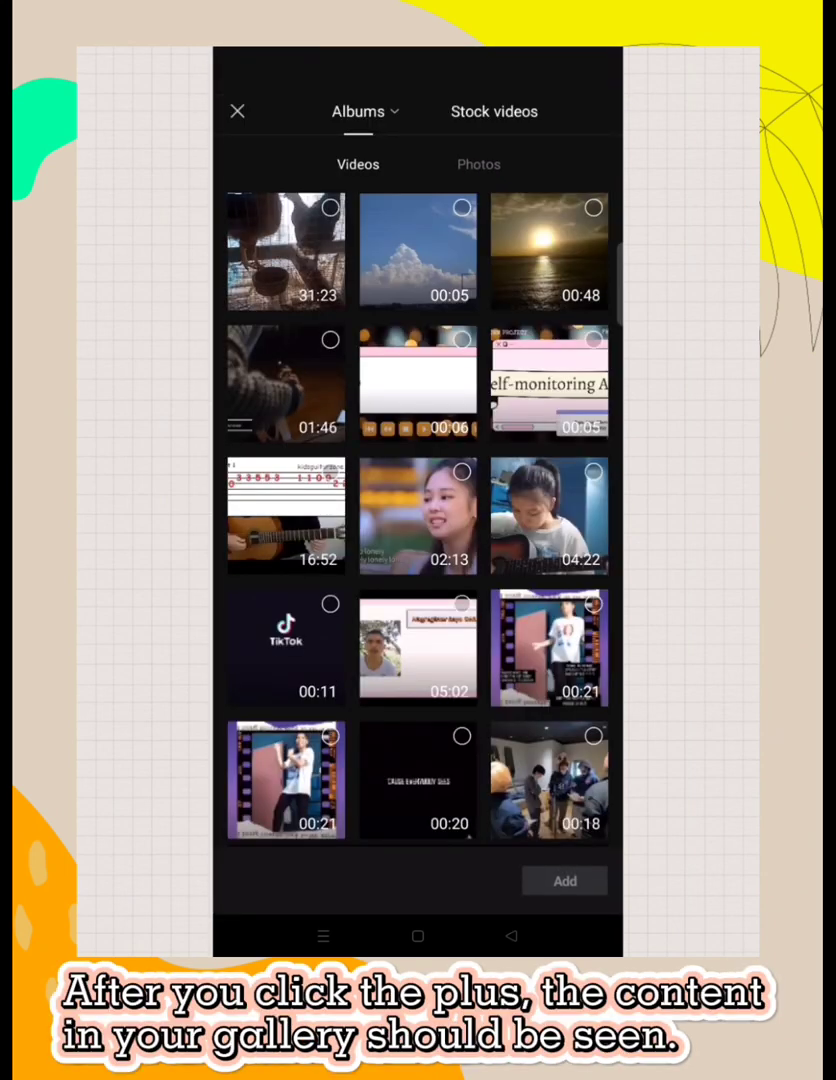
# Browse the gallery Albums and the free Stock videos before returning to pick a clip
pyautogui.click(358, 112)
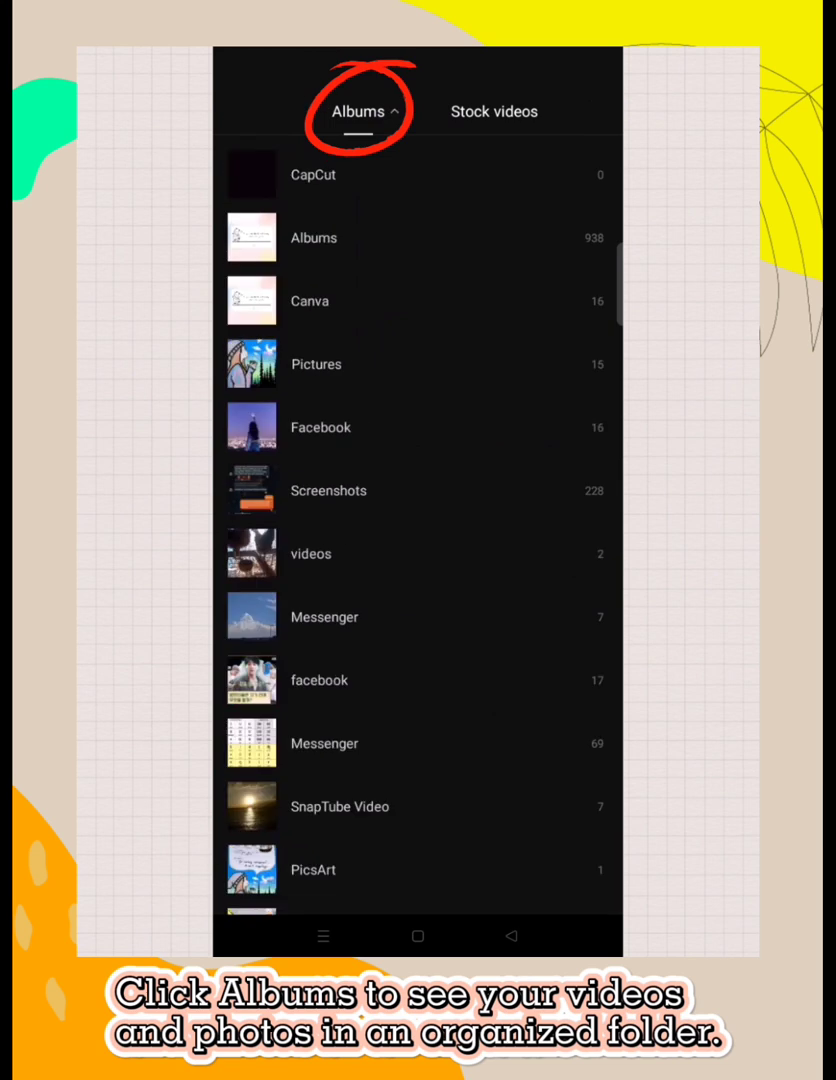
pyautogui.scroll(-3)
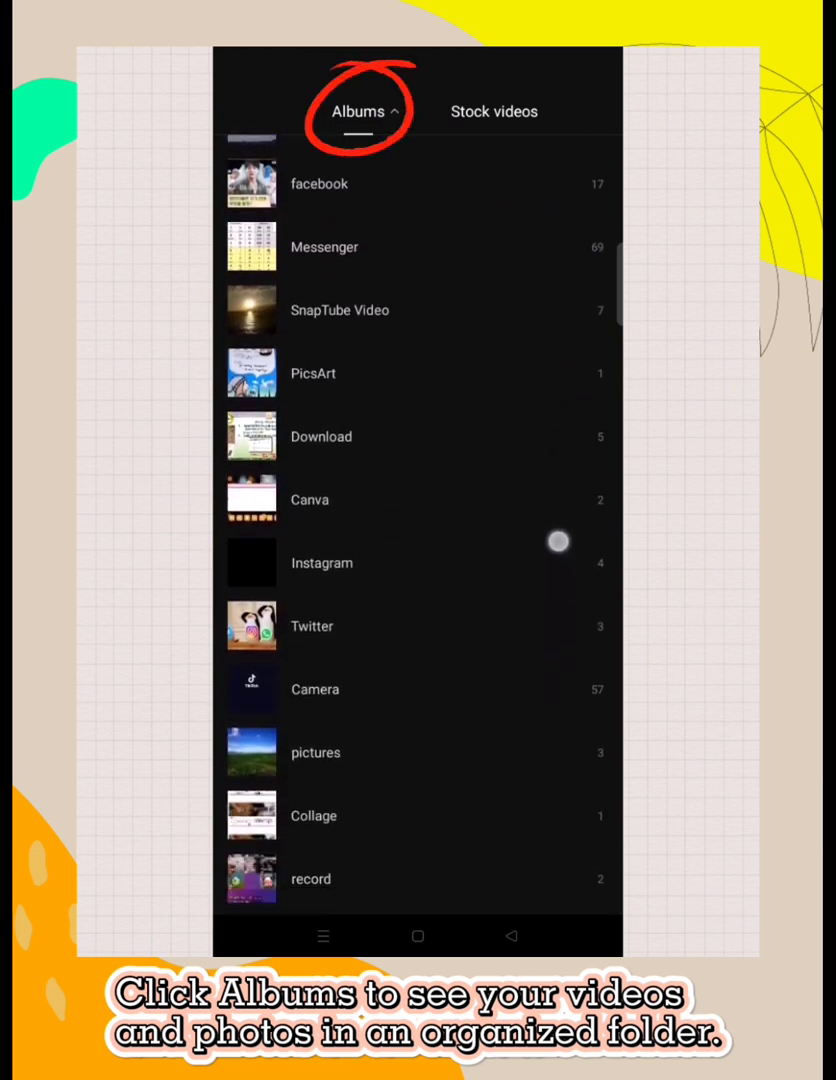
pyautogui.scroll(-3)
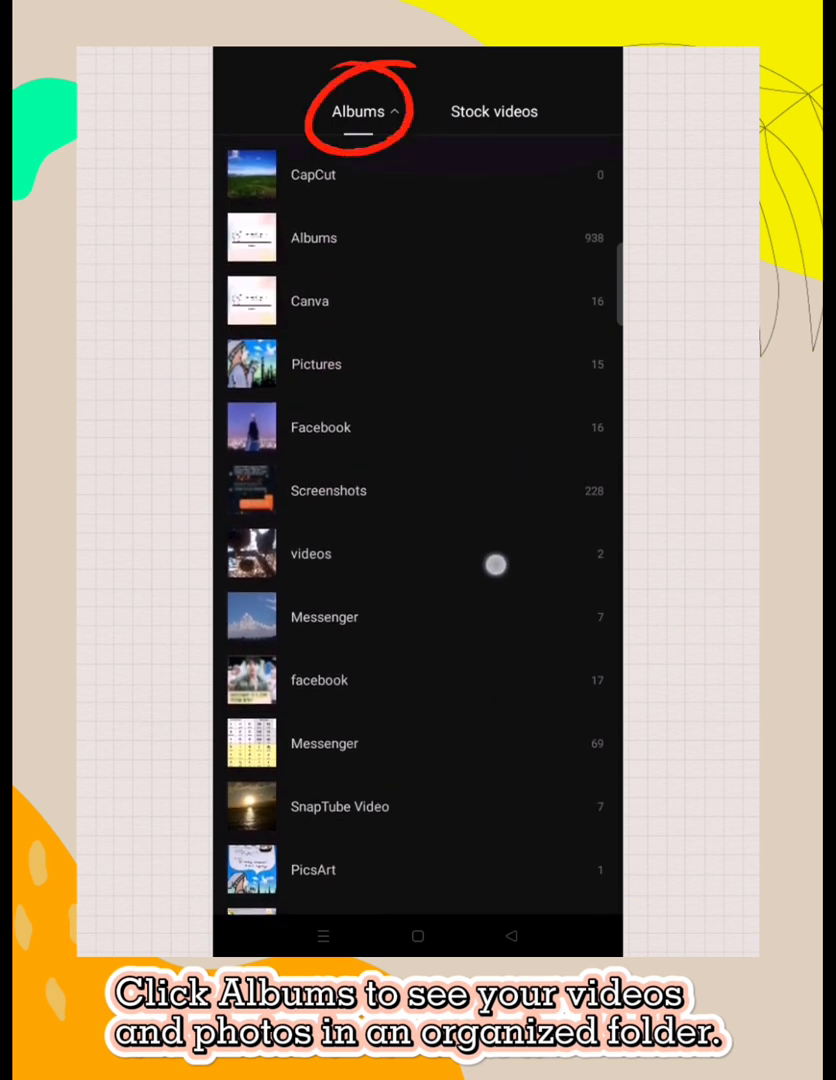
pyautogui.click(492, 112)
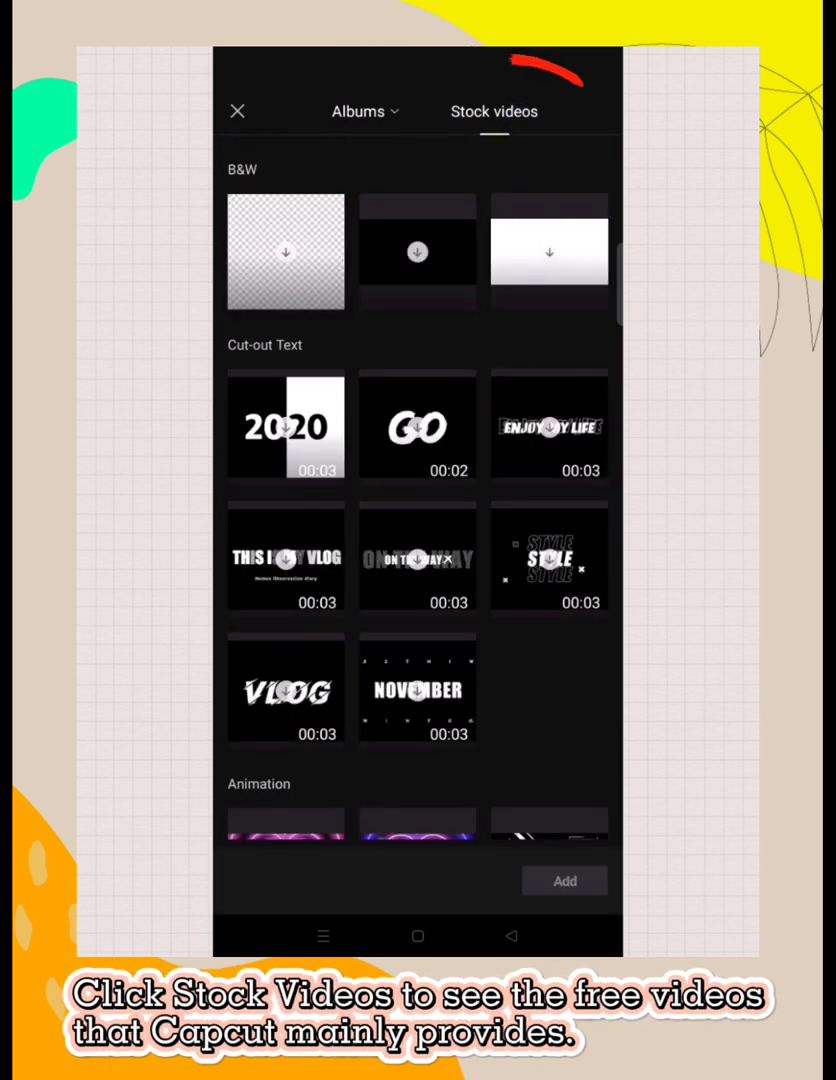
pyautogui.scroll(-3)
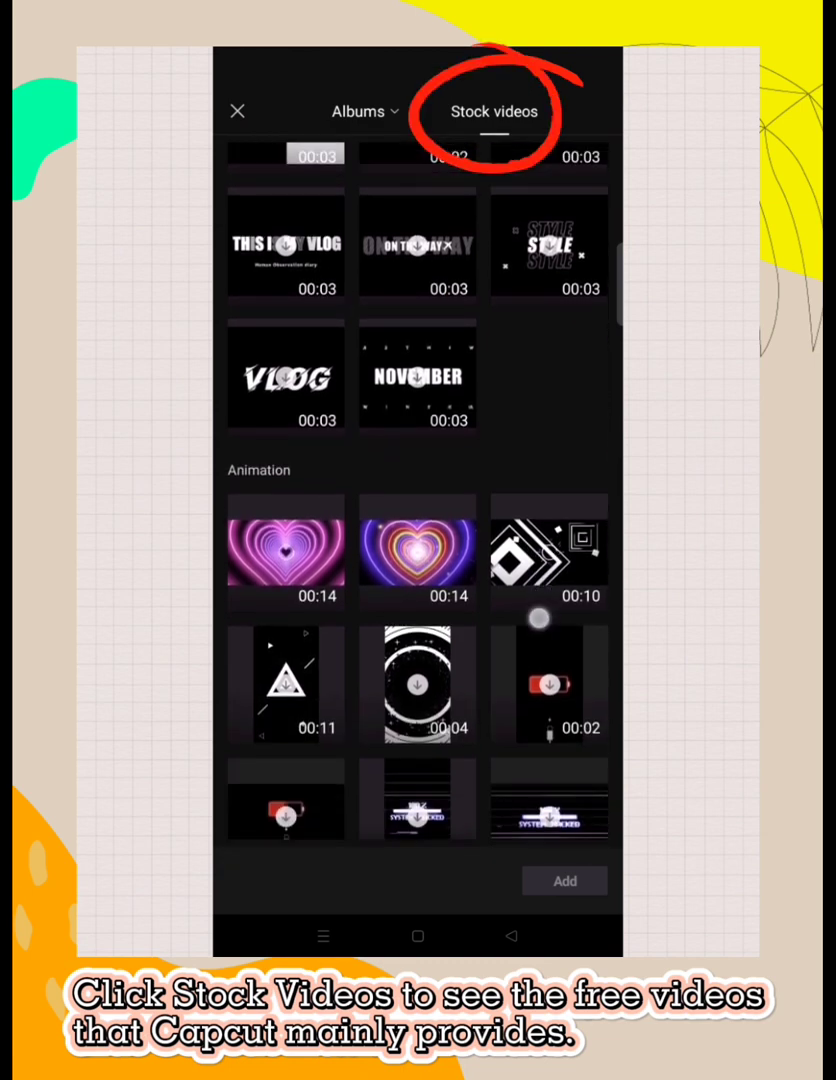
pyautogui.scroll(-3)
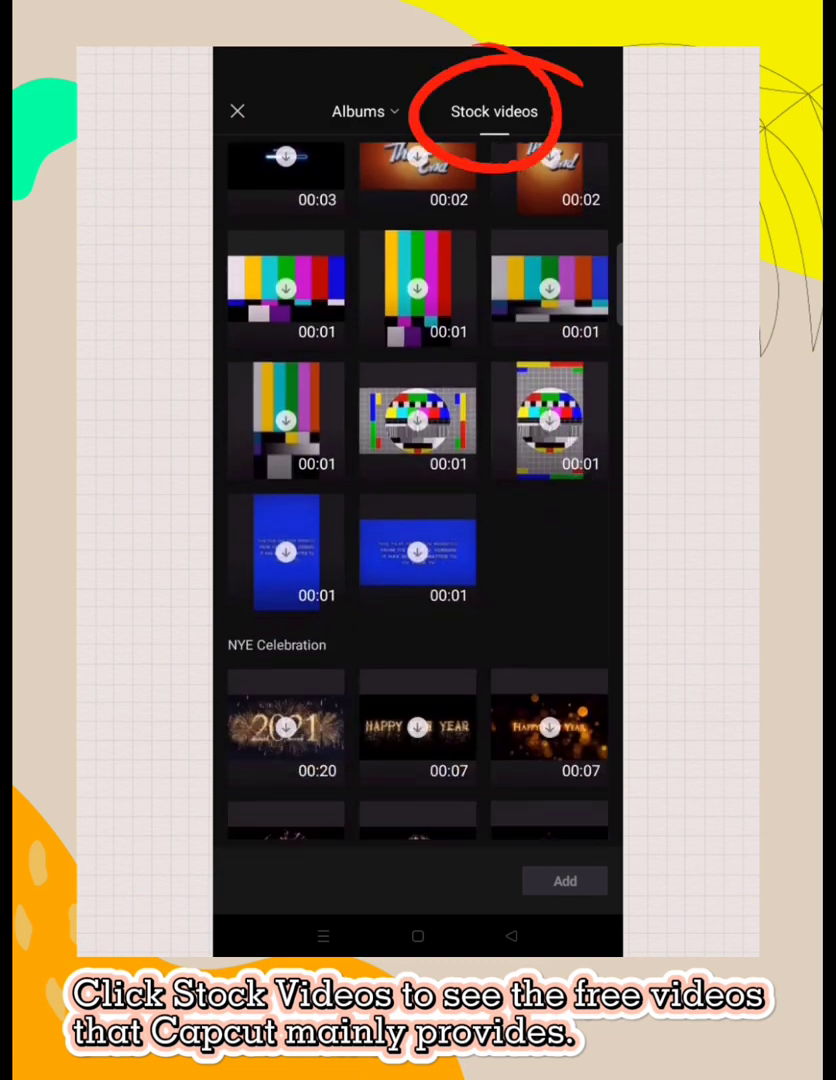
pyautogui.scroll(-3)
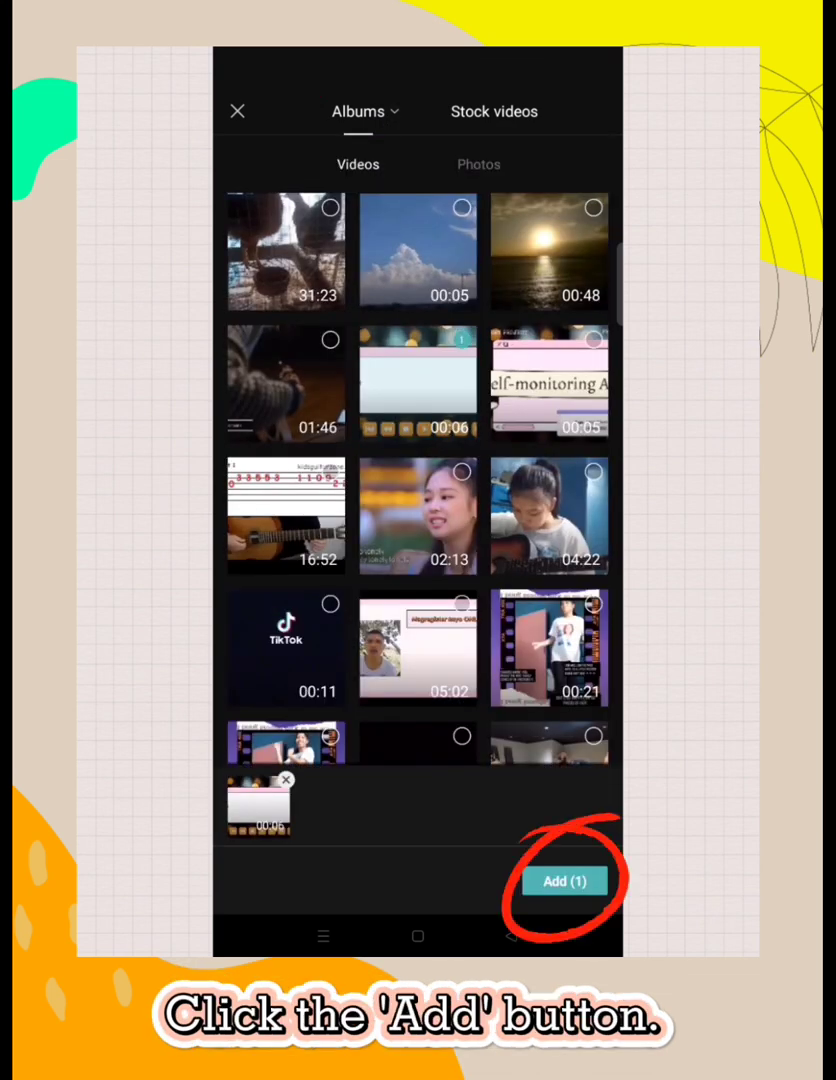
# Add the bokeh clip to the timeline and delete the automatic ending clip, leaving six seconds
pyautogui.click(564, 880)
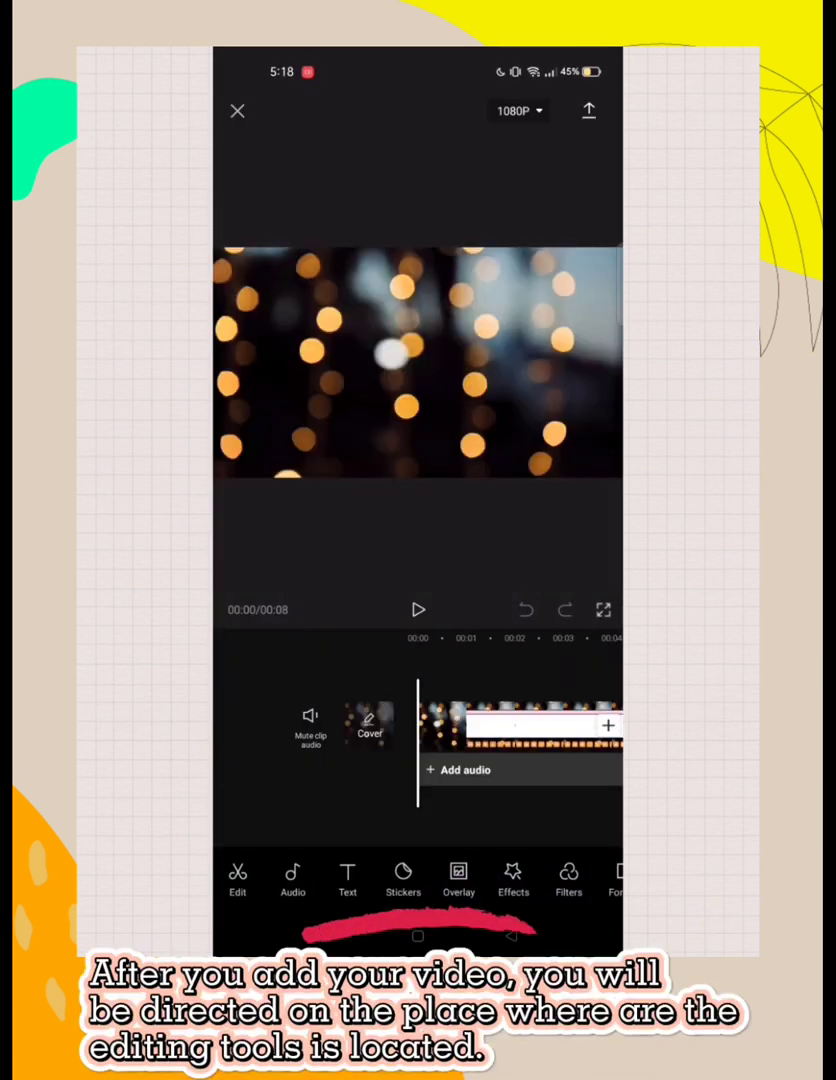
pyautogui.click(418, 608)
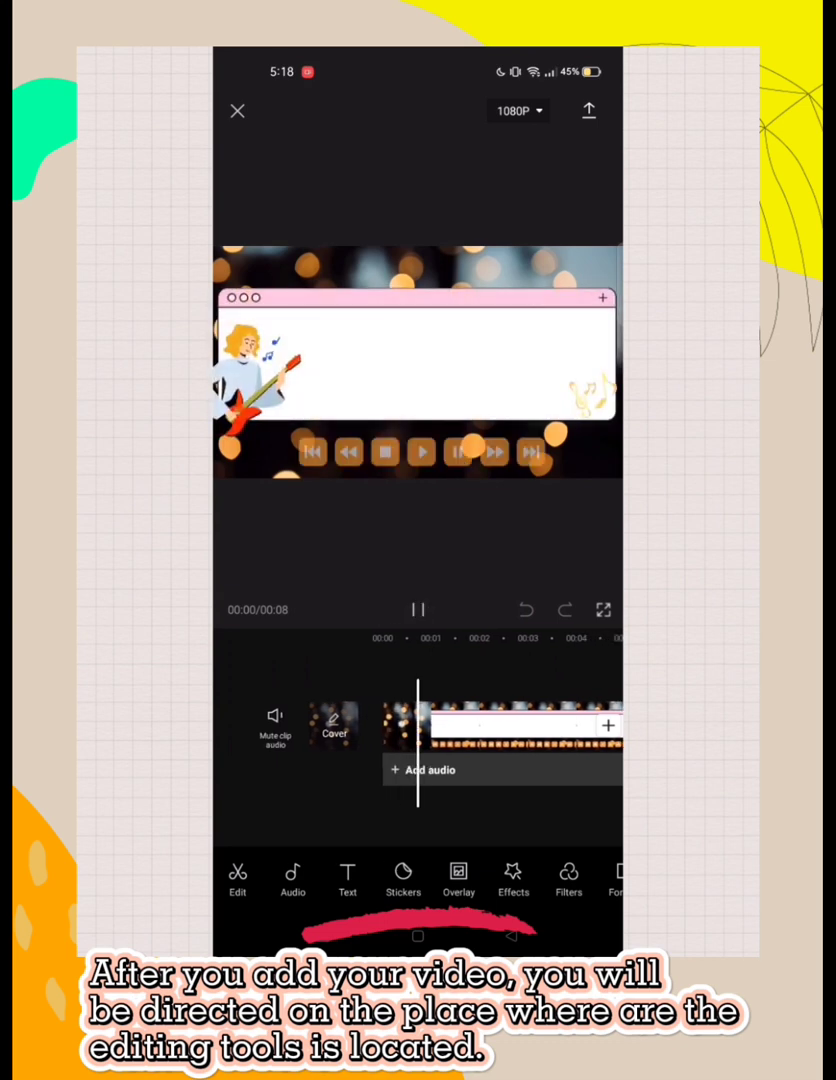
pyautogui.click(420, 452)
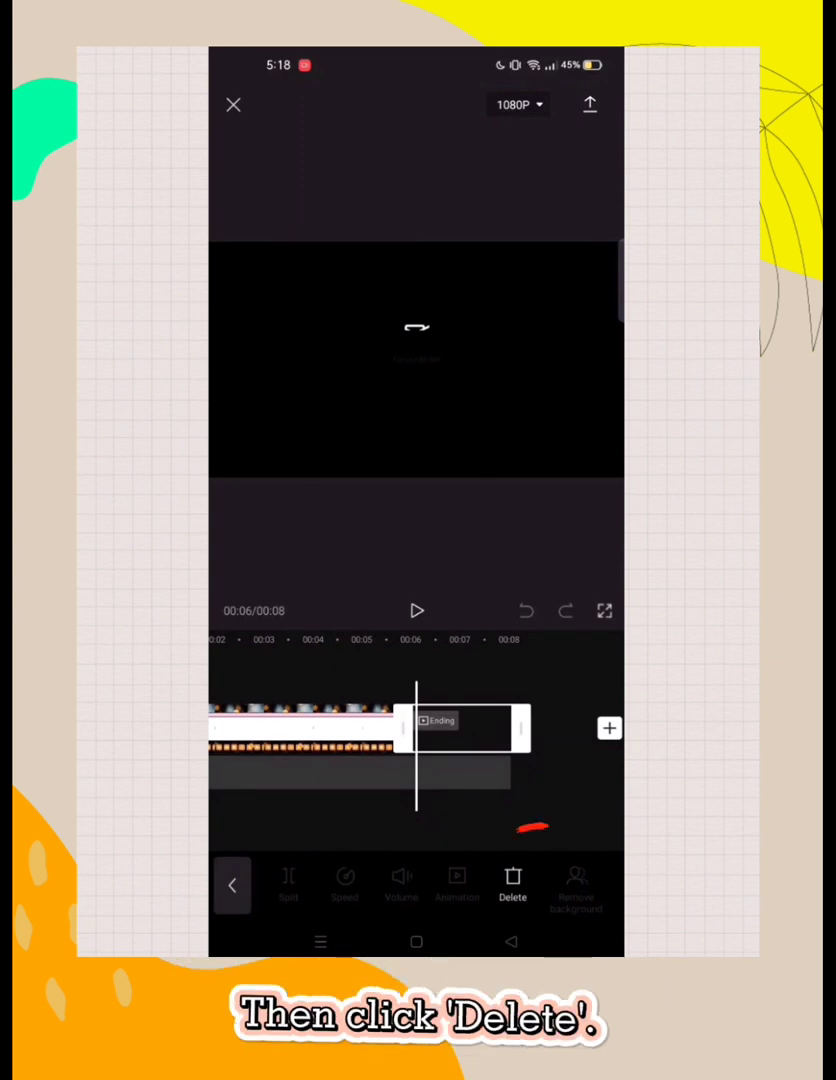
pyautogui.click(512, 884)
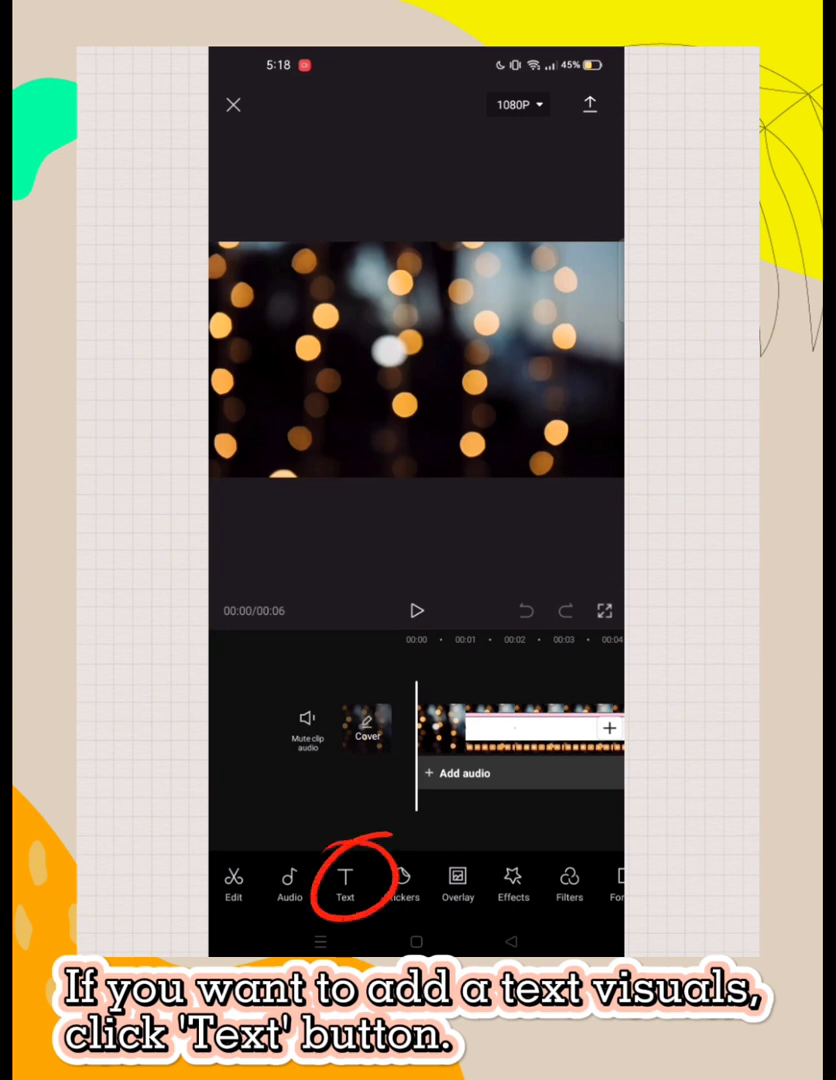
# Add a text layer over the bokeh clip reading 'Hello!'
pyautogui.click(344, 884)
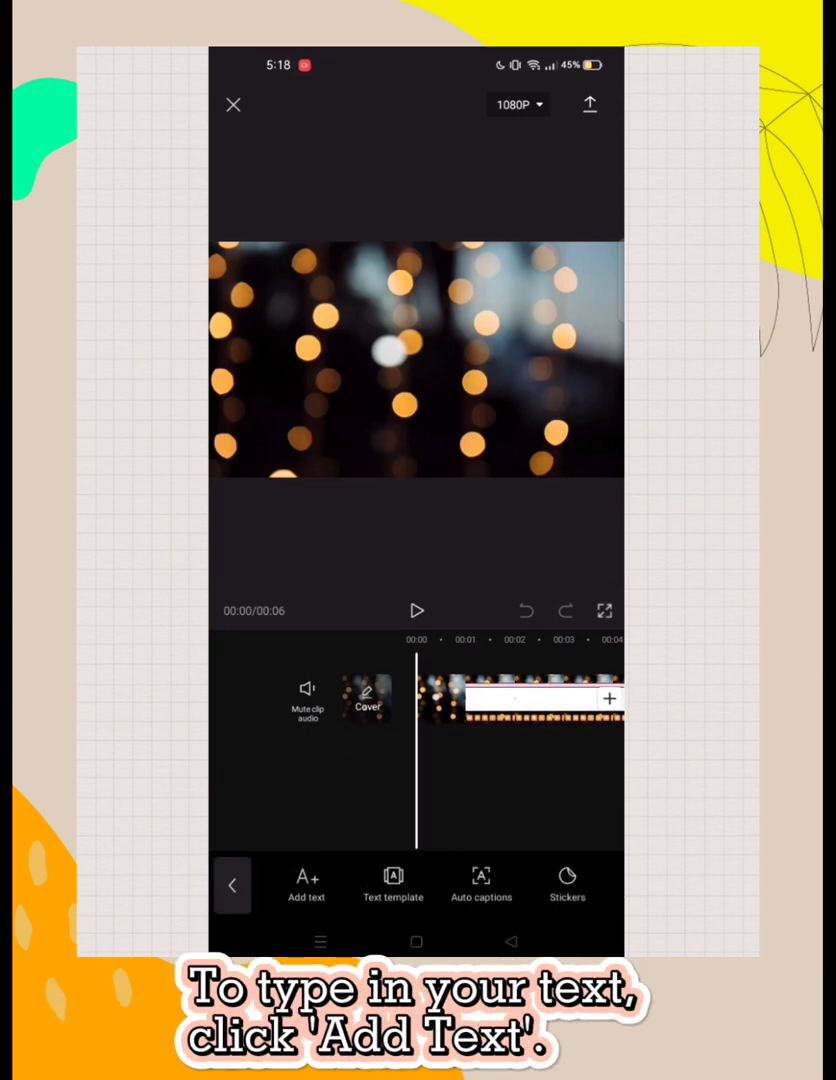
pyautogui.click(306, 882)
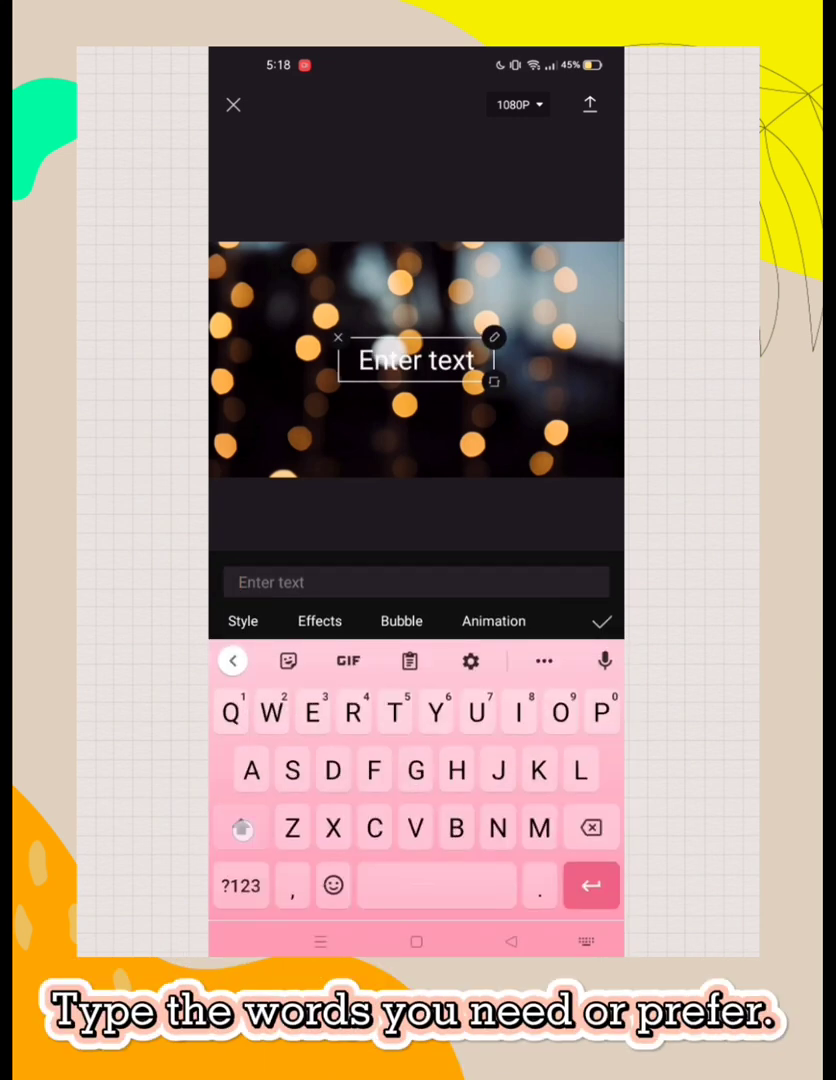
pyautogui.write('Hello')
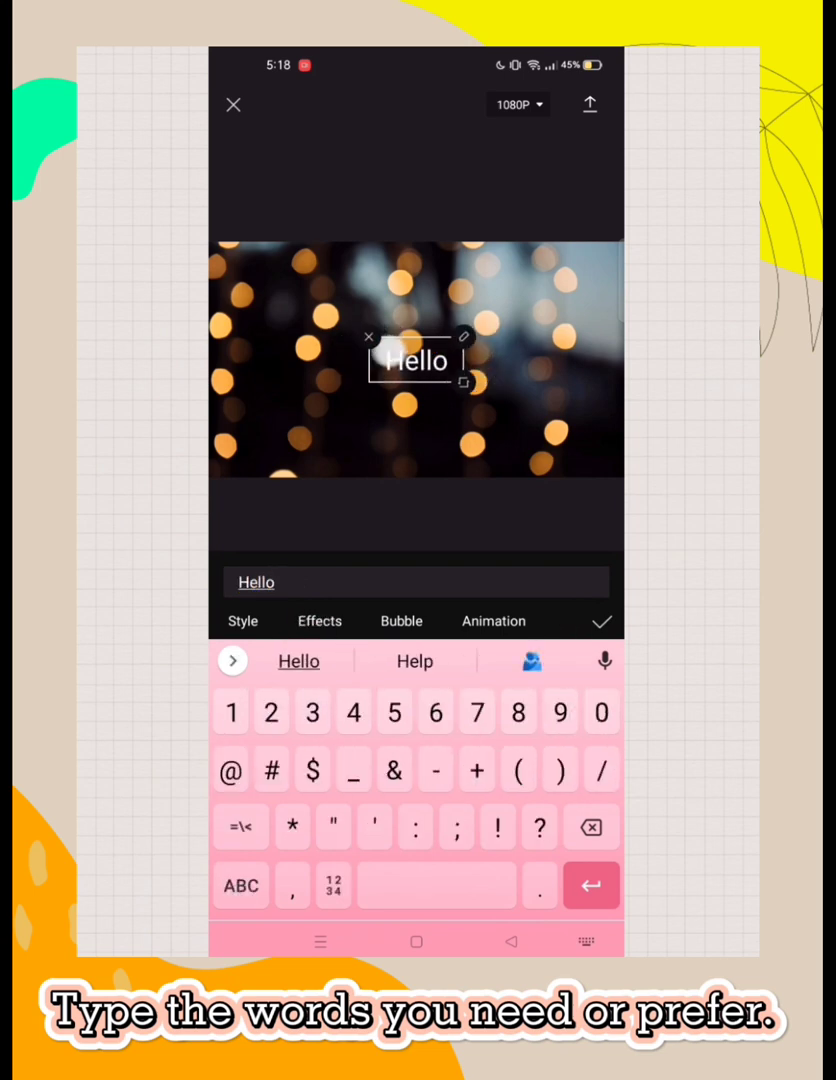
pyautogui.write('!')
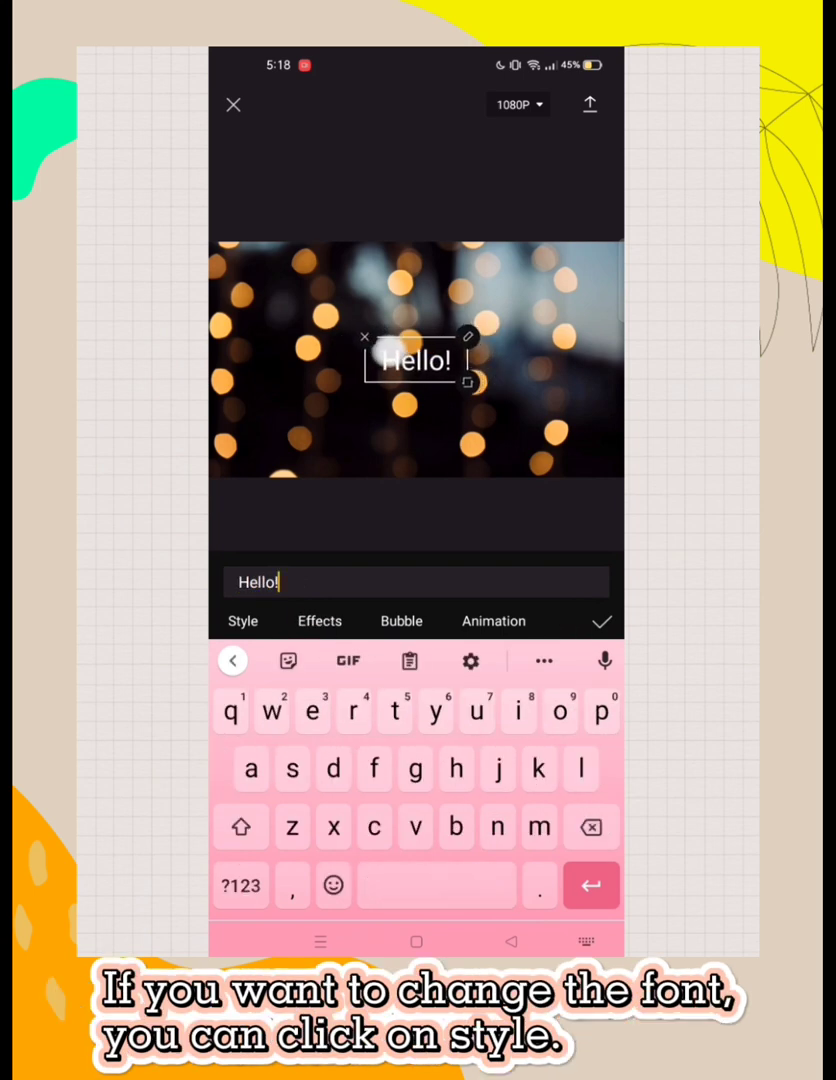
# Give the 'Hello!' title the handwritten Signature script font from the Style panel
pyautogui.click(242, 620)
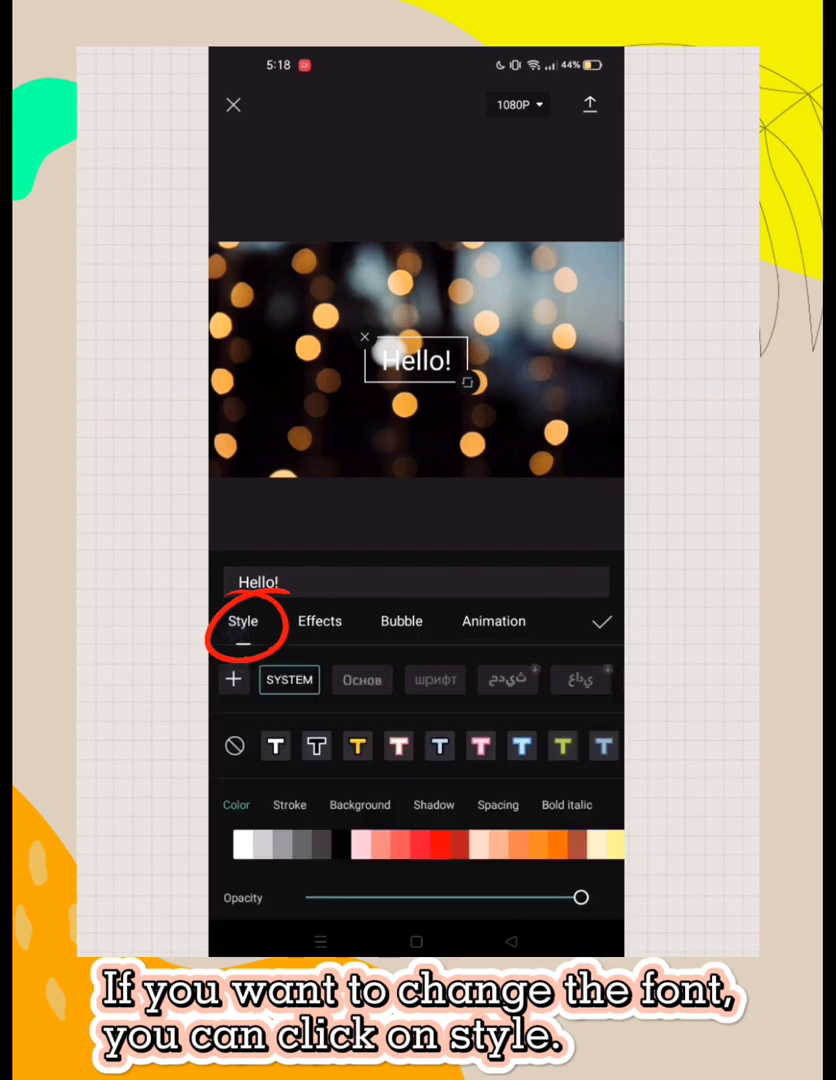
pyautogui.hscroll(-3)
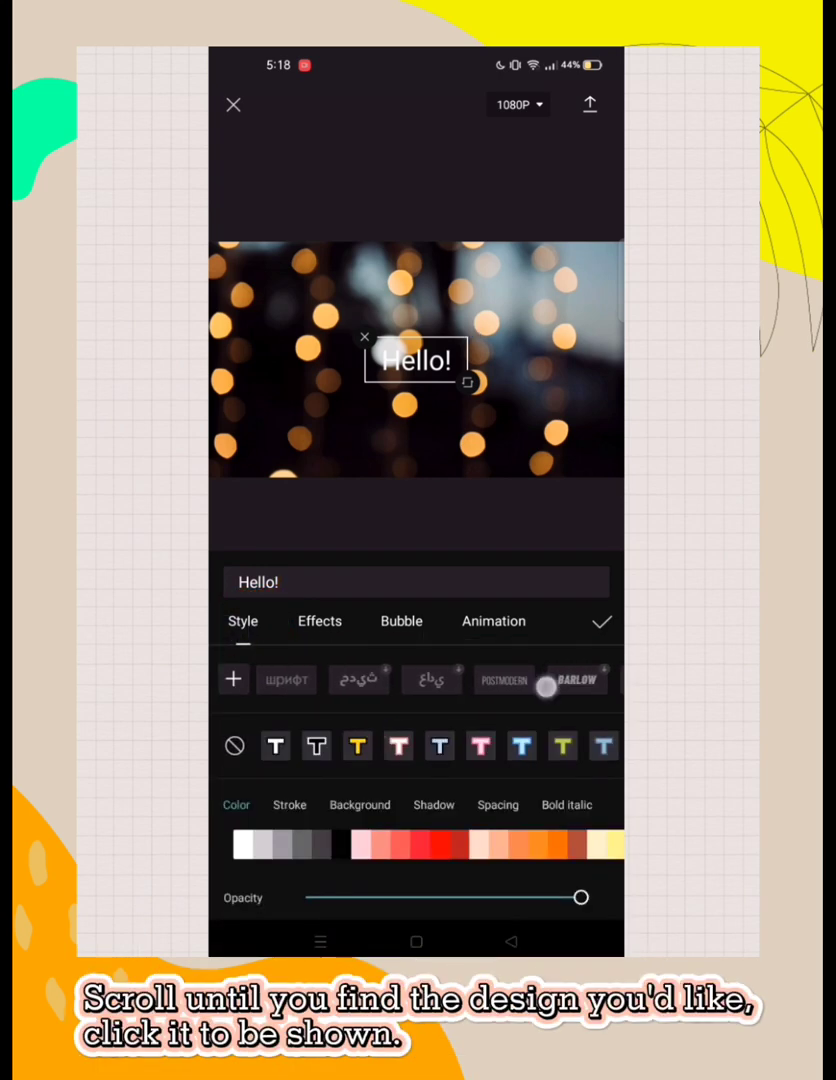
pyautogui.hscroll(-3)
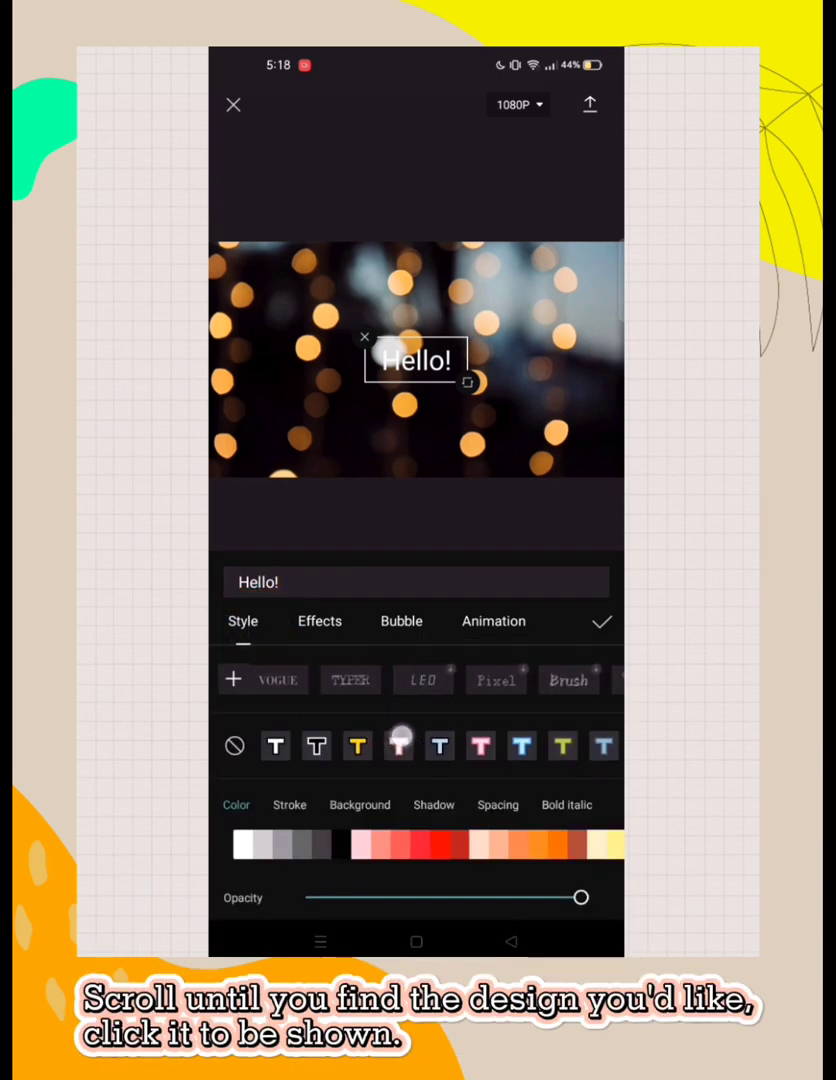
pyautogui.click(476, 680)
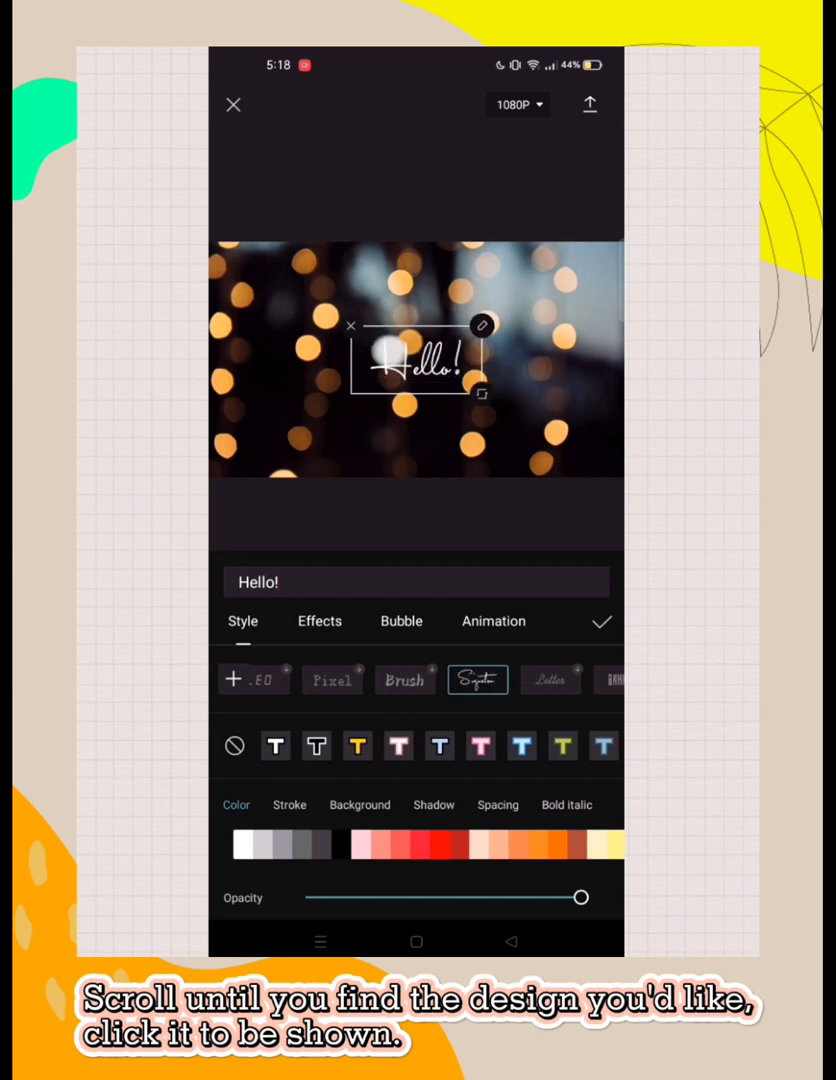
pyautogui.hscroll(-3)
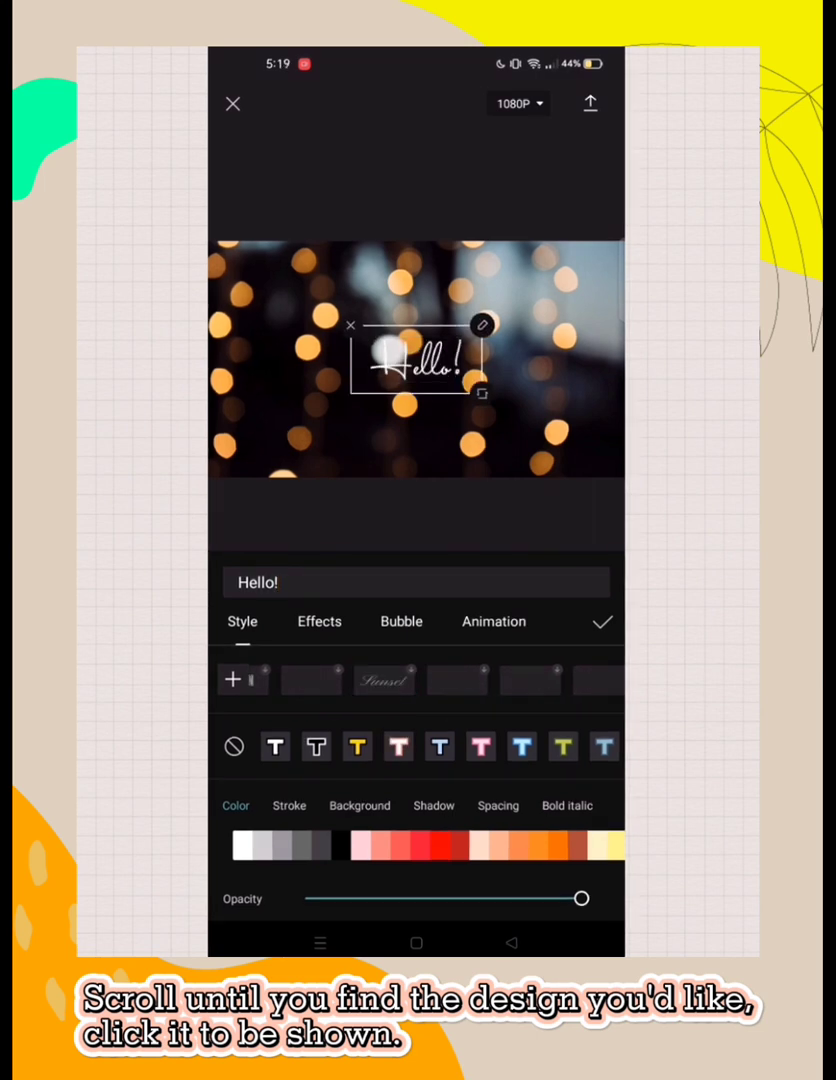
pyautogui.click(288, 680)
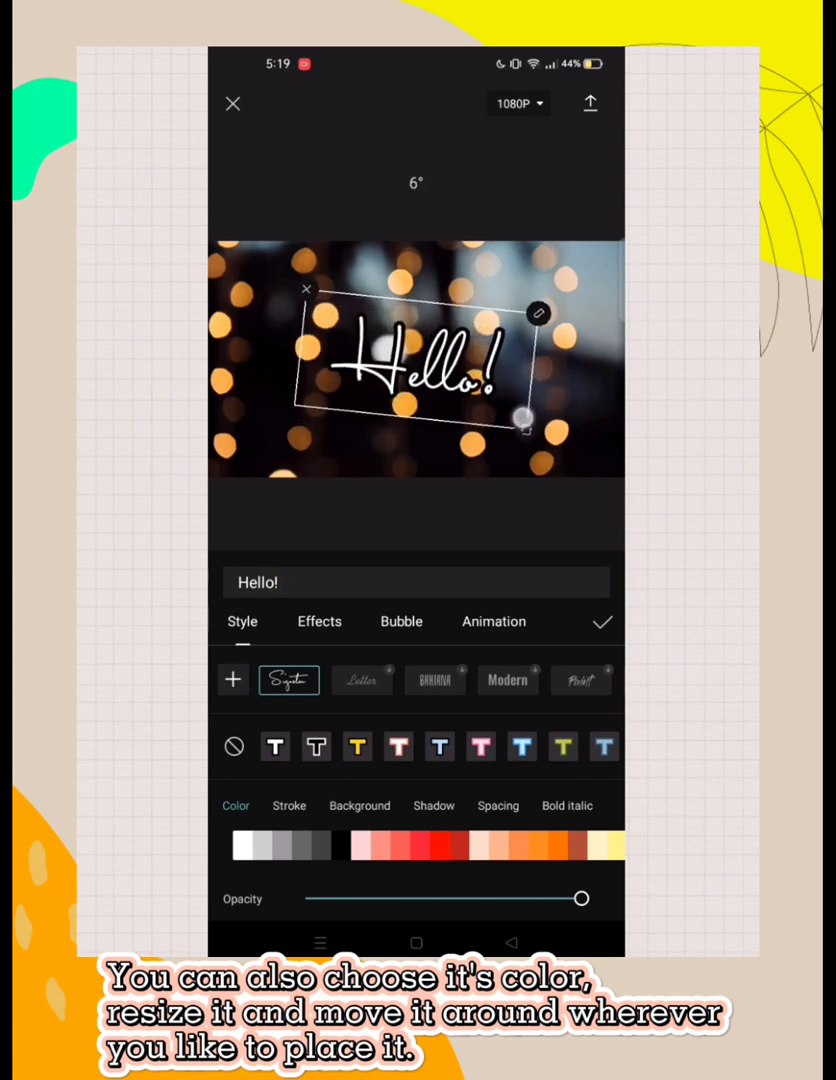
# Try pink-glow effect styles and settle on a white outlined effect for 'Hello!'
pyautogui.click(320, 620)
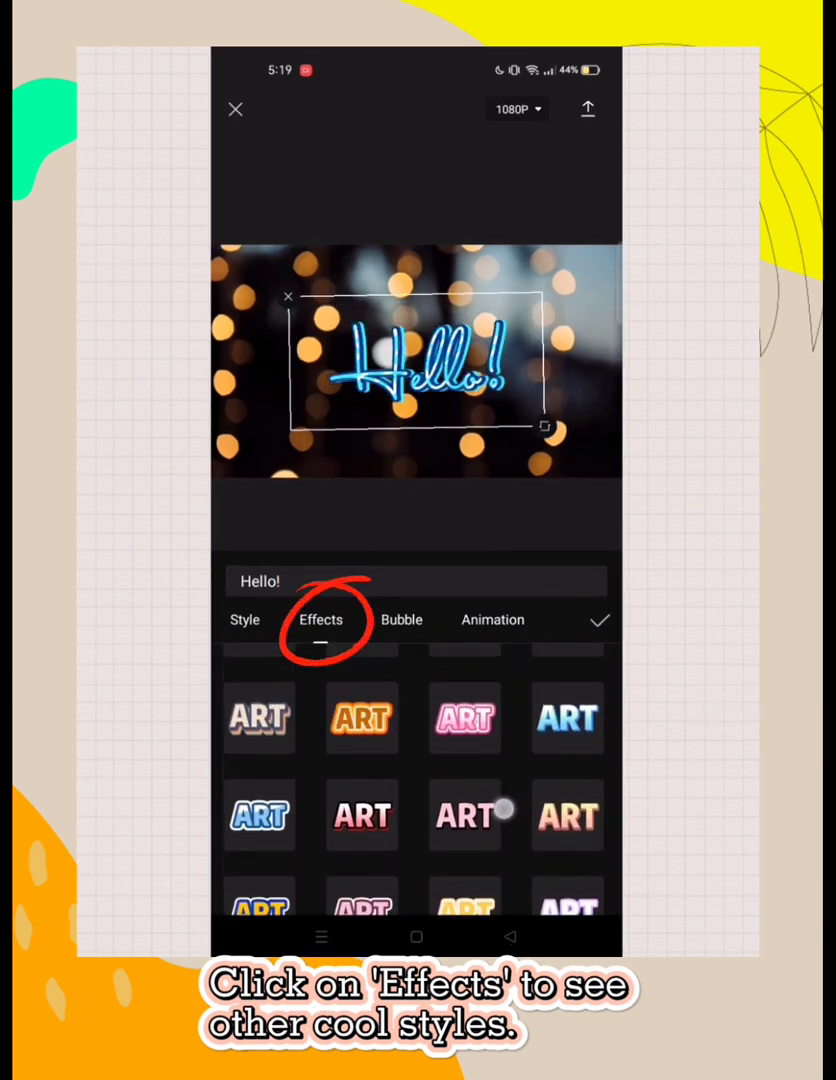
pyautogui.click(360, 788)
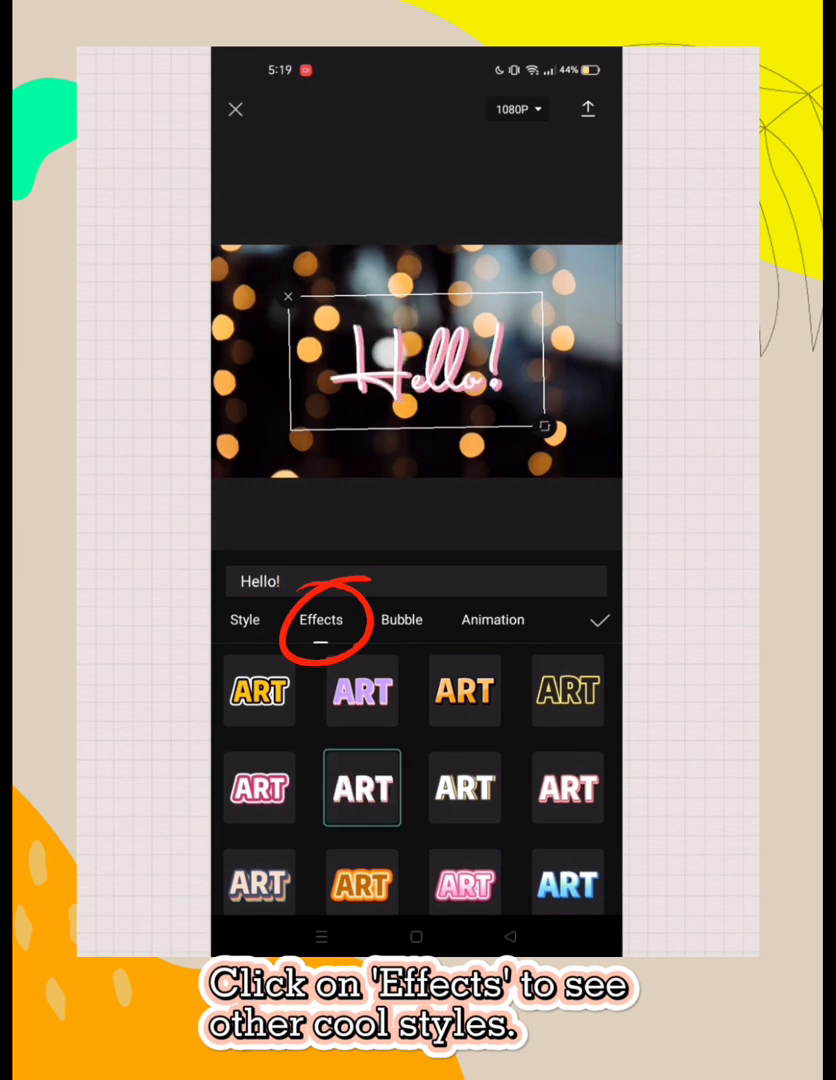
pyautogui.click(466, 788)
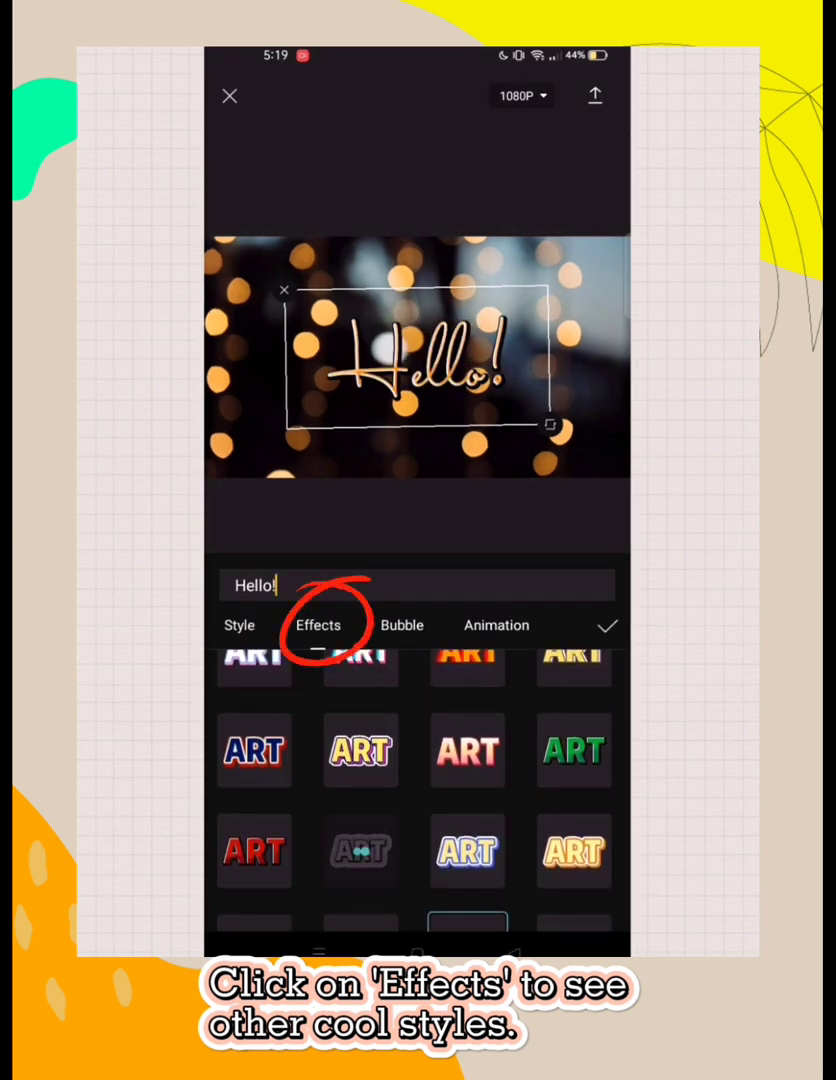
pyautogui.click(402, 624)
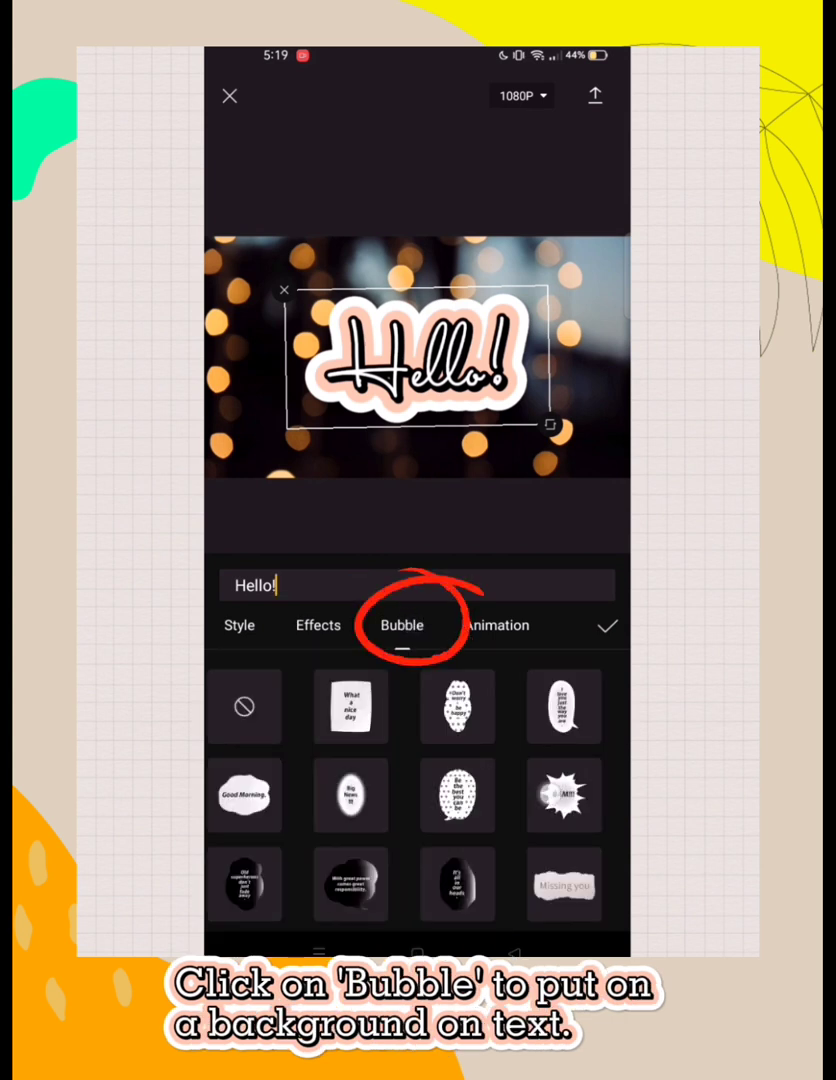
# Try a cloud bubble behind the text, then leave the bubble background off
pyautogui.click(400, 624)
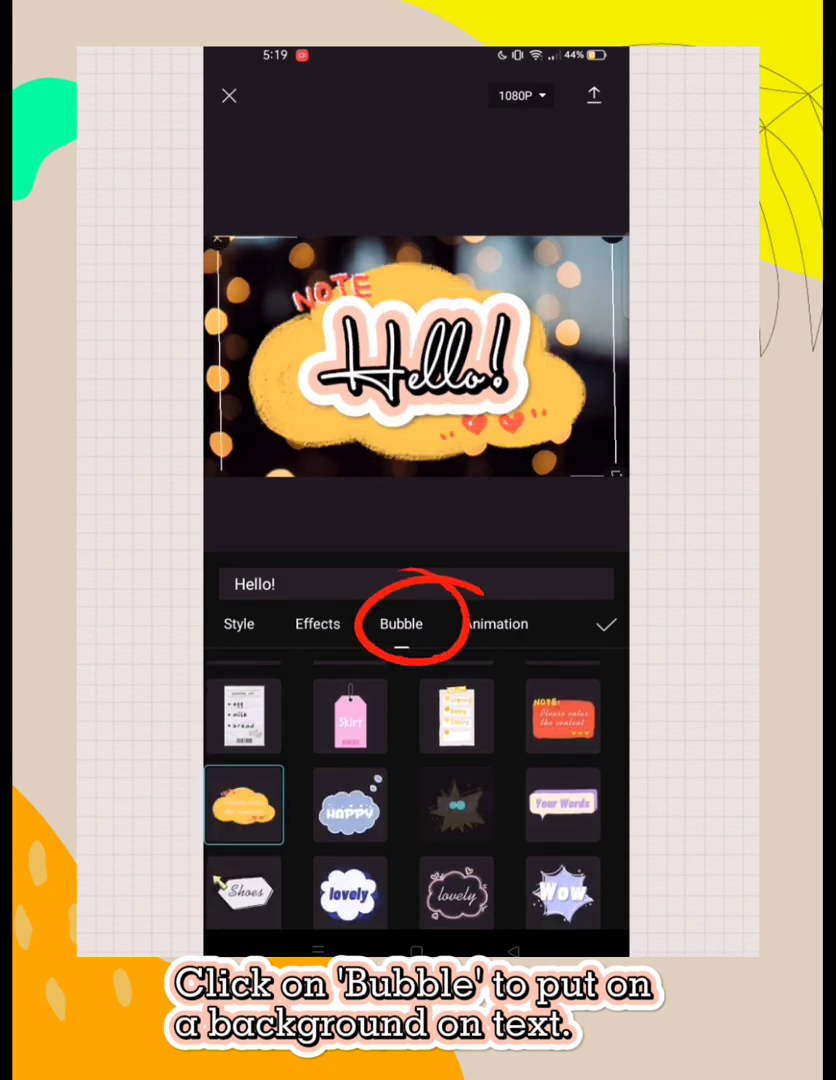
pyautogui.click(240, 730)
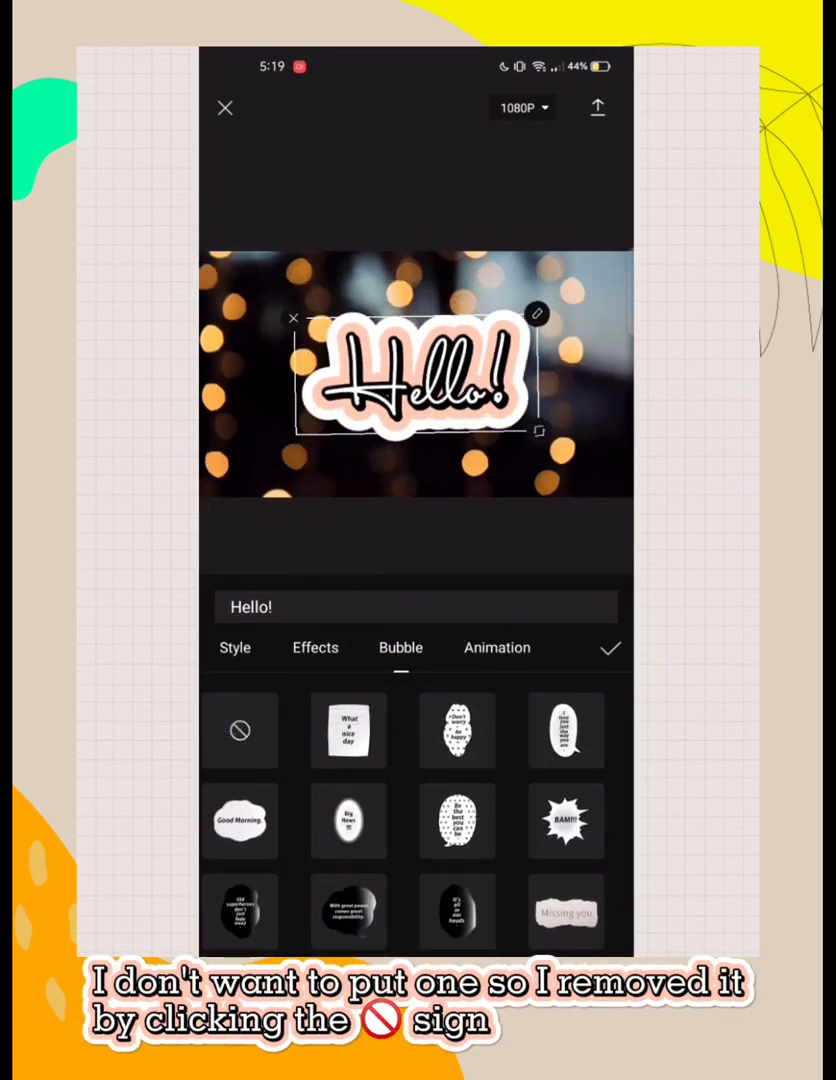
pyautogui.click(496, 648)
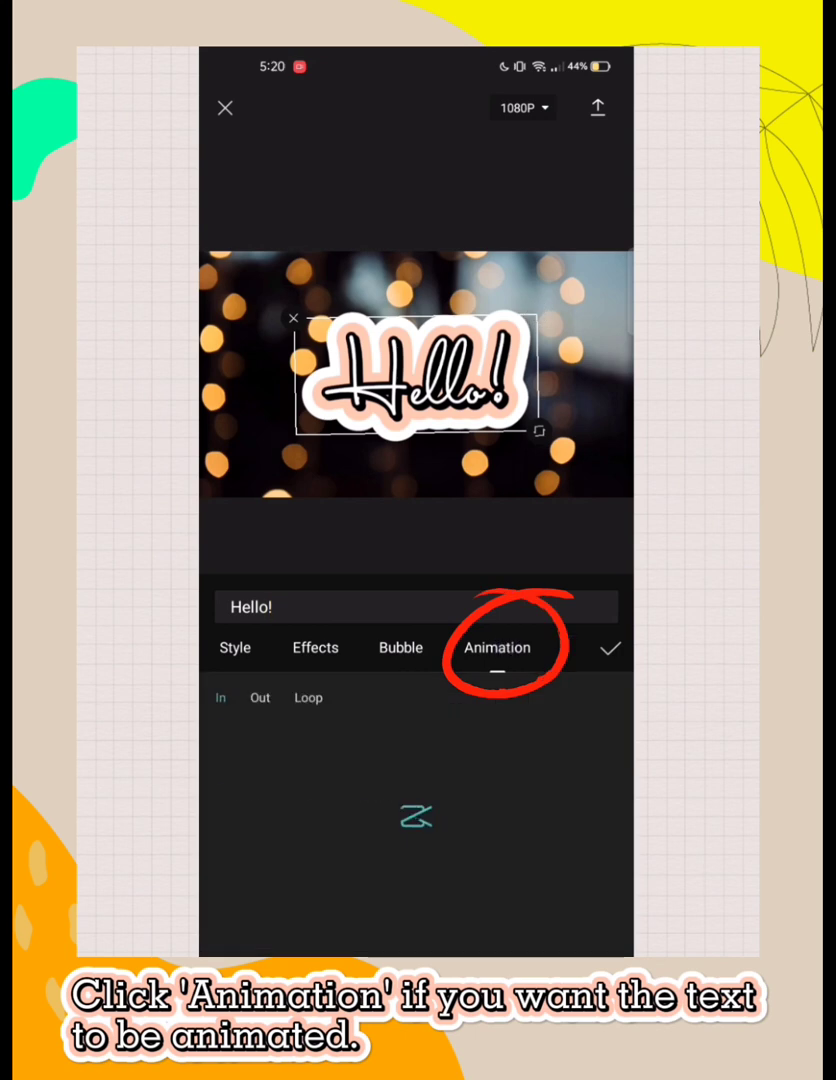
# Preview Blur, then apply the Wave in entrance animation to the title
pyautogui.click(496, 648)
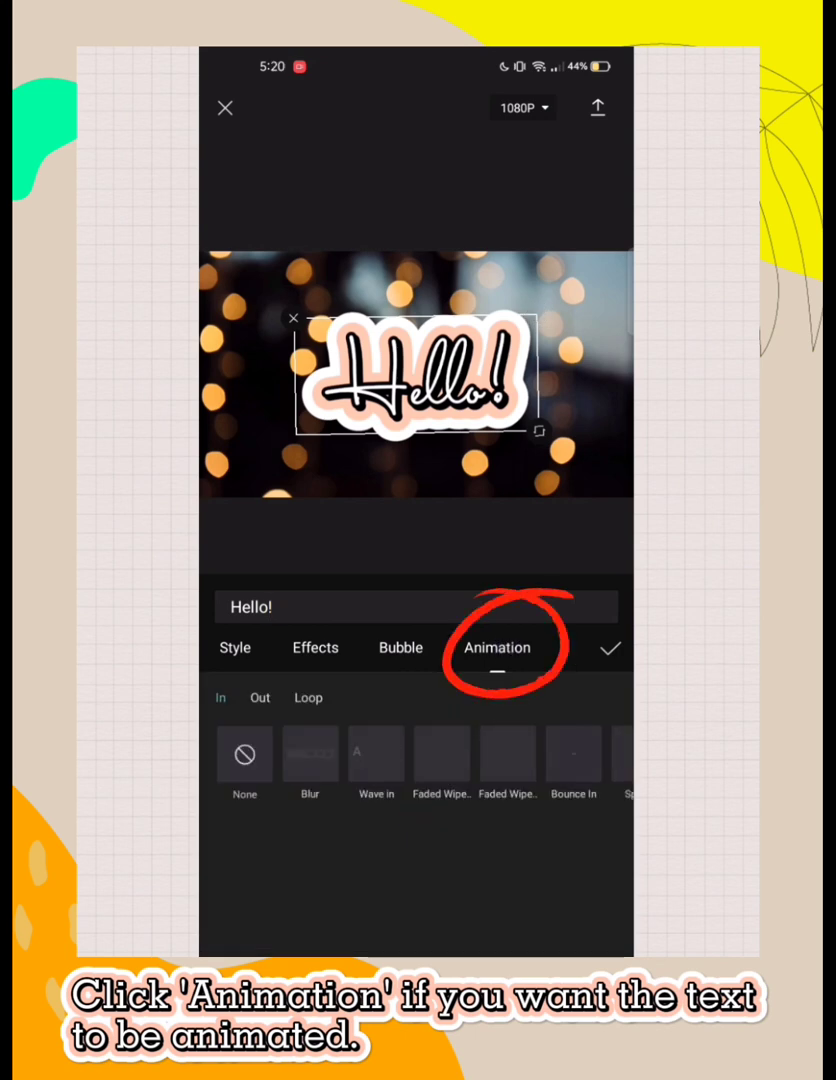
pyautogui.click(308, 752)
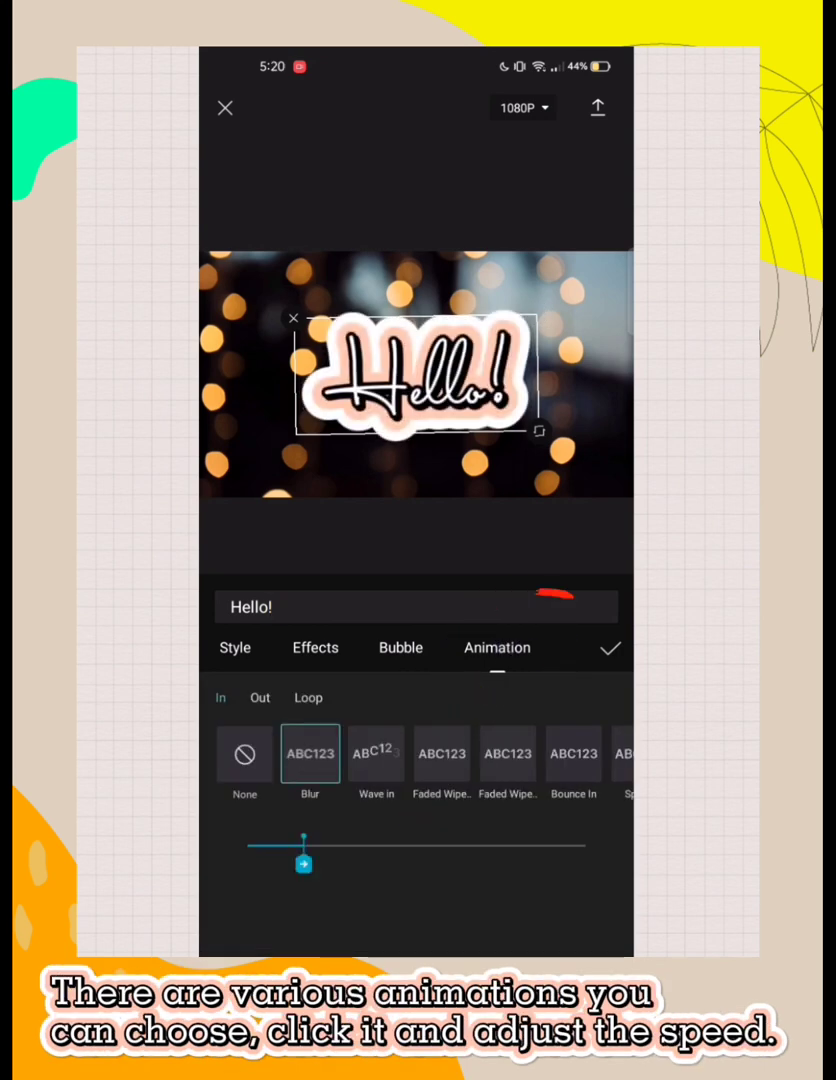
pyautogui.click(376, 736)
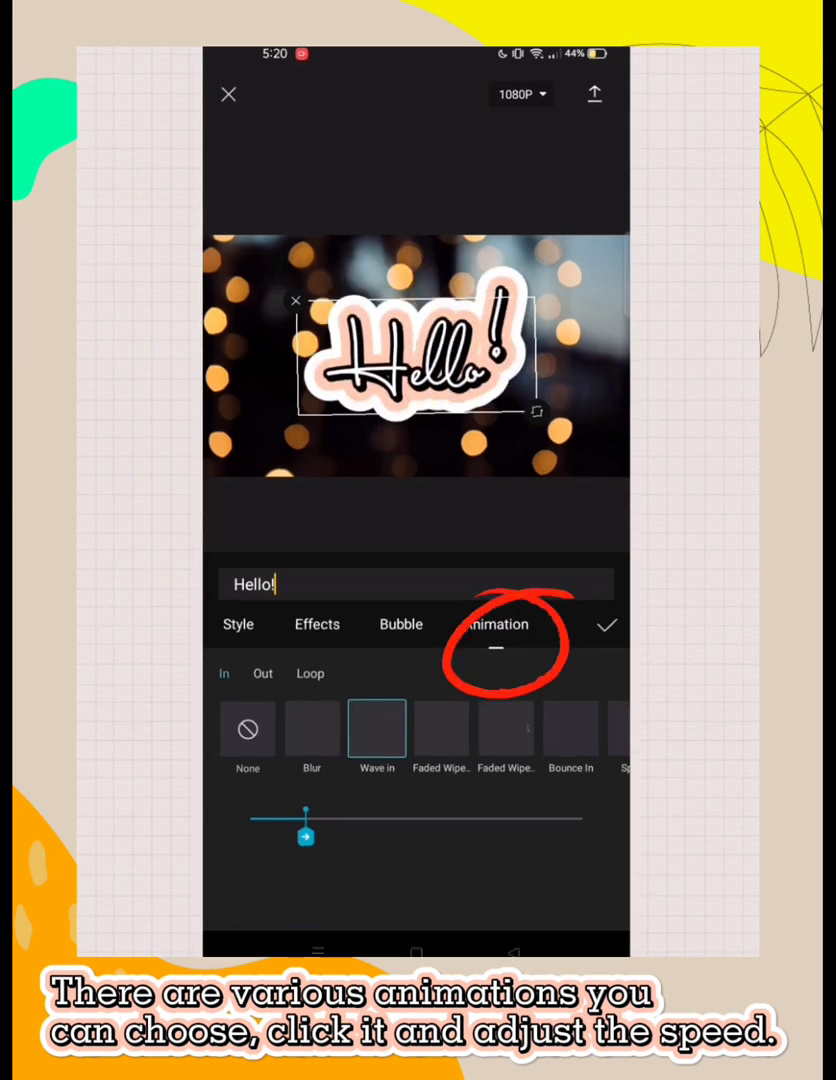
pyautogui.click(504, 728)
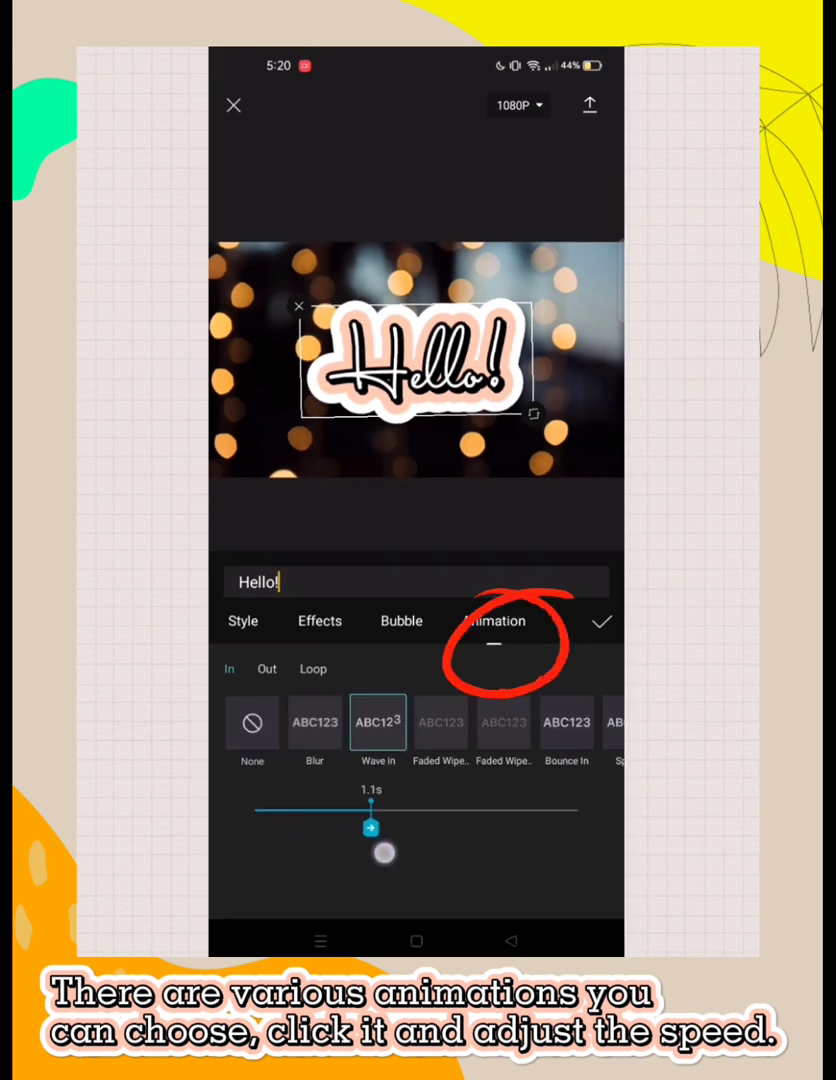
# Set the Wave in entrance duration to 2.0 seconds after overshooting to 2.2
pyautogui.moveTo(370, 828); pyautogui.dragTo(494, 828)
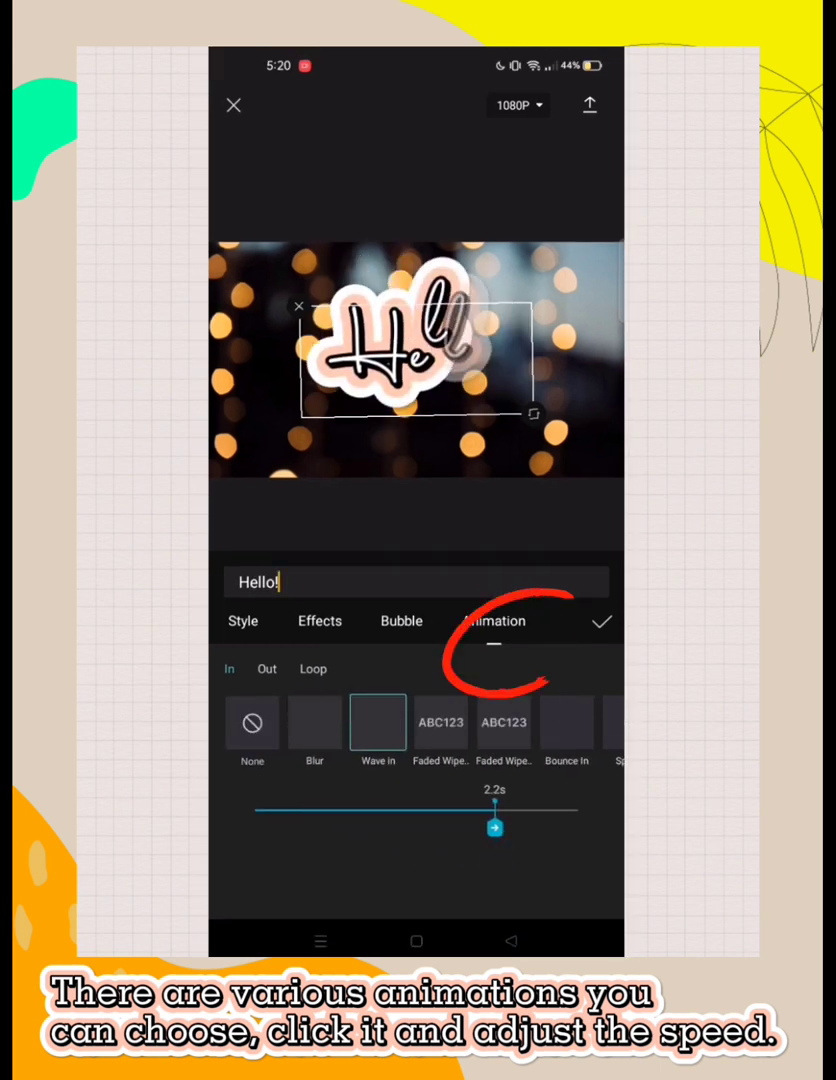
pyautogui.click(376, 722)
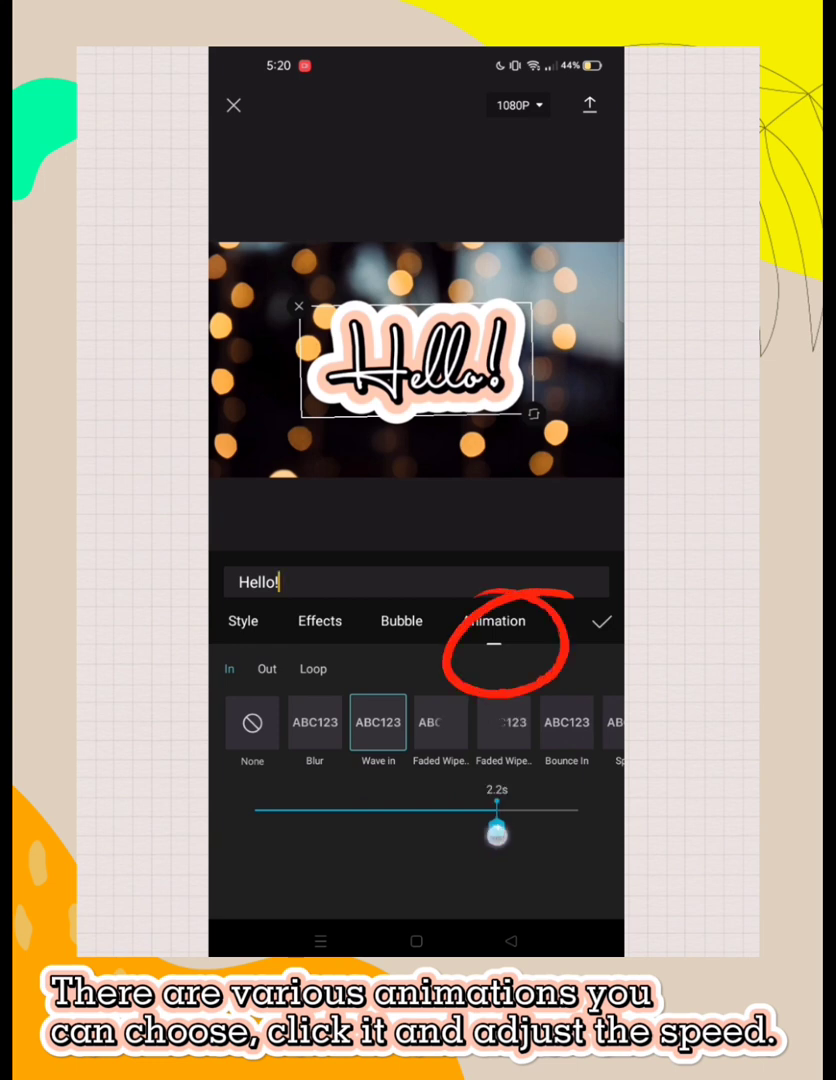
pyautogui.moveTo(496, 832); pyautogui.dragTo(472, 828)
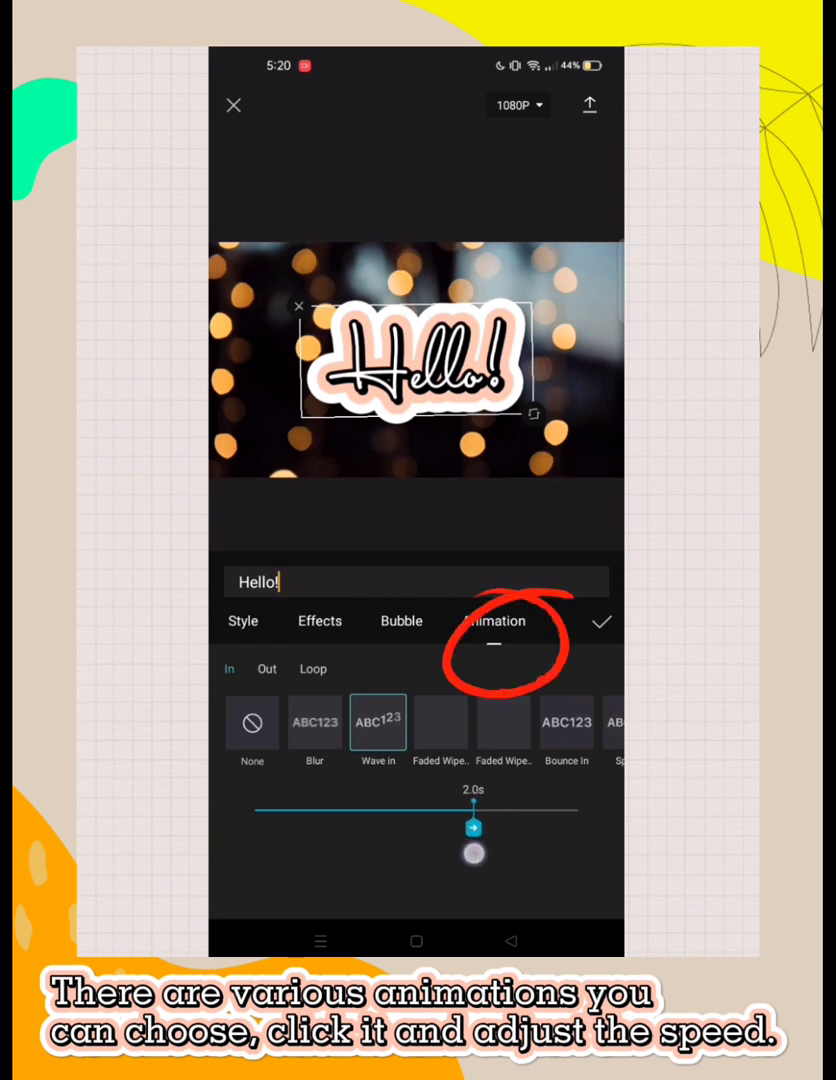
pyautogui.click(378, 722)
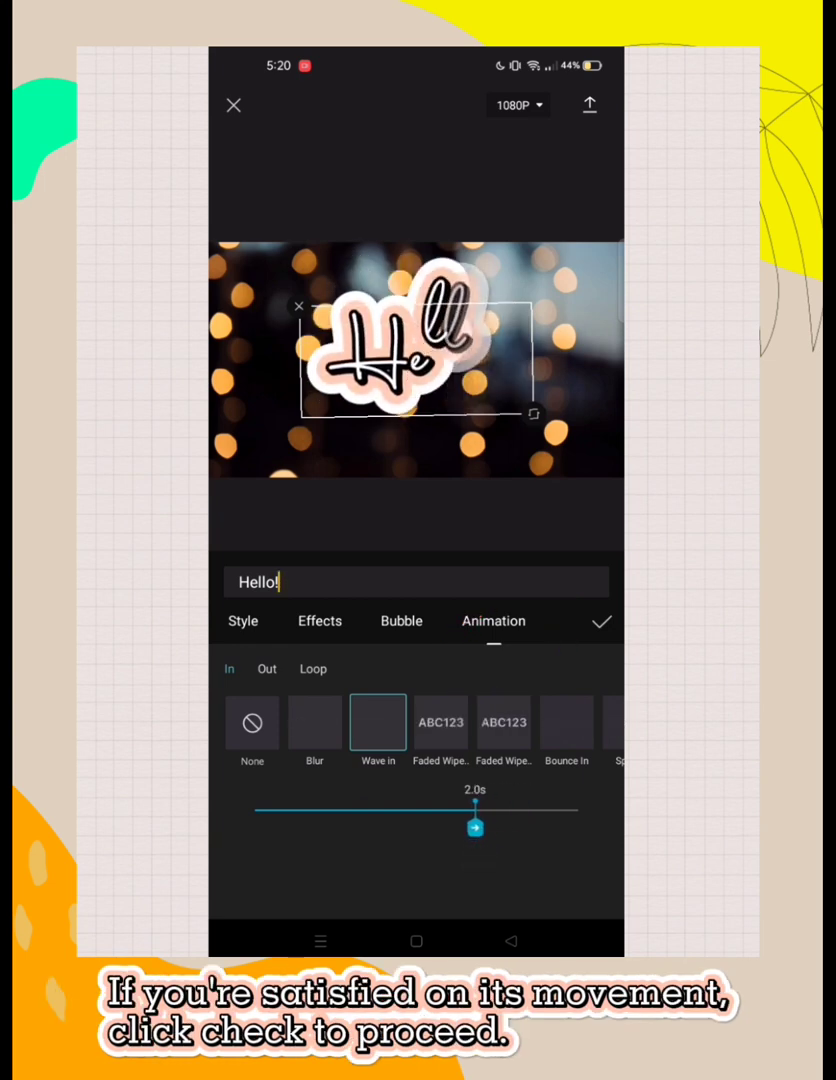
# Confirm the animation and stretch the Hello! text clip across the six-second video
pyautogui.click(600, 620)
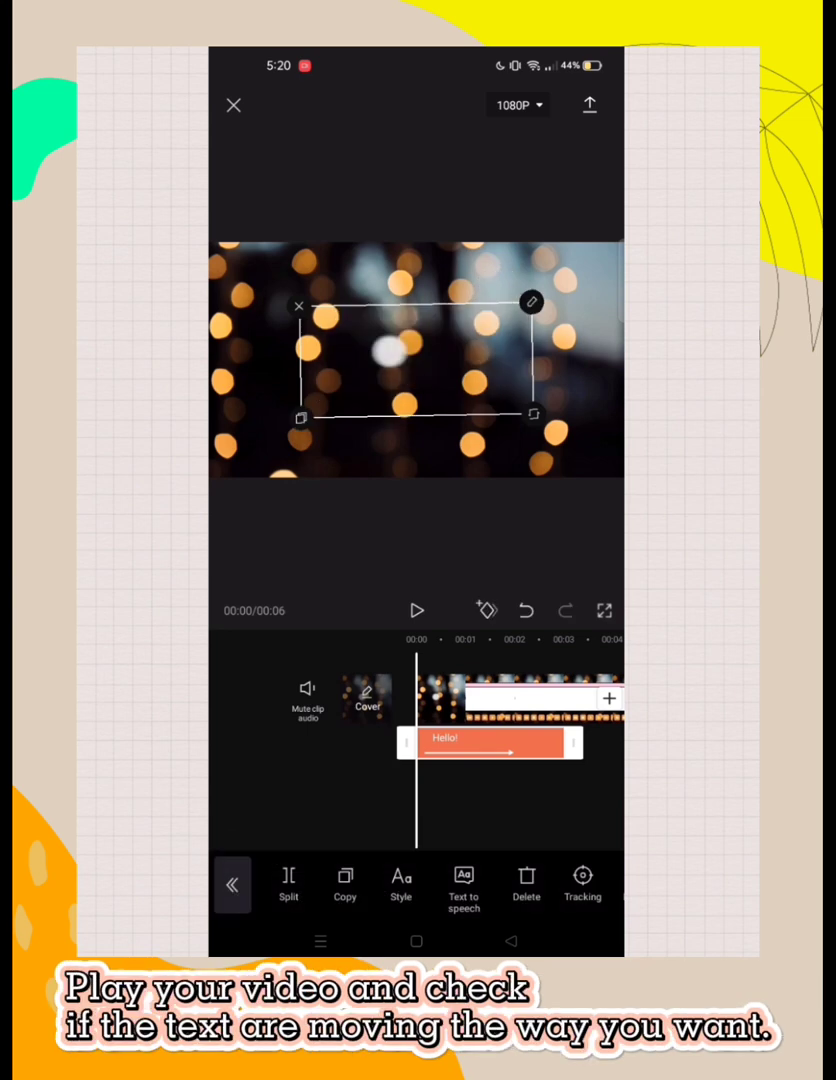
pyautogui.click(416, 610)
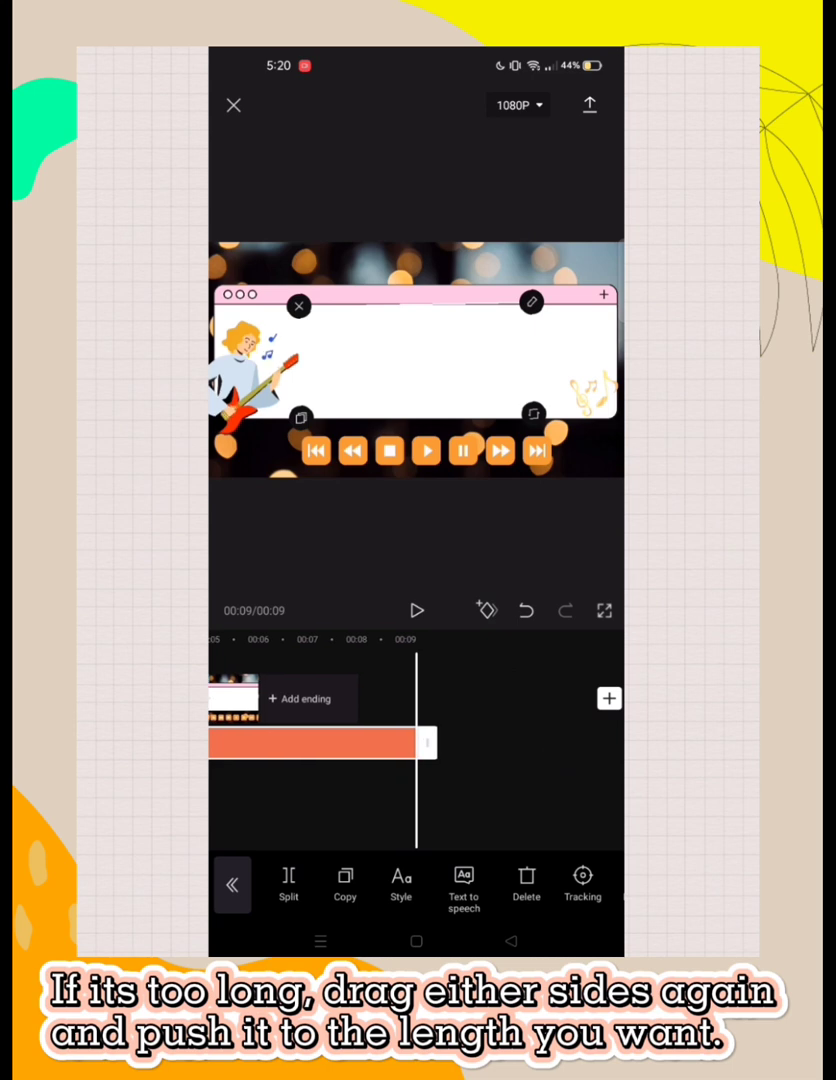
pyautogui.moveTo(416, 742); pyautogui.dragTo(544, 742)
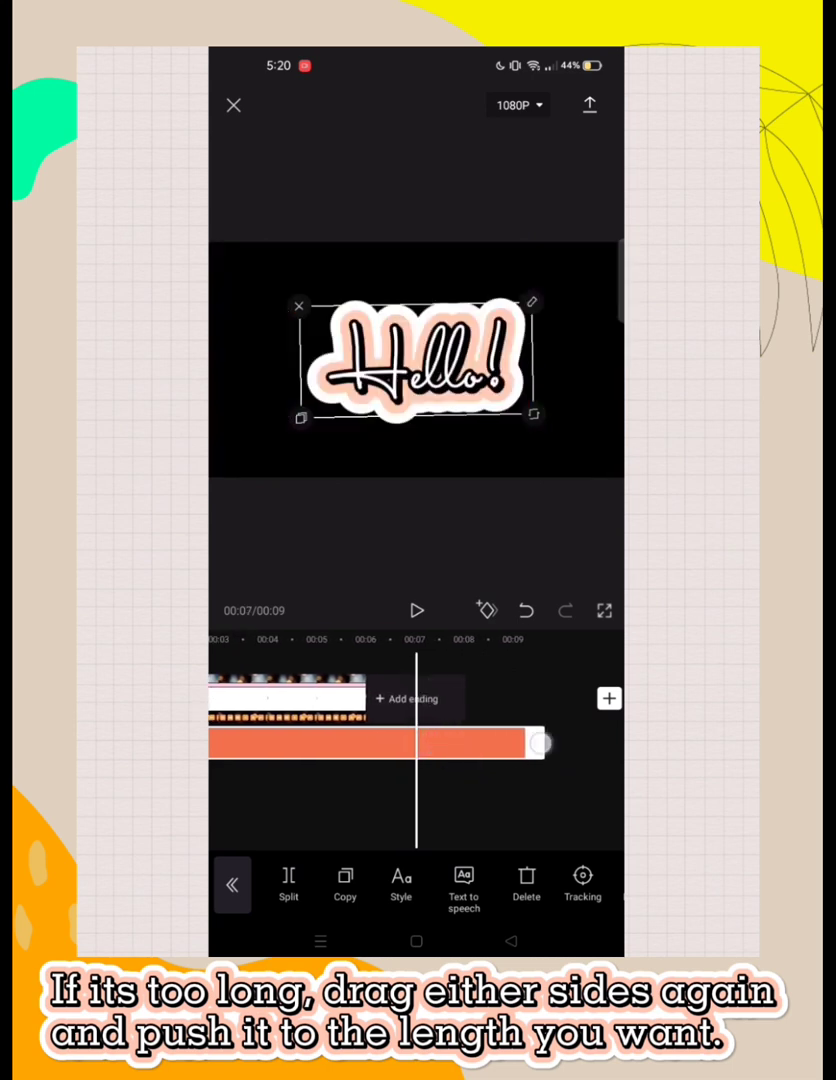
pyautogui.moveTo(540, 744); pyautogui.dragTo(378, 760)
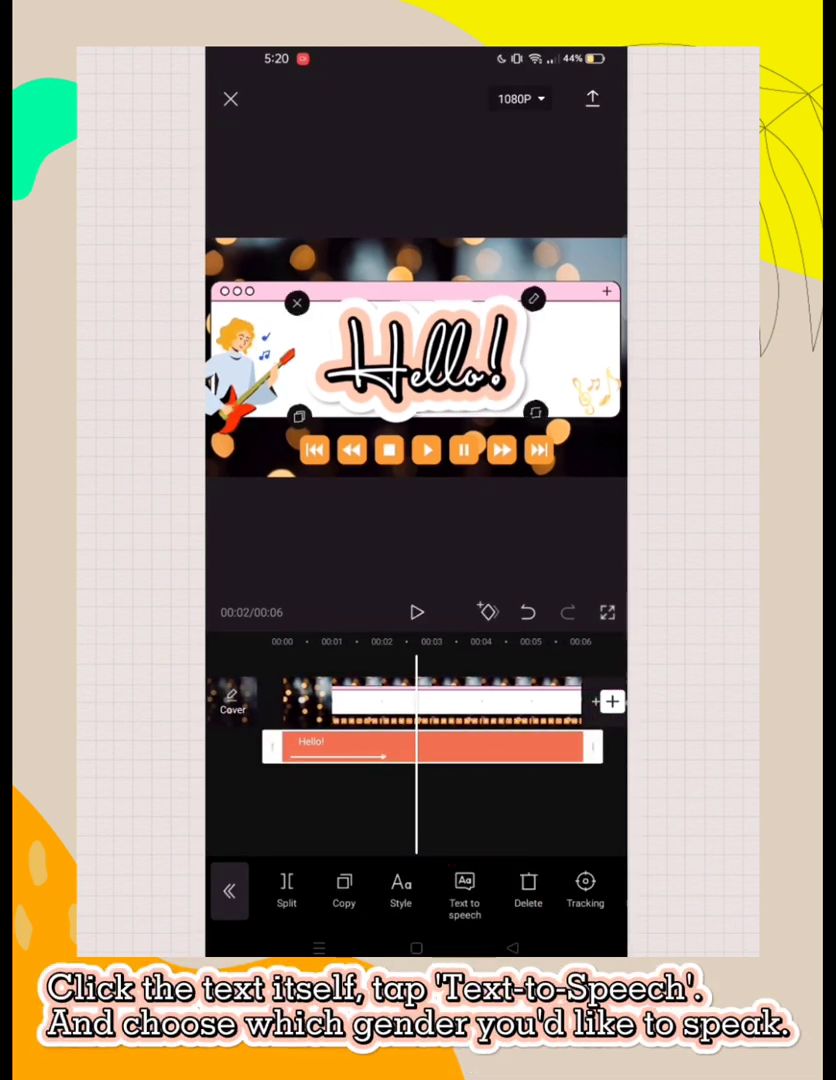
# Add text-to-speech of 'Hello!' in the American male voice, after comparing the female voice
pyautogui.click(464, 890)
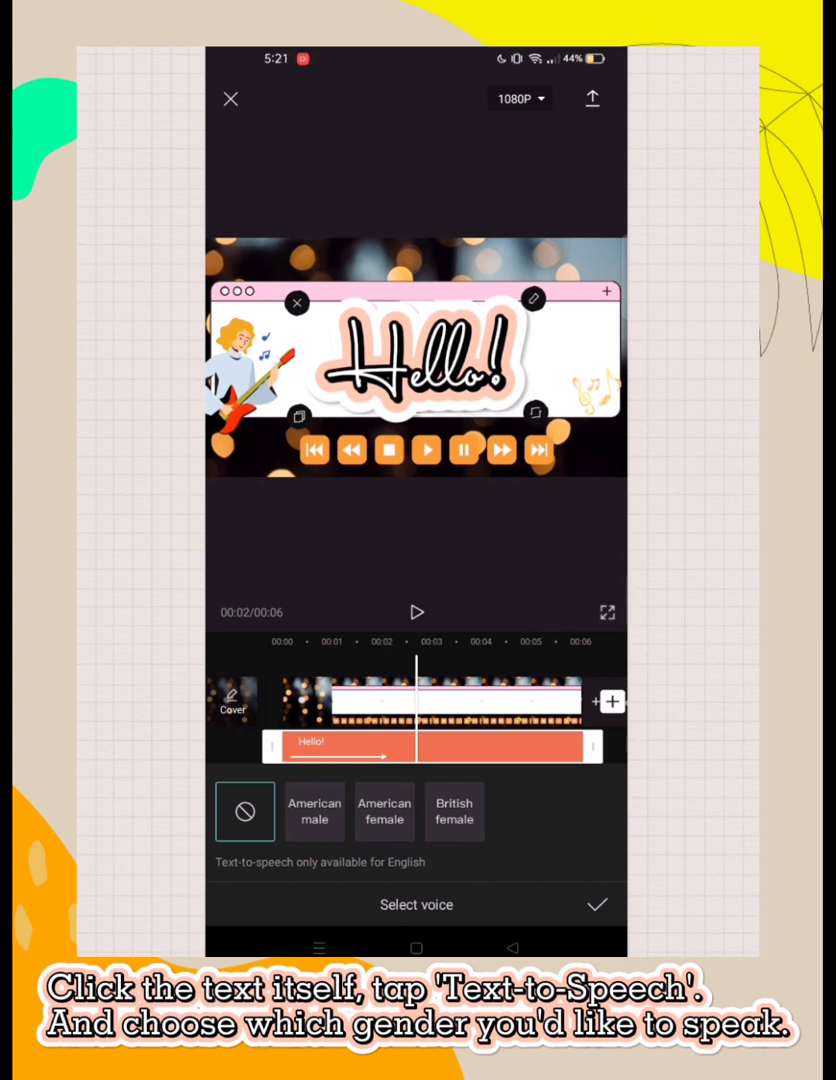
pyautogui.click(316, 812)
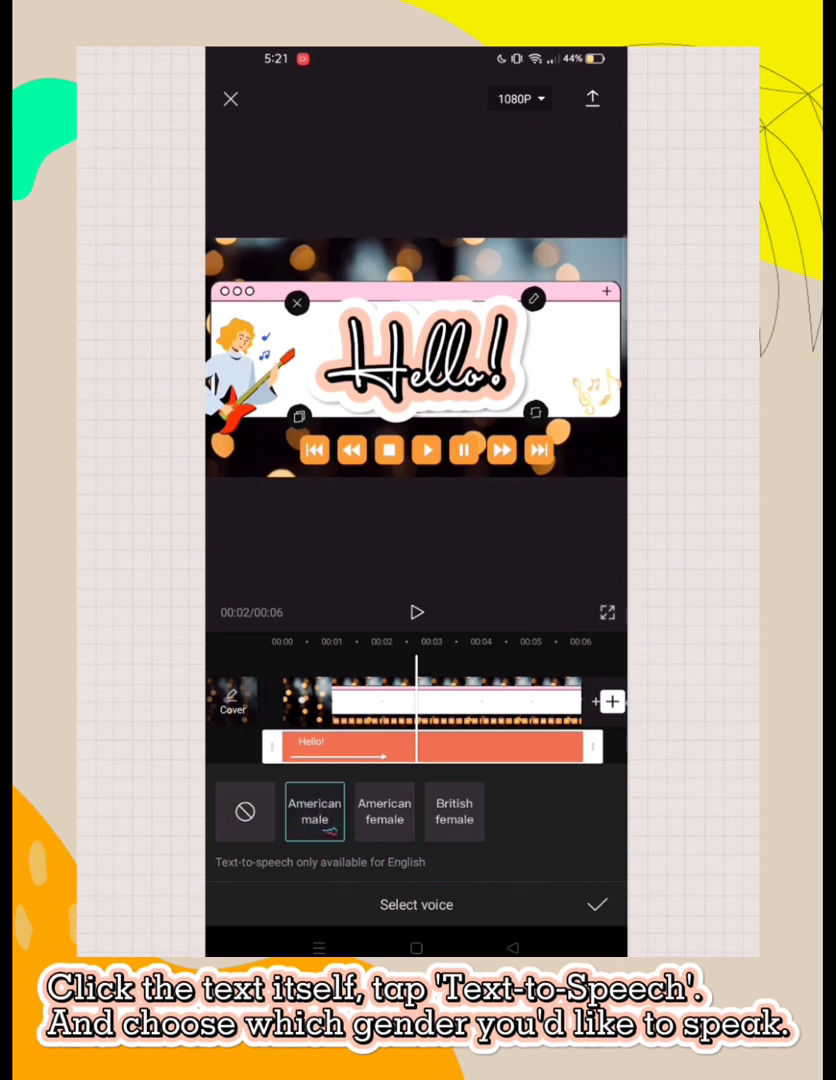
pyautogui.click(384, 844)
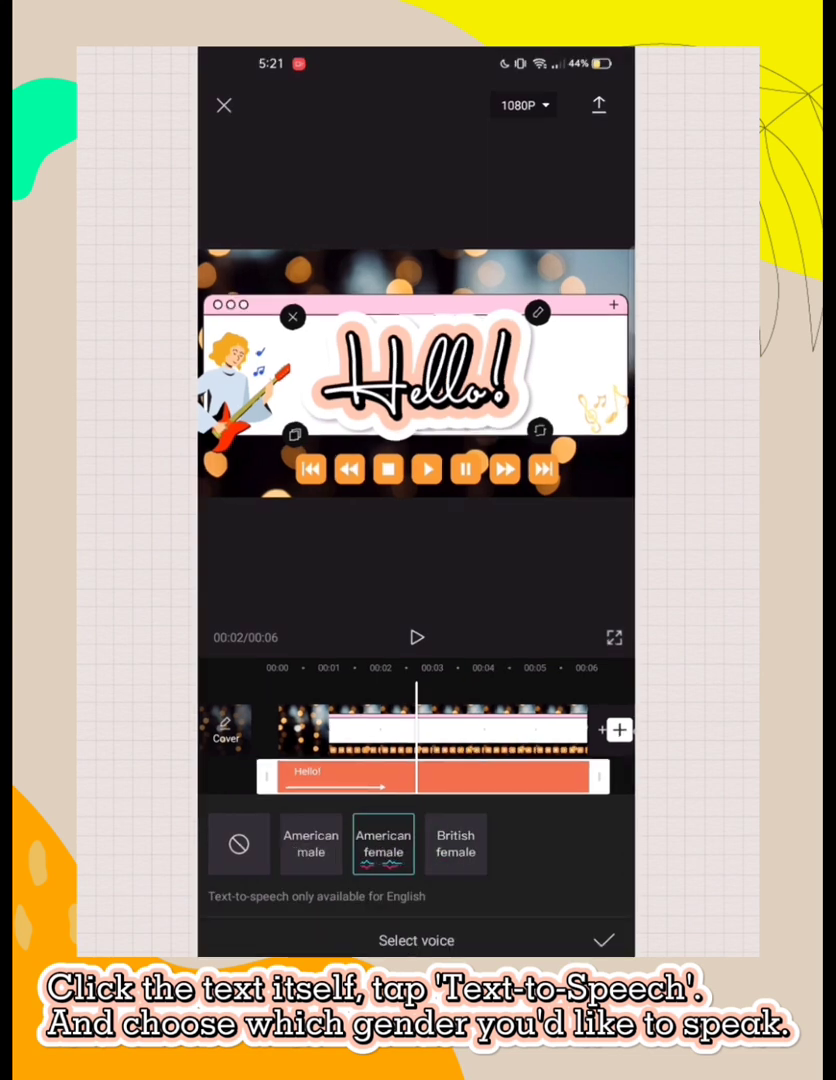
pyautogui.click(312, 844)
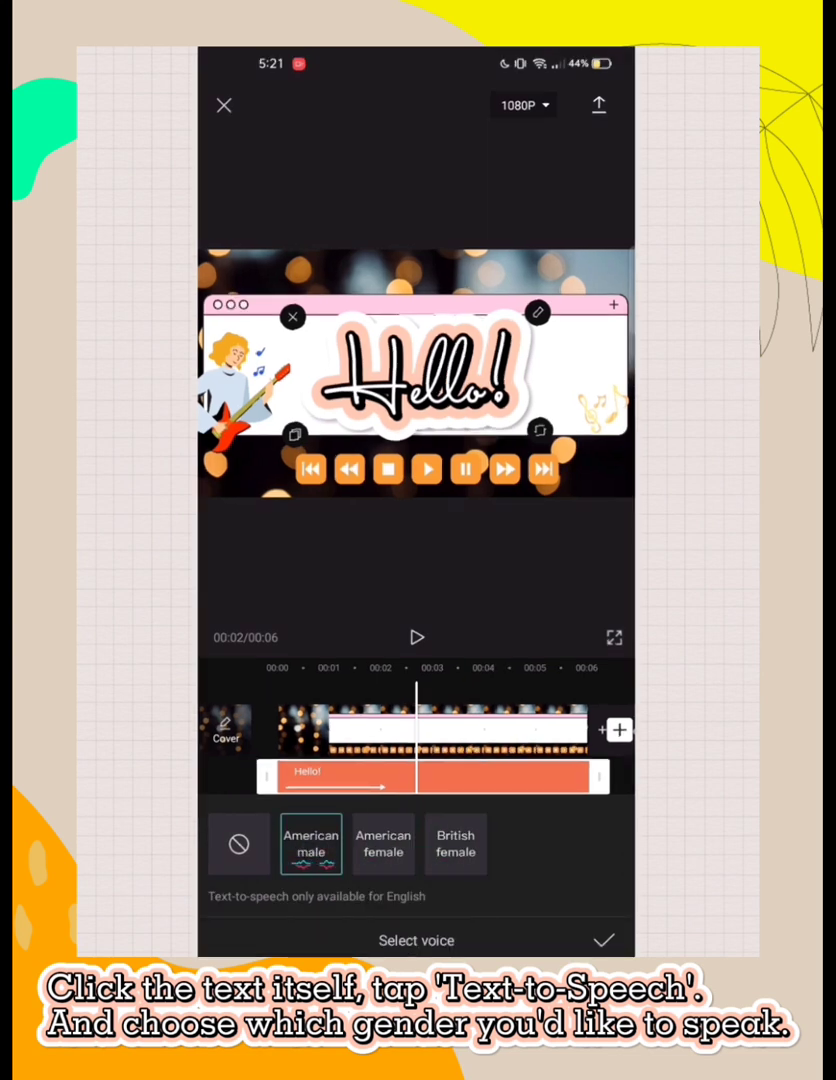
pyautogui.click(604, 940)
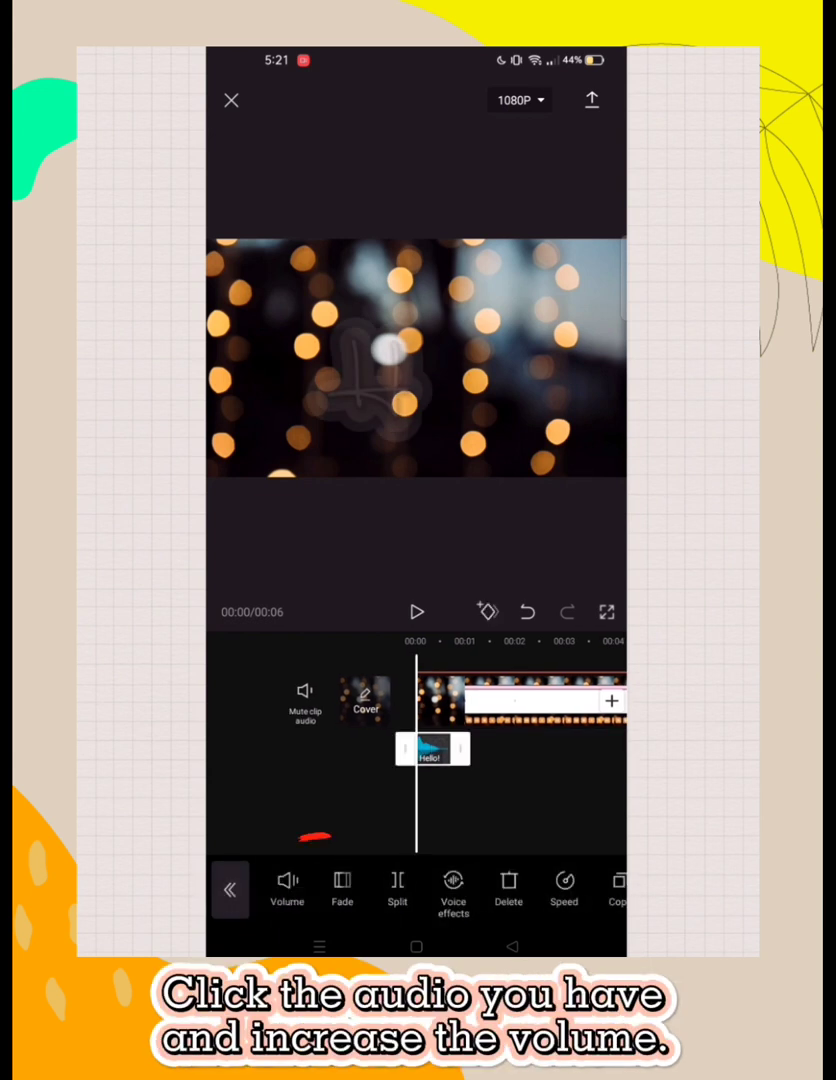
# Set the spoken Hello! clip's volume to about 103 and confirm
pyautogui.click(288, 890)
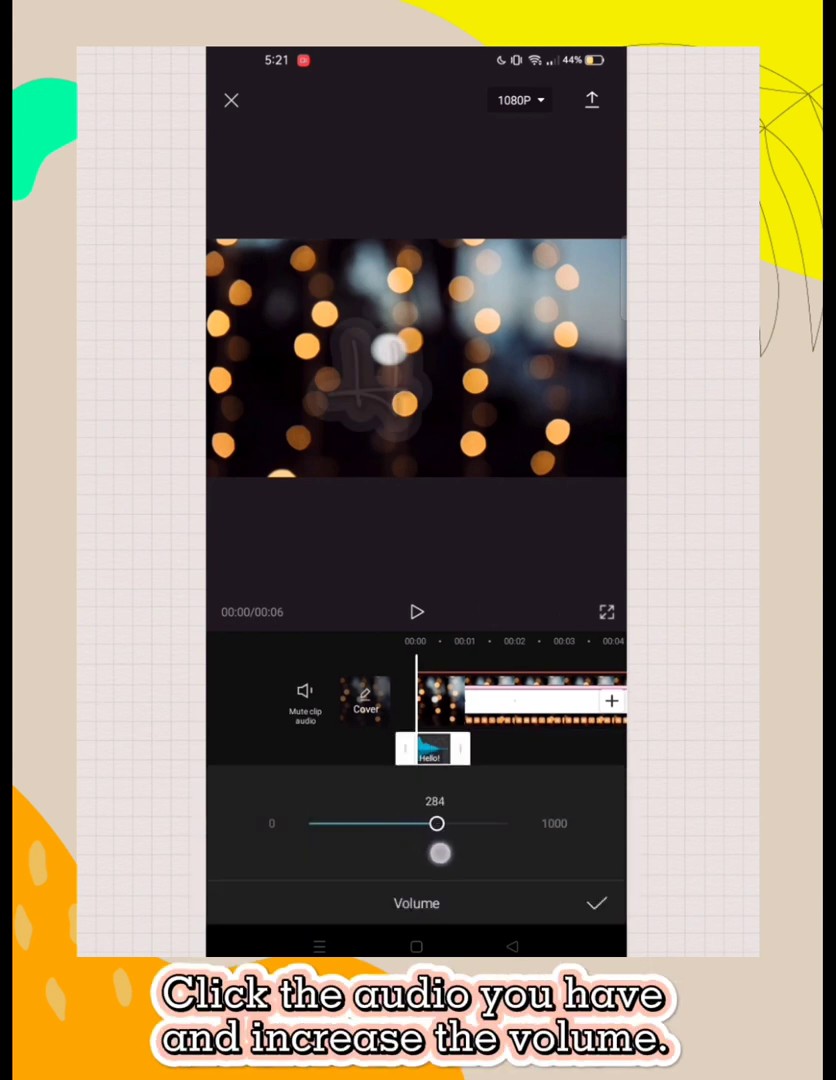
pyautogui.moveTo(438, 824); pyautogui.dragTo(452, 824)
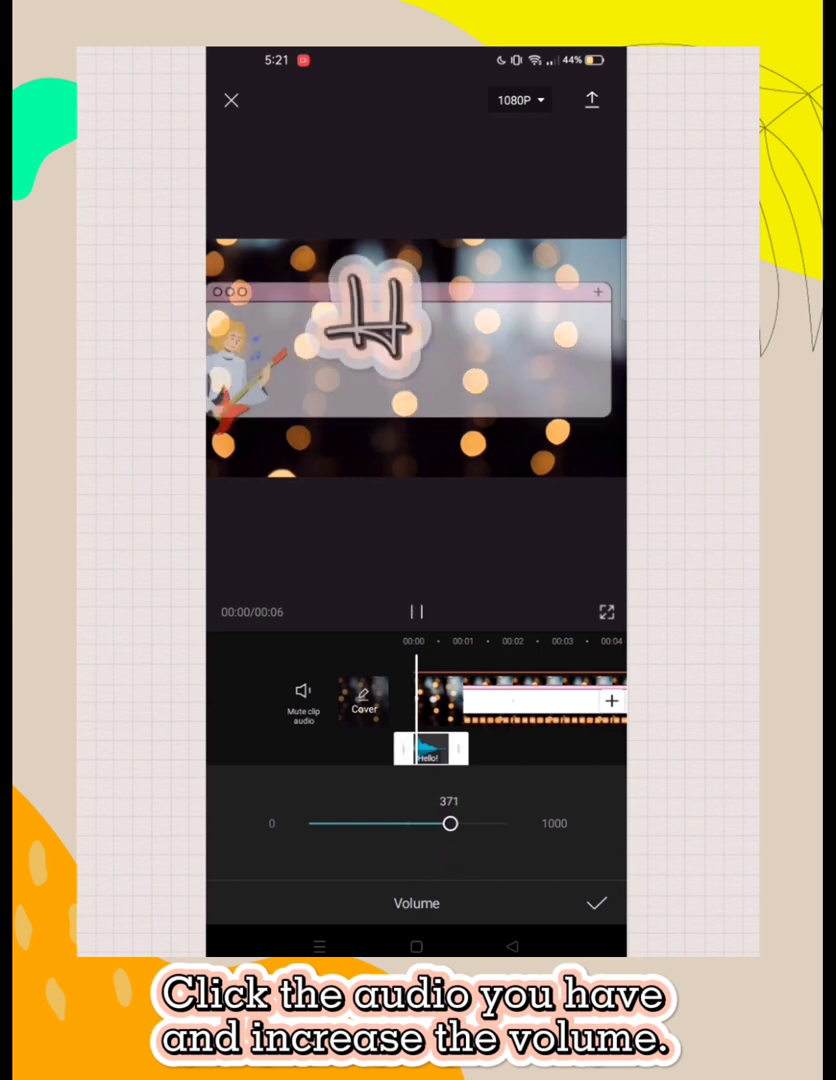
pyautogui.moveTo(450, 824); pyautogui.dragTo(508, 824)
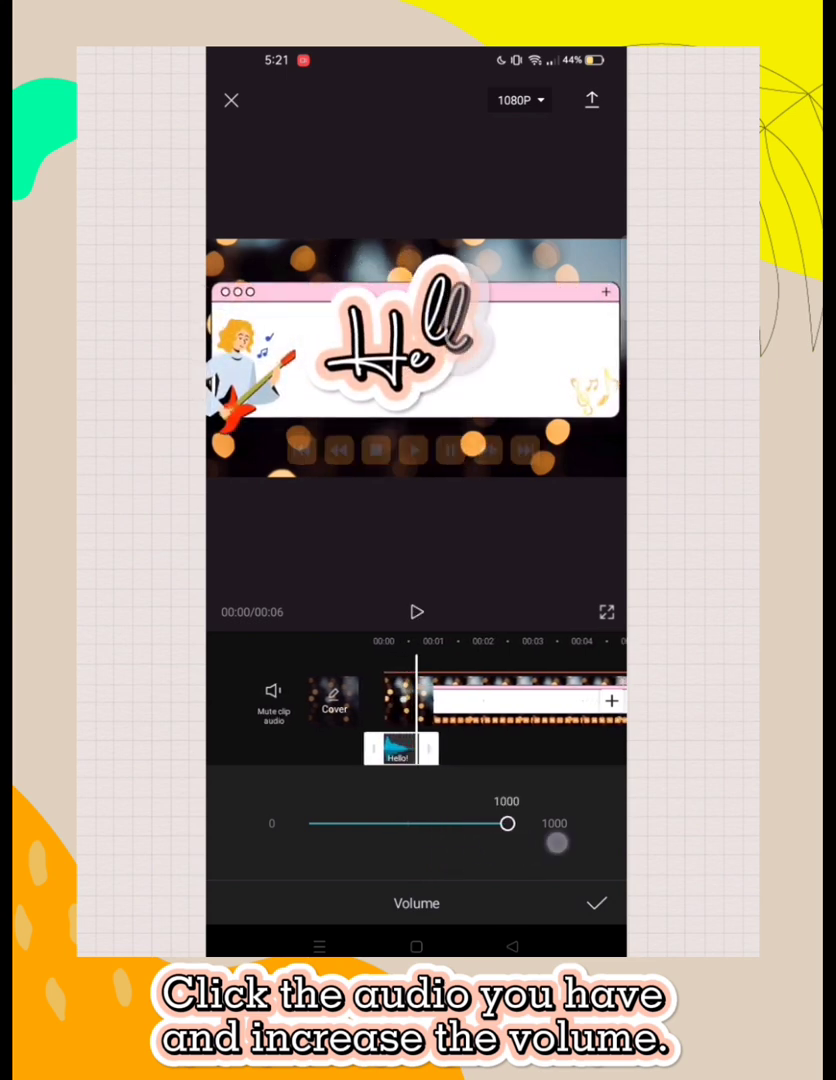
pyautogui.moveTo(508, 824); pyautogui.dragTo(400, 824)
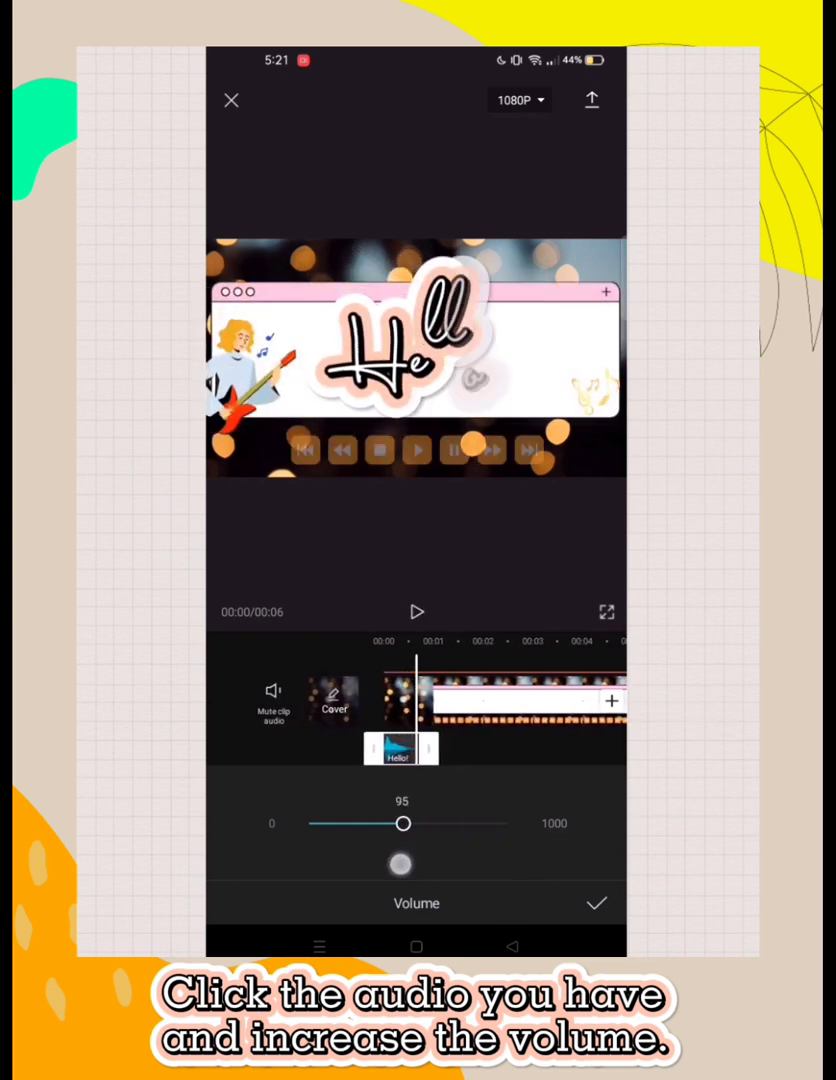
pyautogui.moveTo(400, 824); pyautogui.dragTo(408, 824)
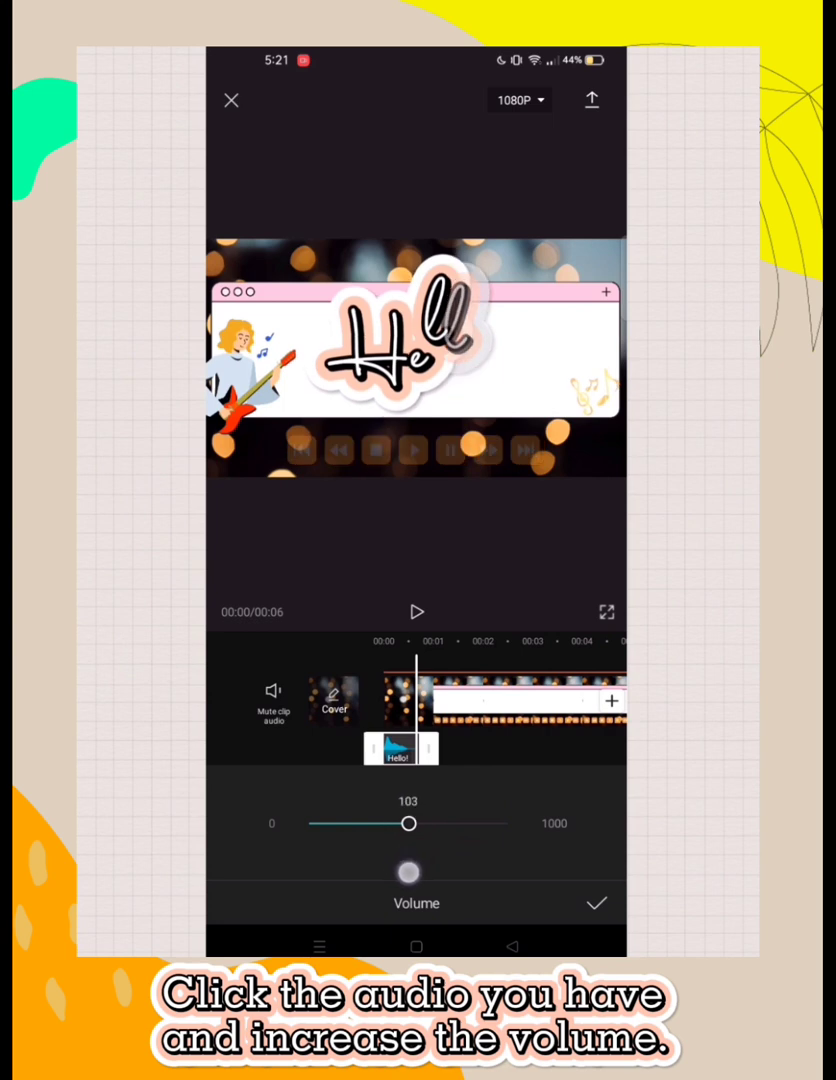
pyautogui.click(596, 902)
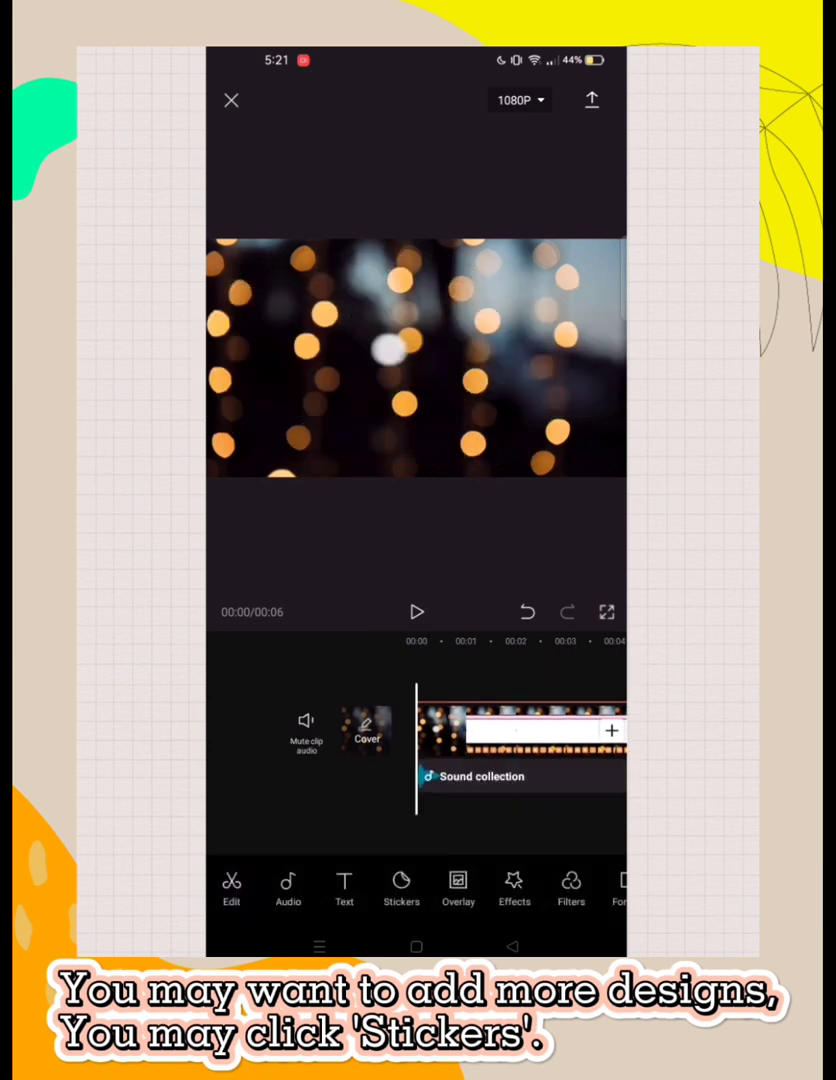
# Place the white puppy sticker on the Hello! intro frame
pyautogui.click(400, 888)
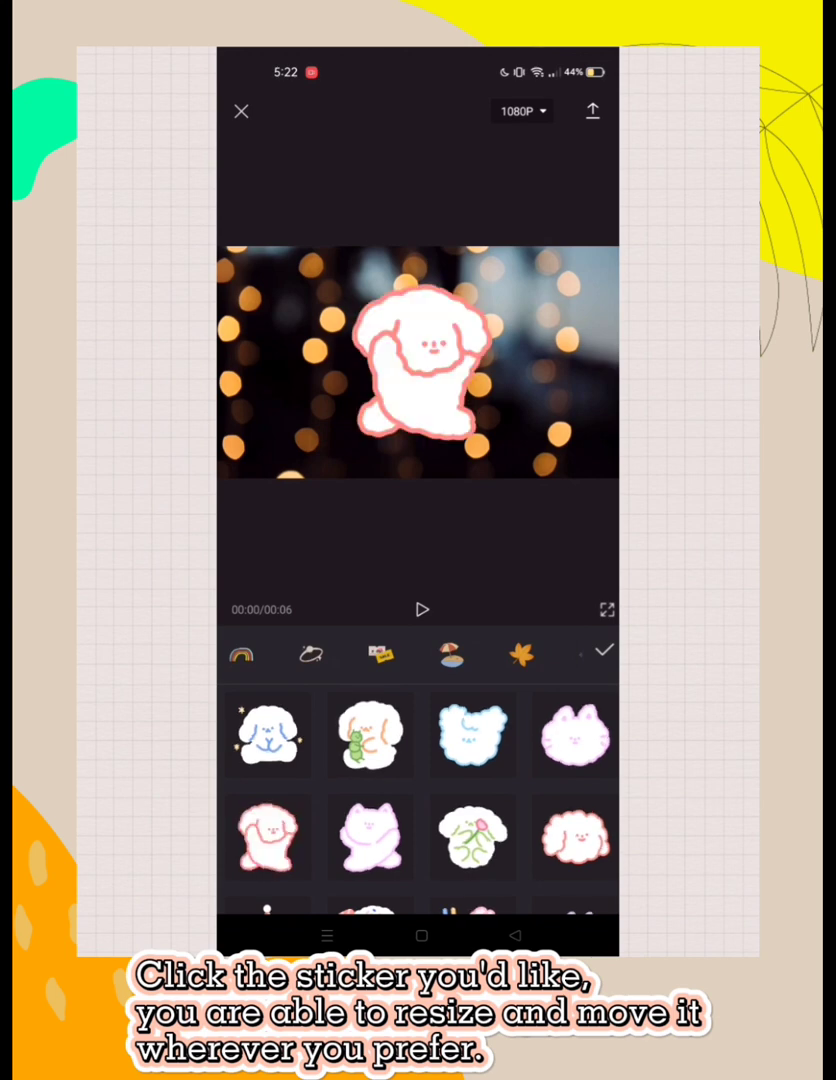
pyautogui.click(268, 734)
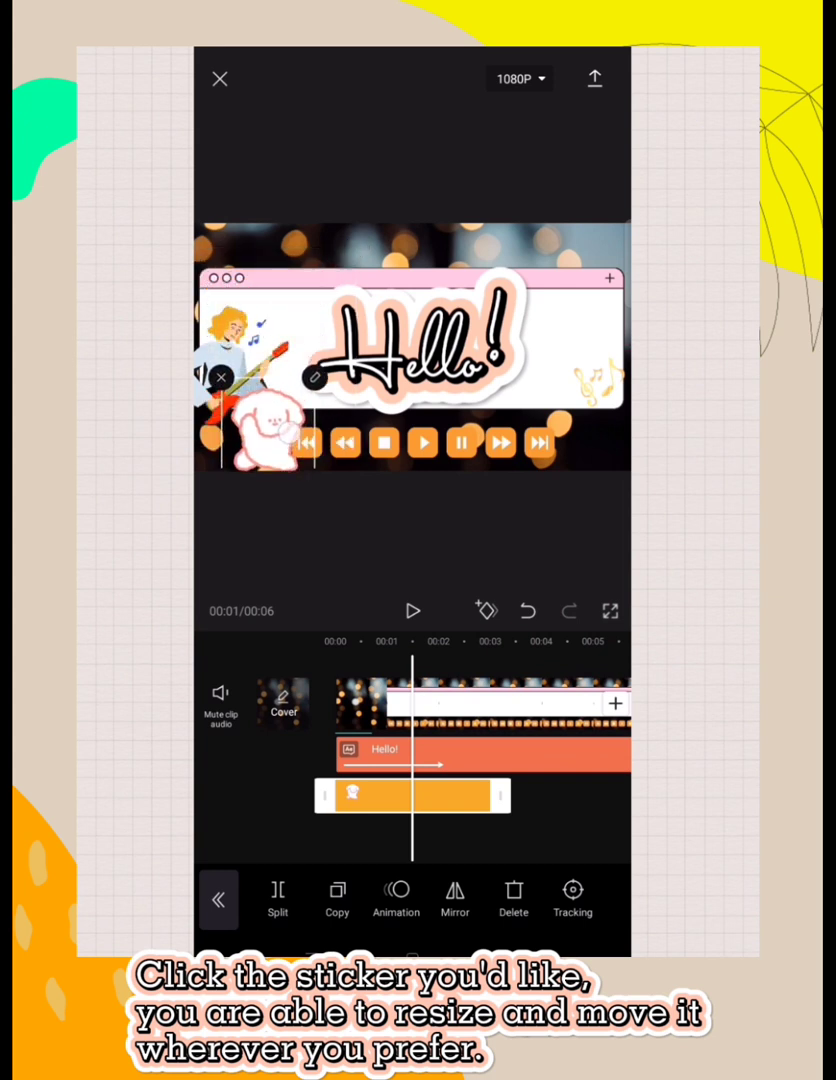
pyautogui.click(270, 430)
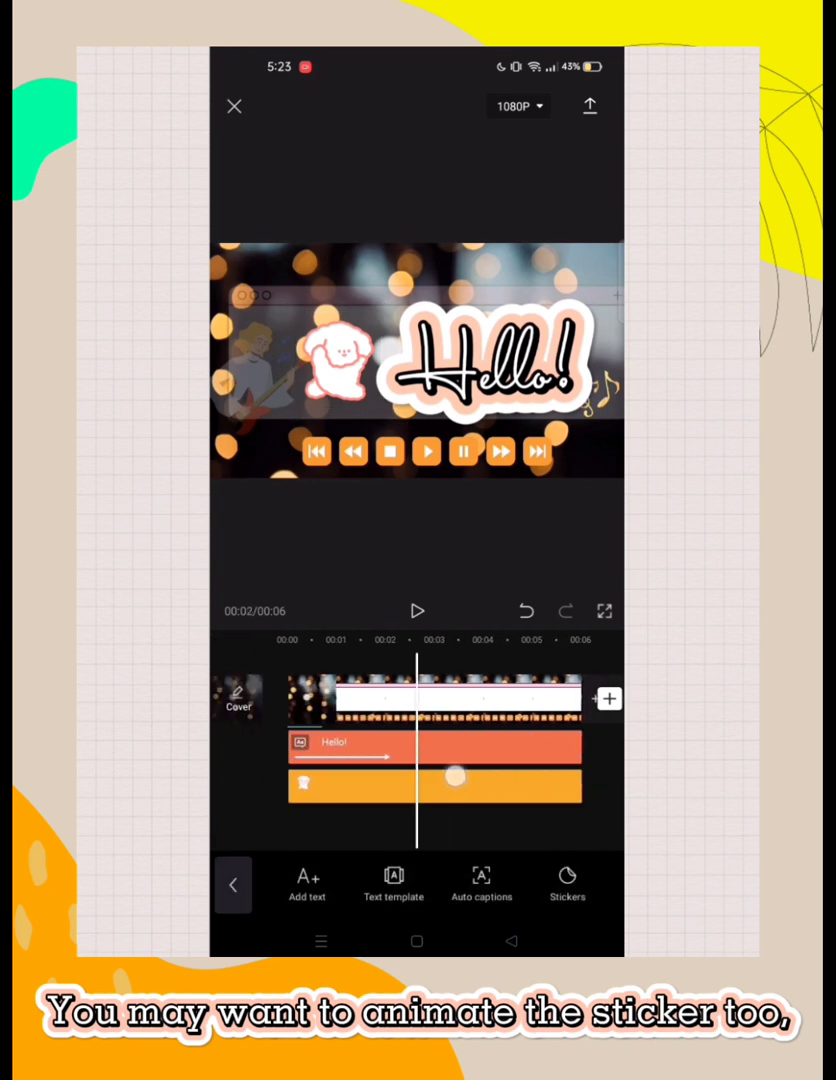
# Give the puppy sticker a Bounce In entrance animation
pyautogui.click(340, 376)
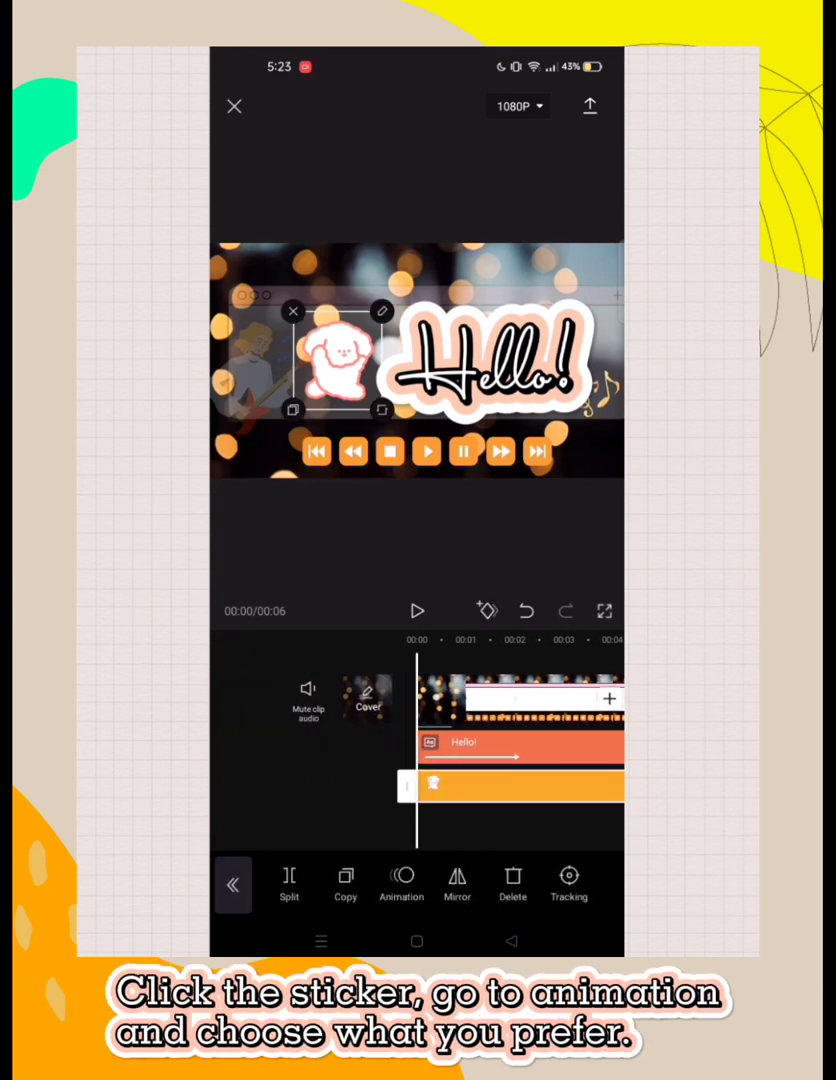
pyautogui.click(400, 882)
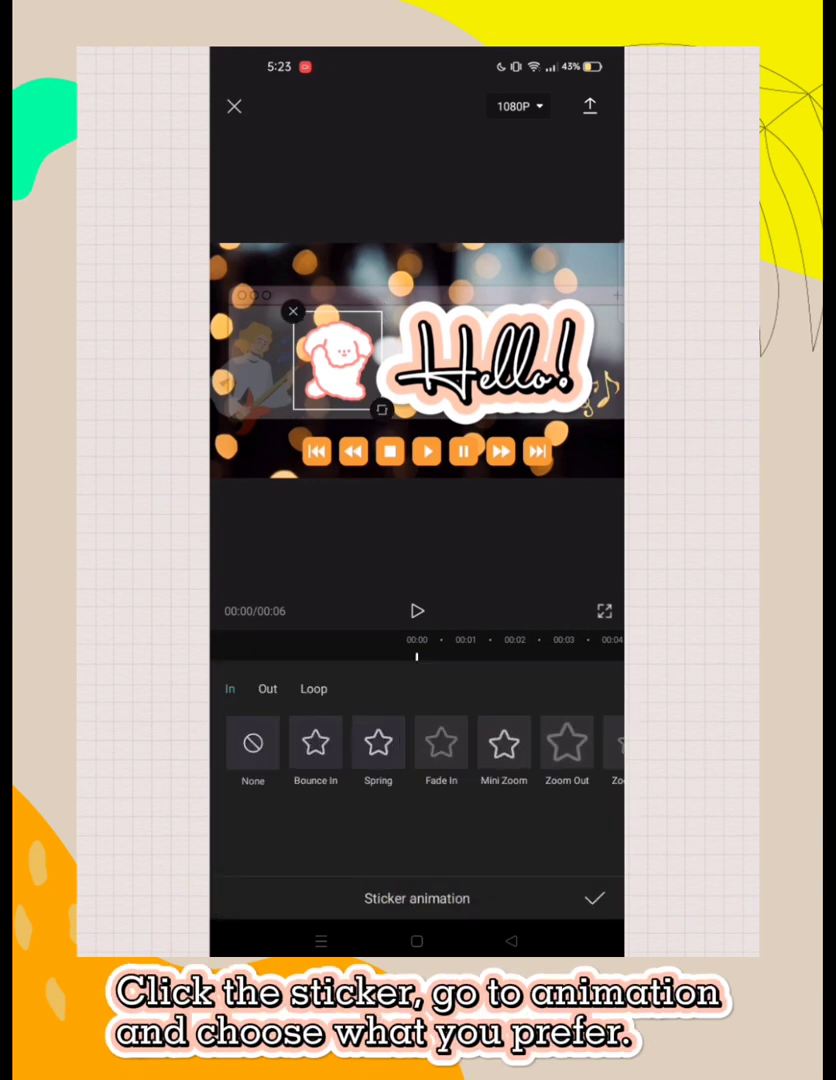
pyautogui.click(316, 744)
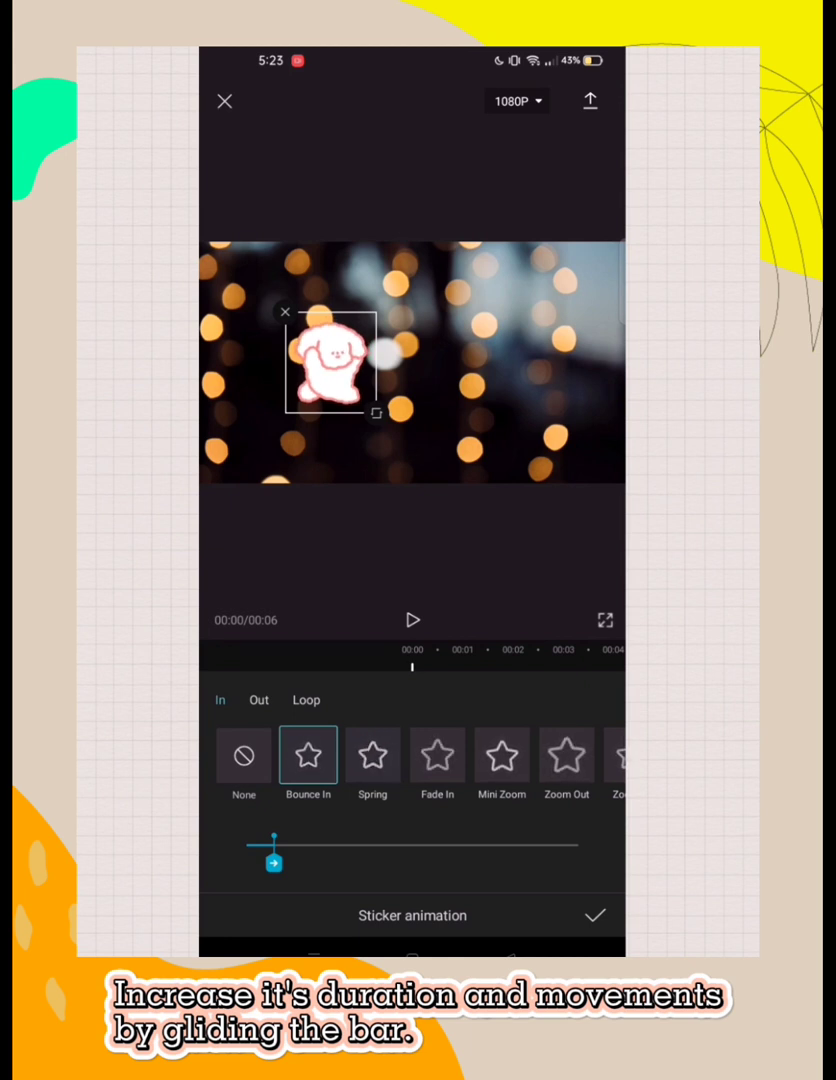
# Set the Bounce In duration to 1.1 seconds, confirm it and play back the intro
pyautogui.moveTo(272, 862); pyautogui.dragTo(350, 862)
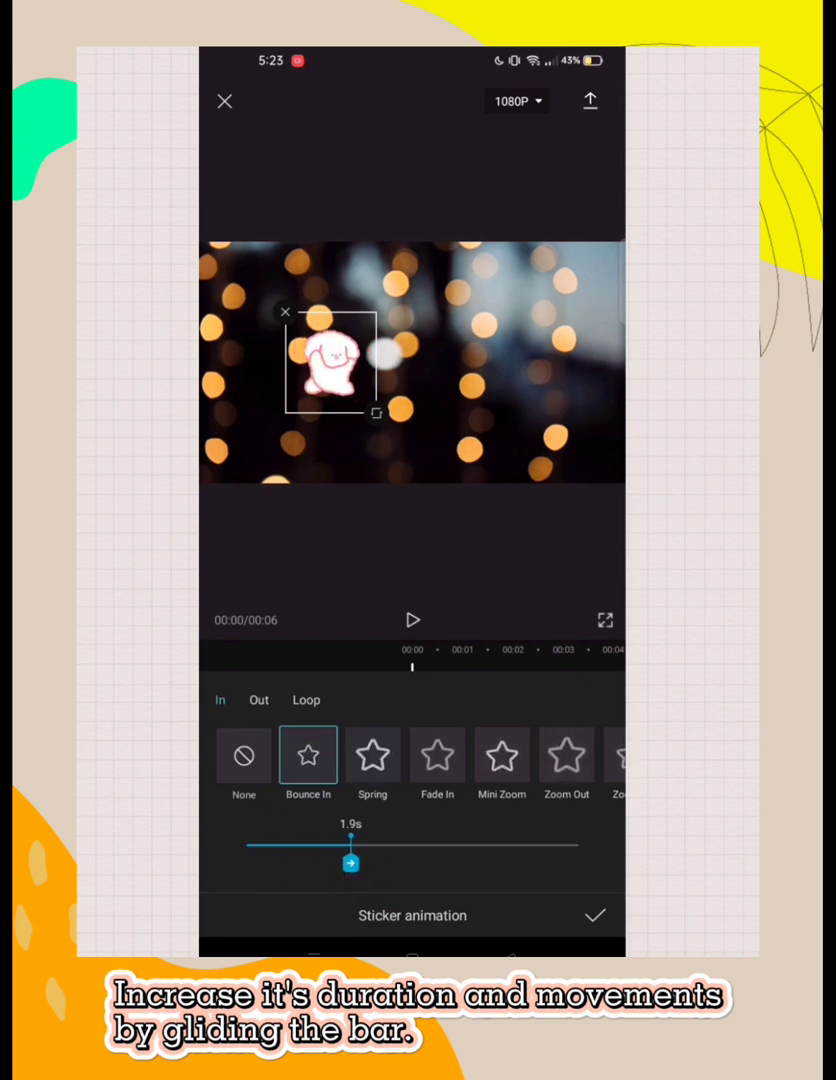
pyautogui.moveTo(350, 862); pyautogui.dragTo(328, 870)
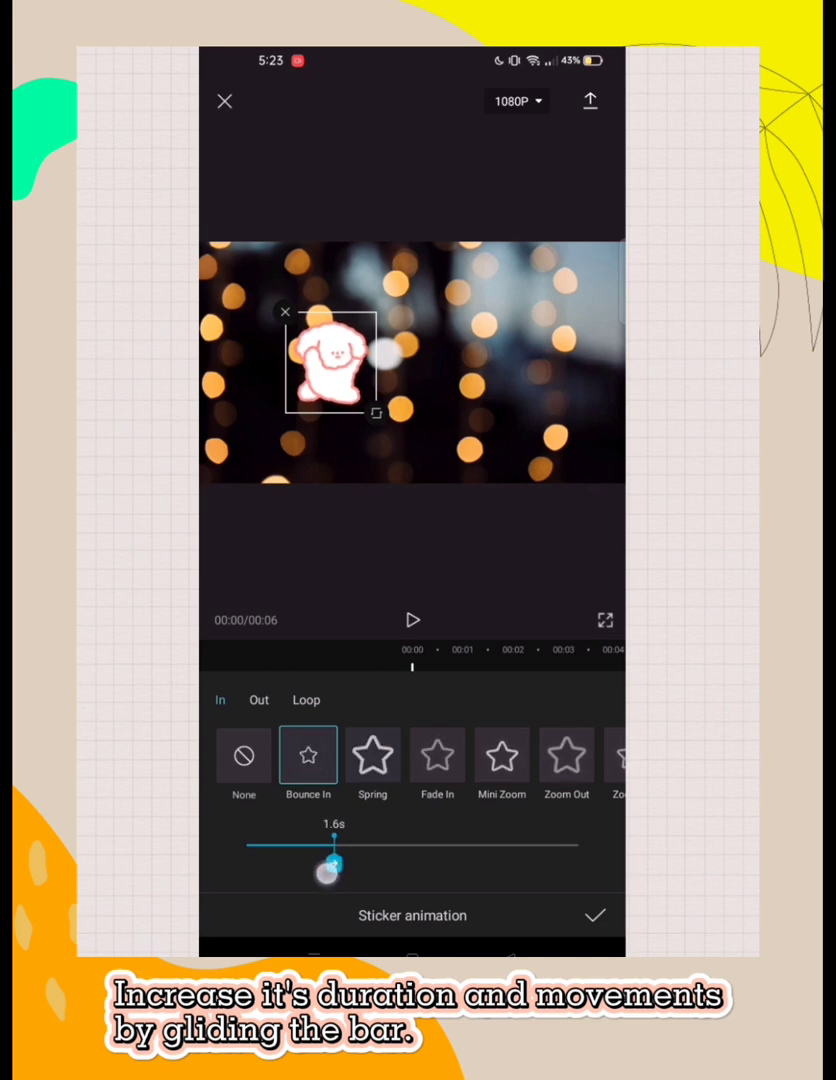
pyautogui.moveTo(330, 870); pyautogui.dragTo(308, 862)
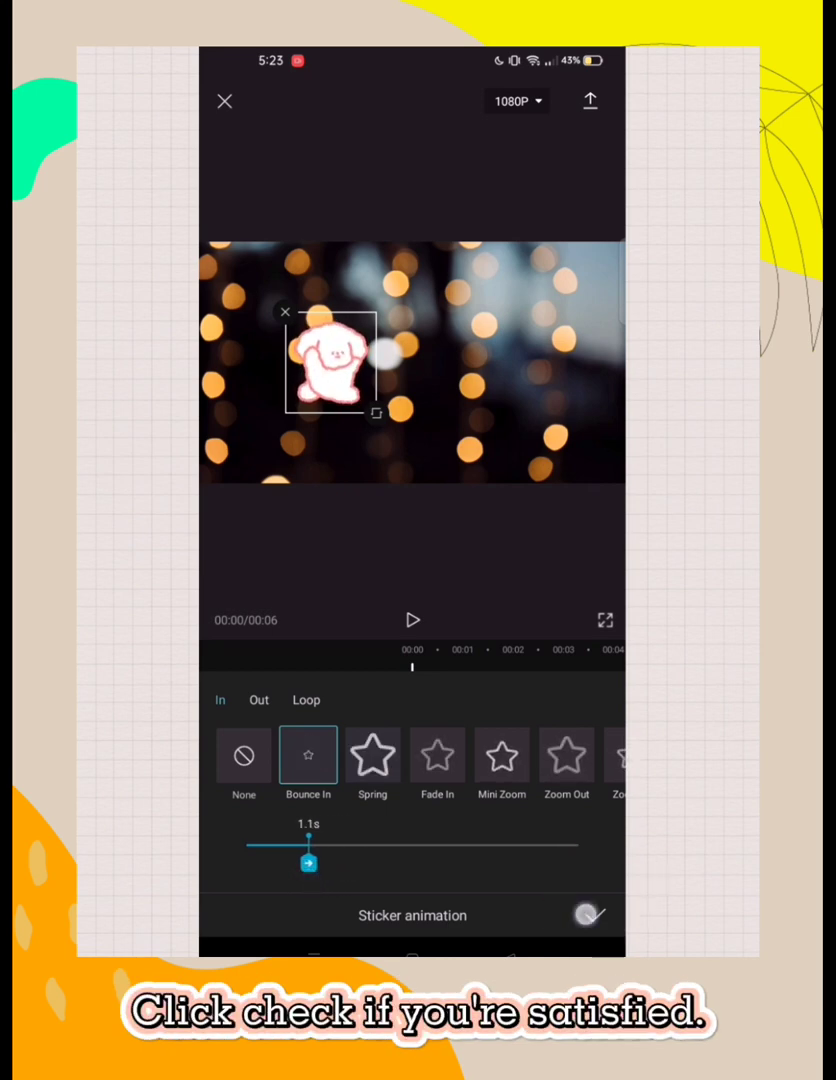
pyautogui.click(590, 914)
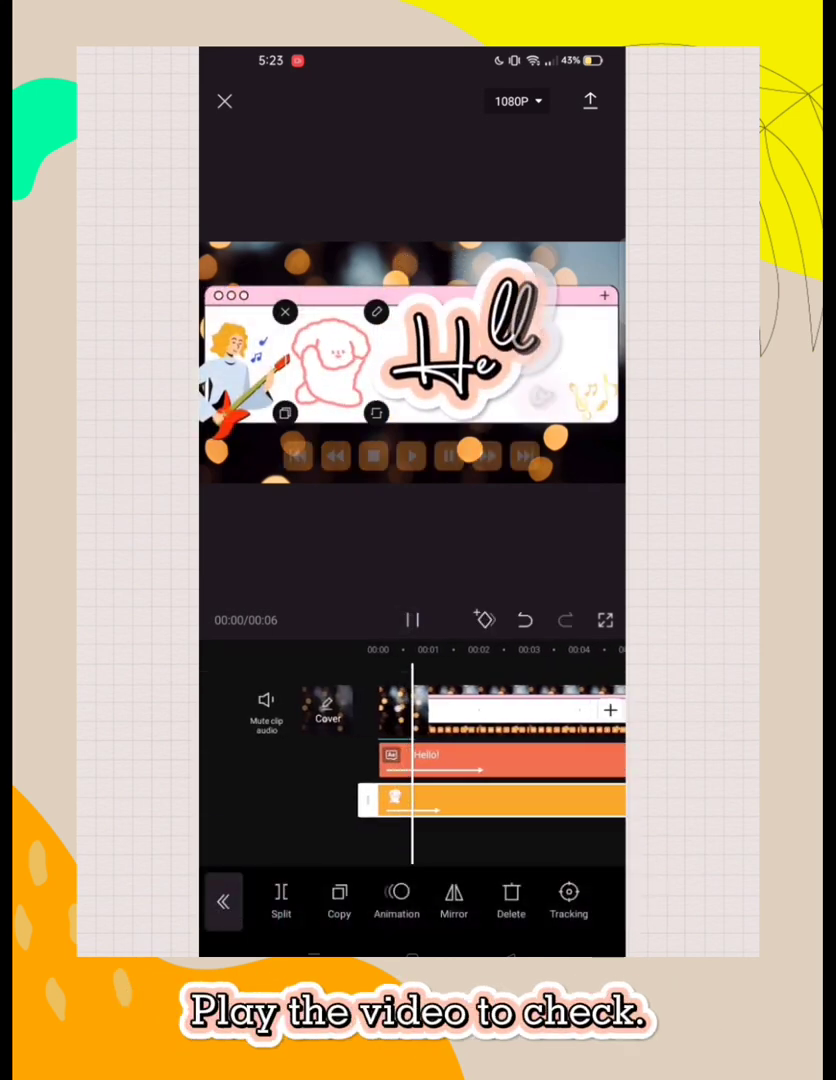
pyautogui.click(412, 456)
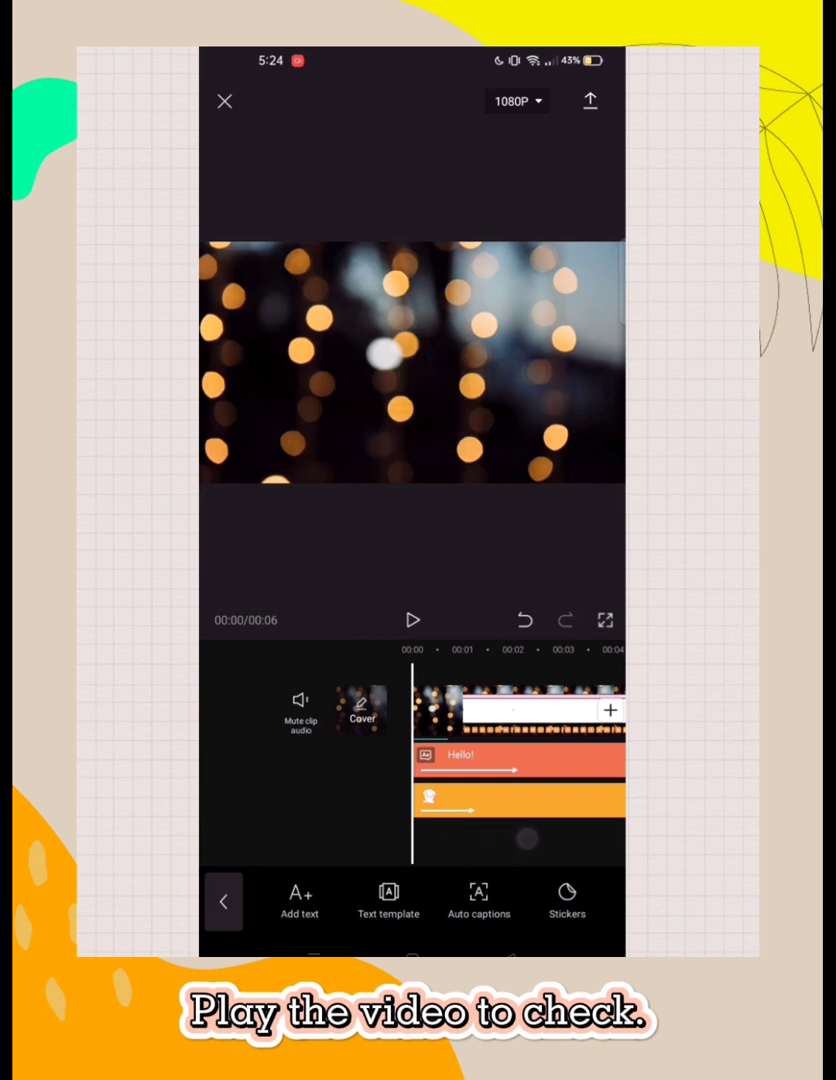
# Browse the sound effects library through Performance and Fight to the BGM category
pyautogui.click(224, 900)
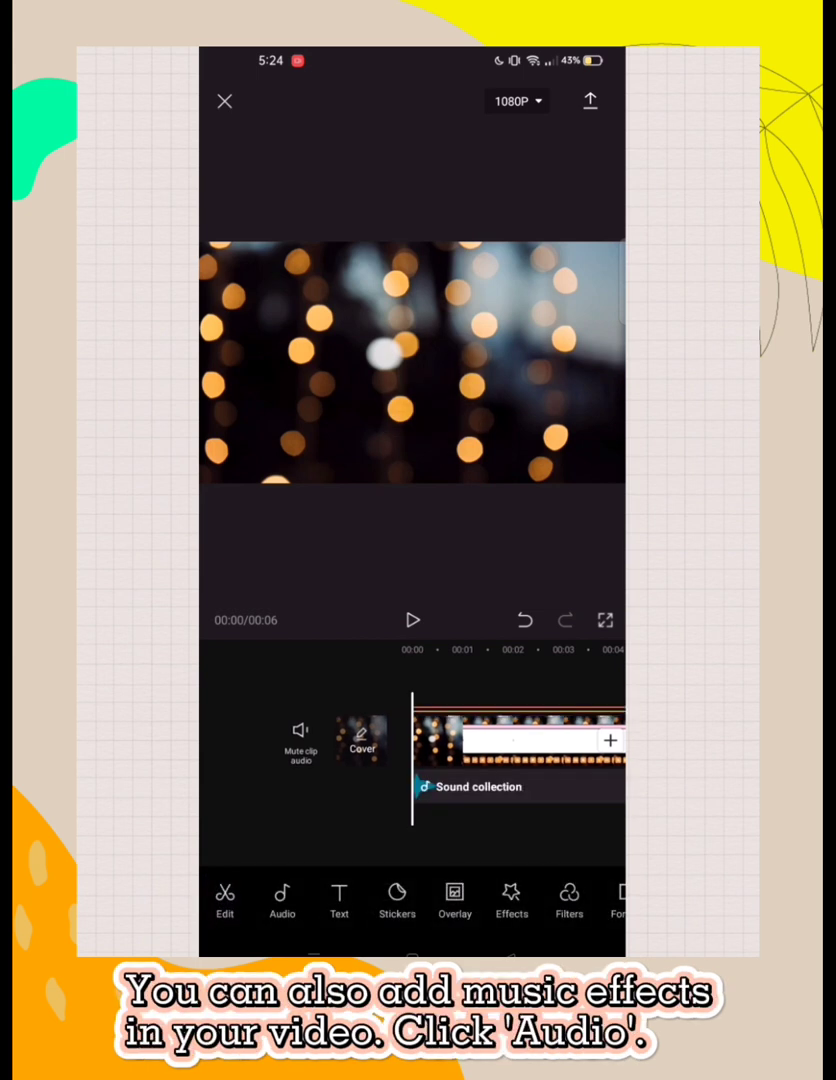
pyautogui.click(280, 900)
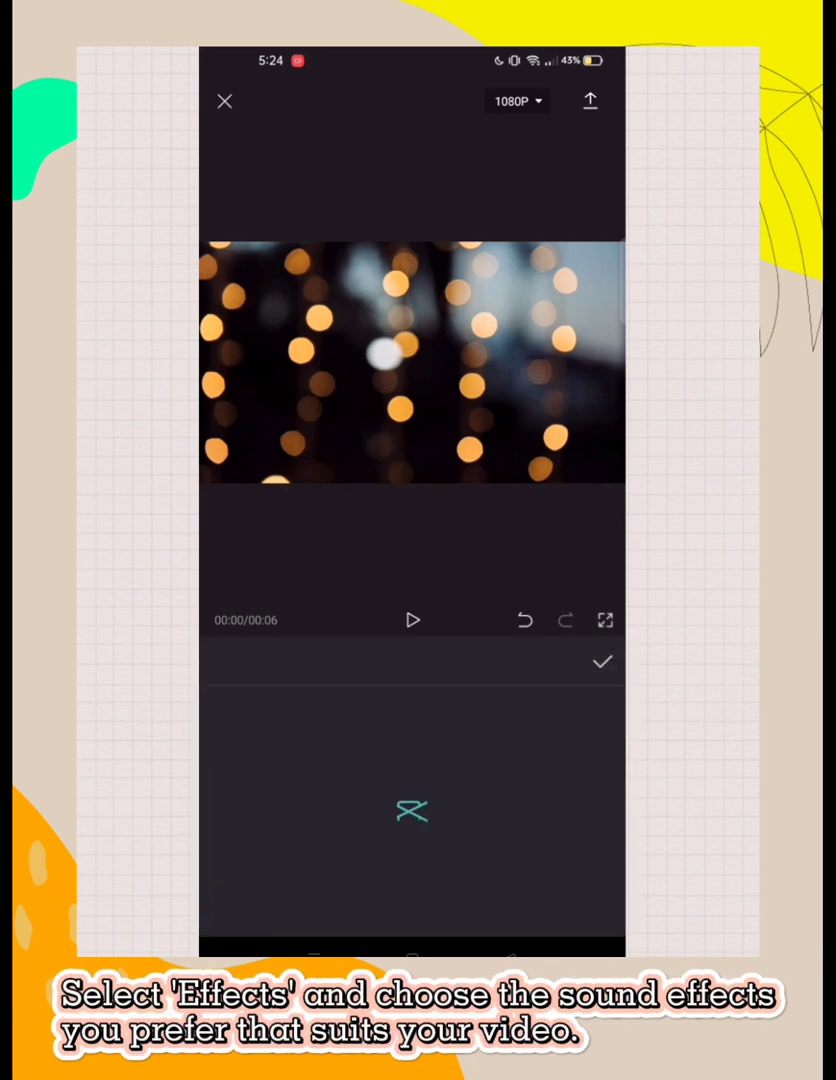
pyautogui.click(412, 812)
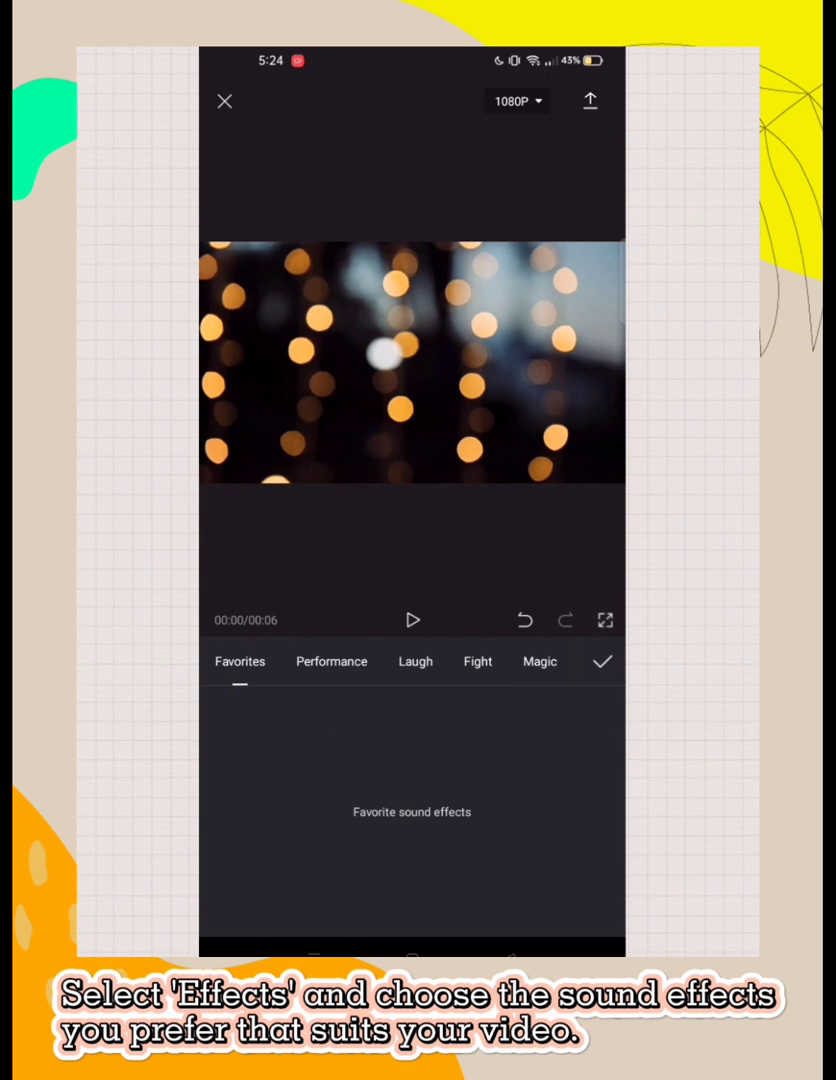
pyautogui.click(332, 660)
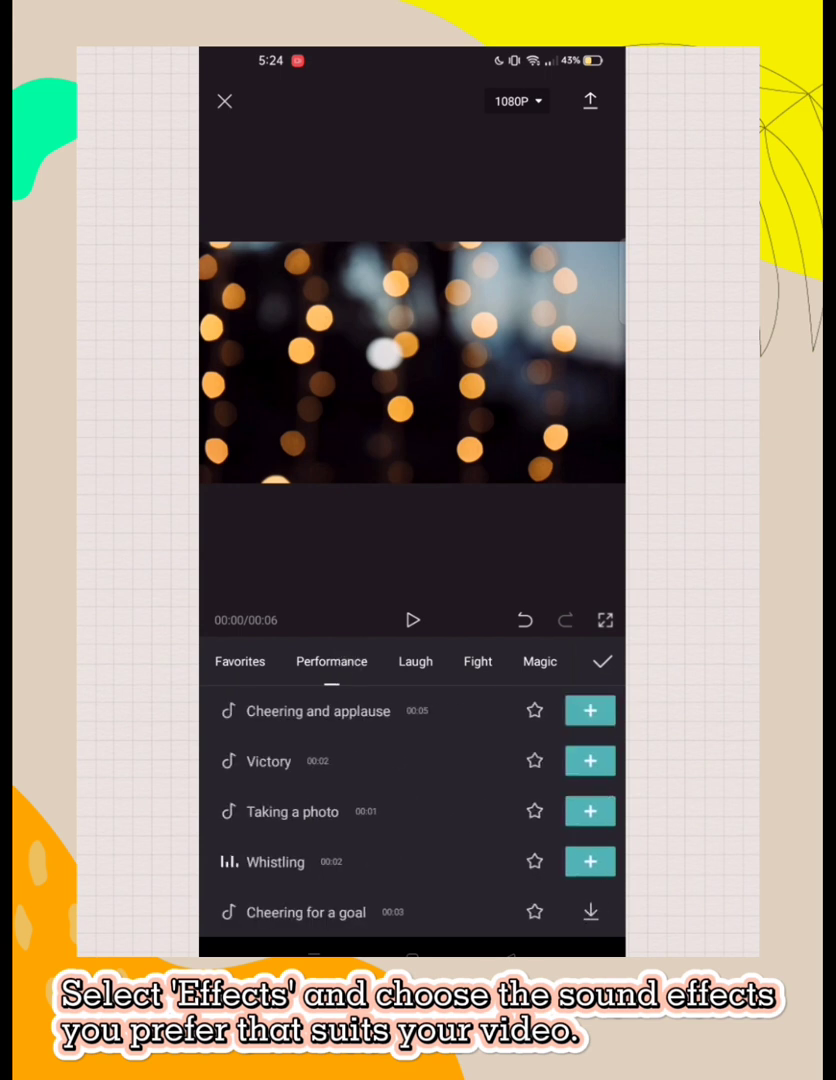
pyautogui.click(416, 660)
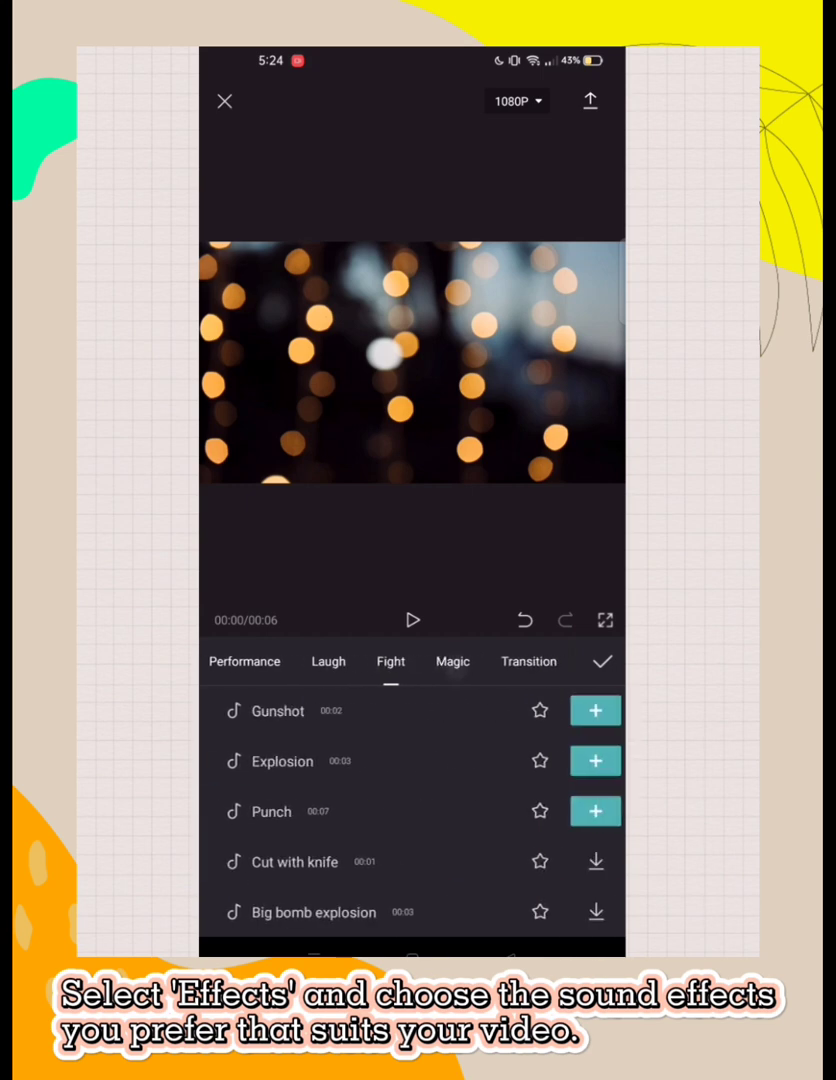
pyautogui.click(452, 660)
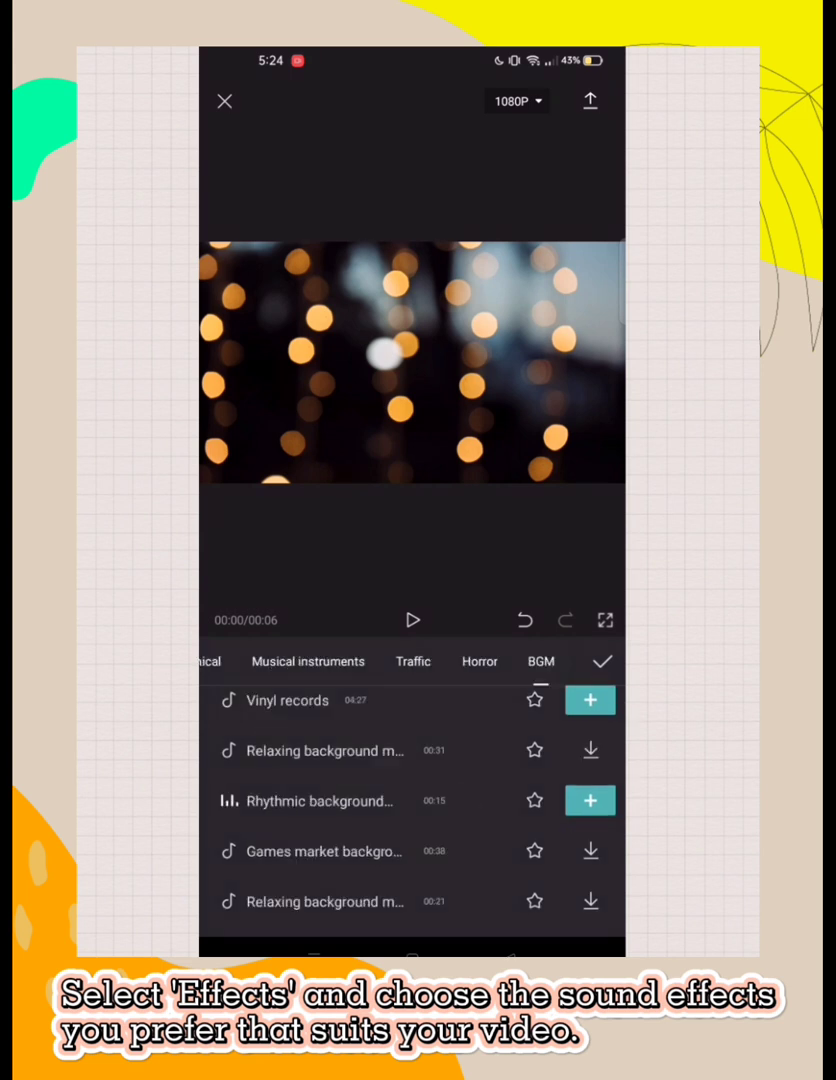
# Download the relaxing background music track and add it to the timeline
pyautogui.click(590, 750)
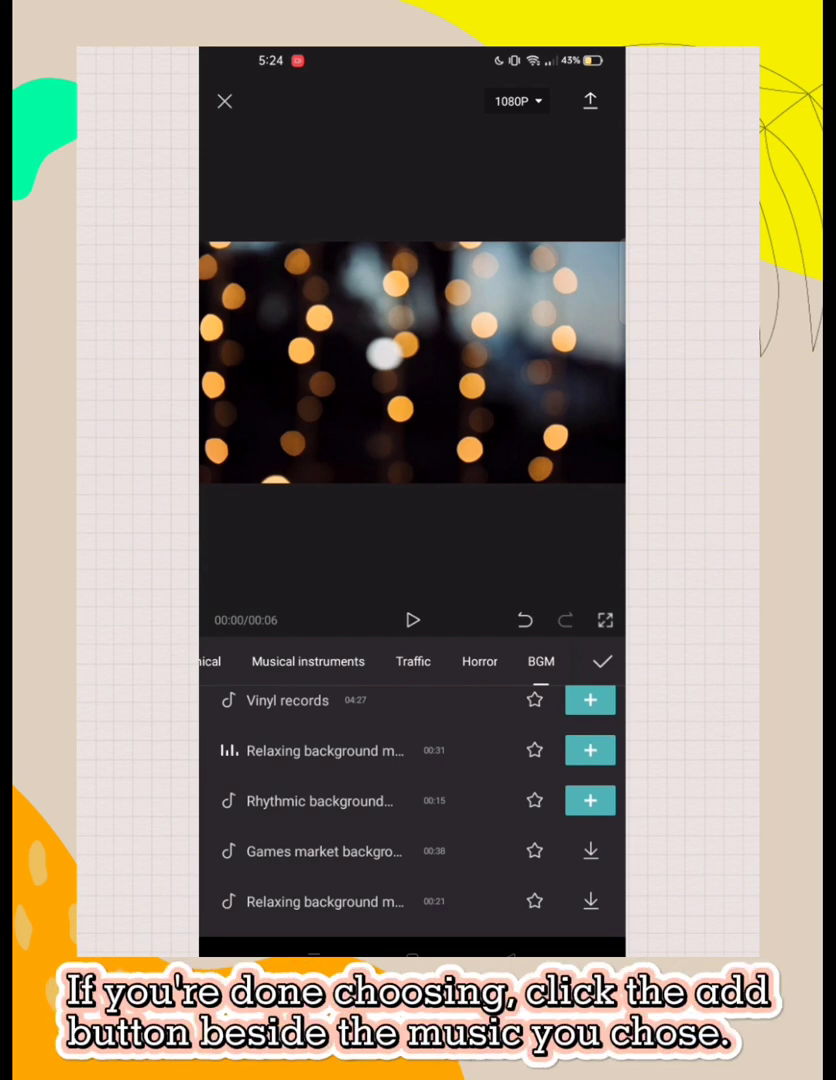
pyautogui.click(588, 748)
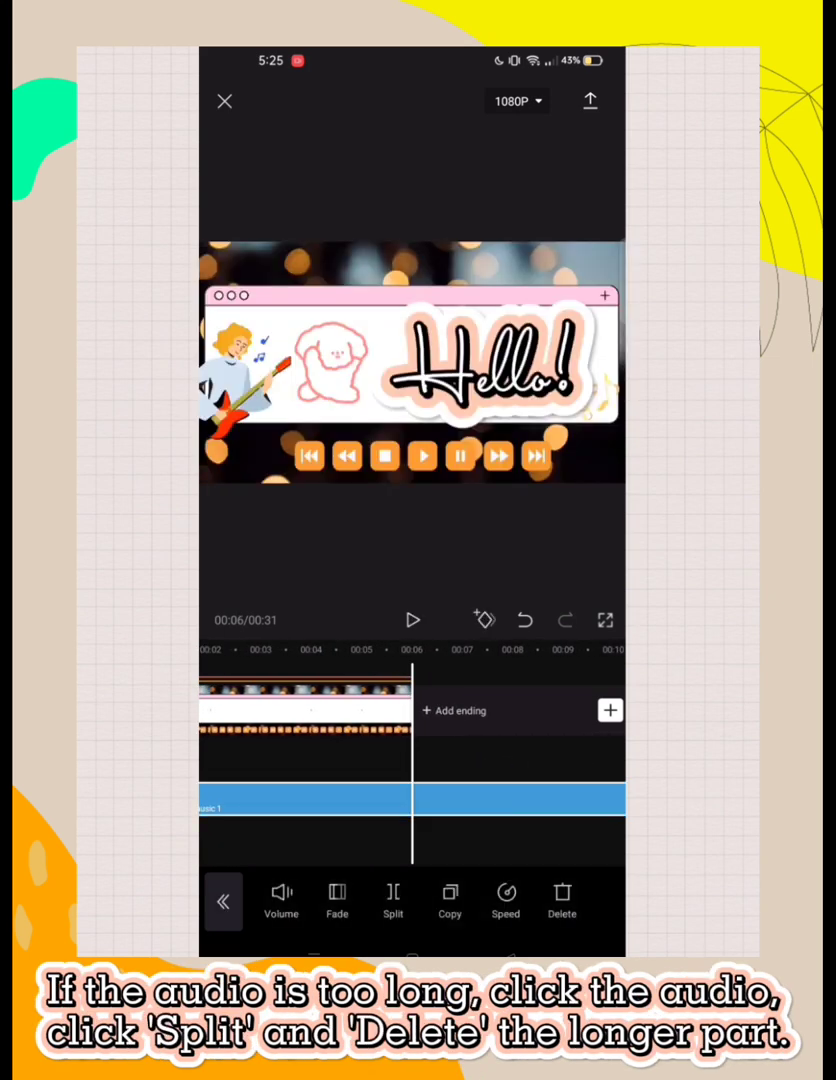
# Cut off the music beyond the video's end so the project stays six seconds
pyautogui.click(392, 900)
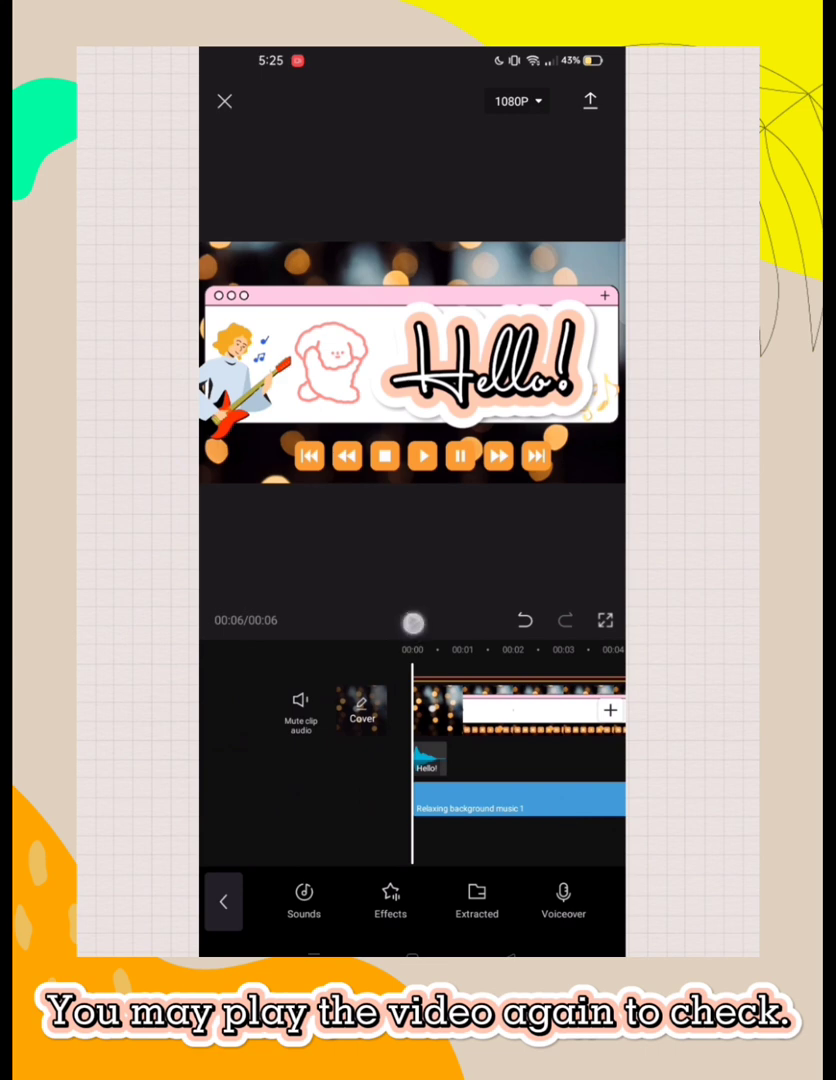
pyautogui.click(420, 456)
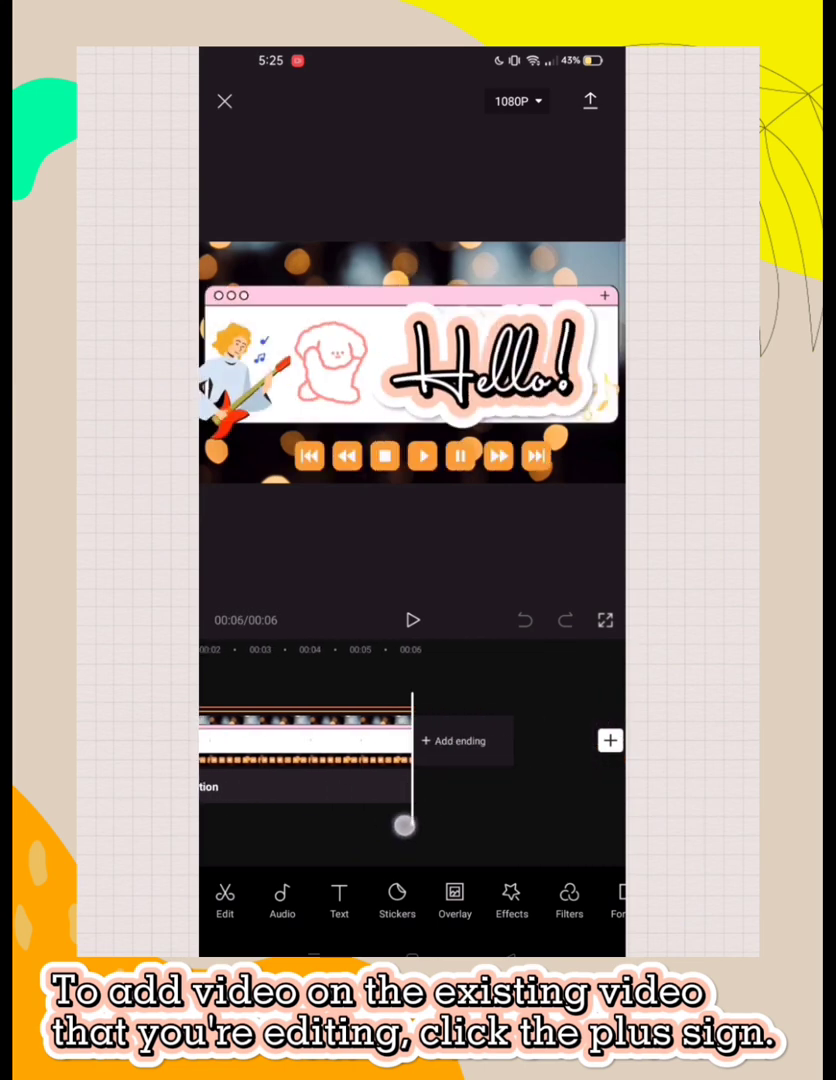
# Add the five-second sky video from the gallery after the intro and play the result
pyautogui.click(610, 740)
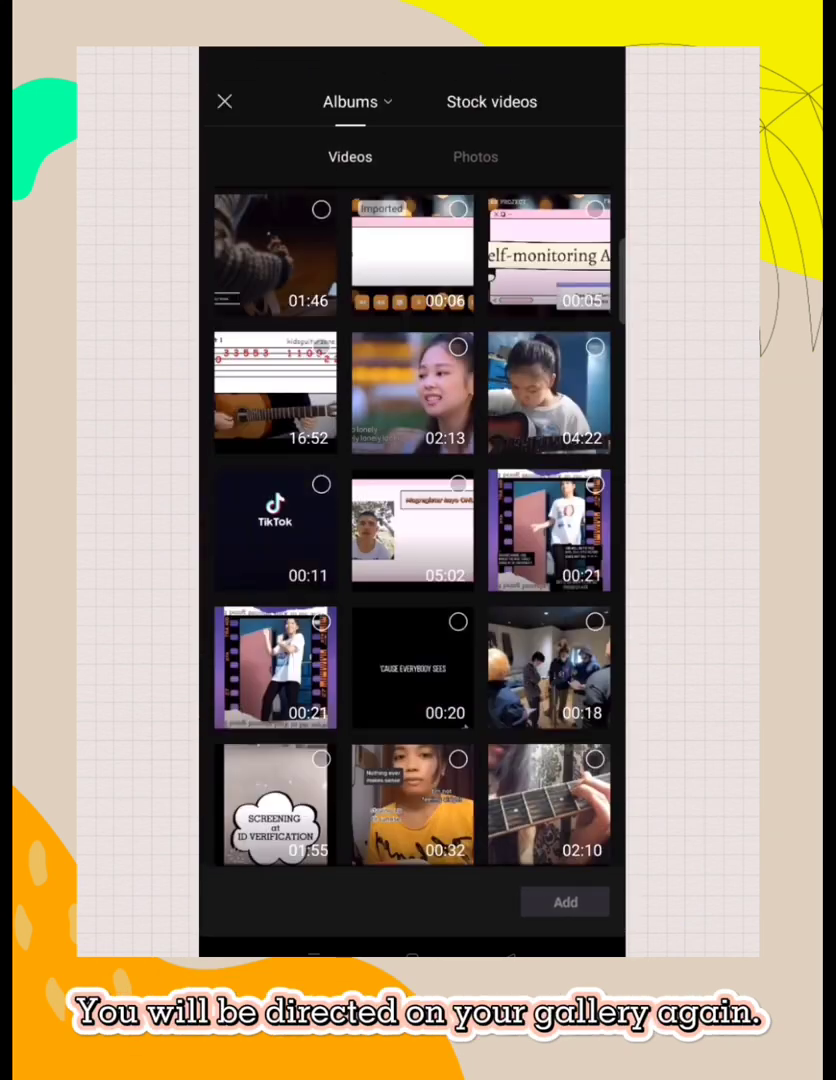
pyautogui.scroll(-3)
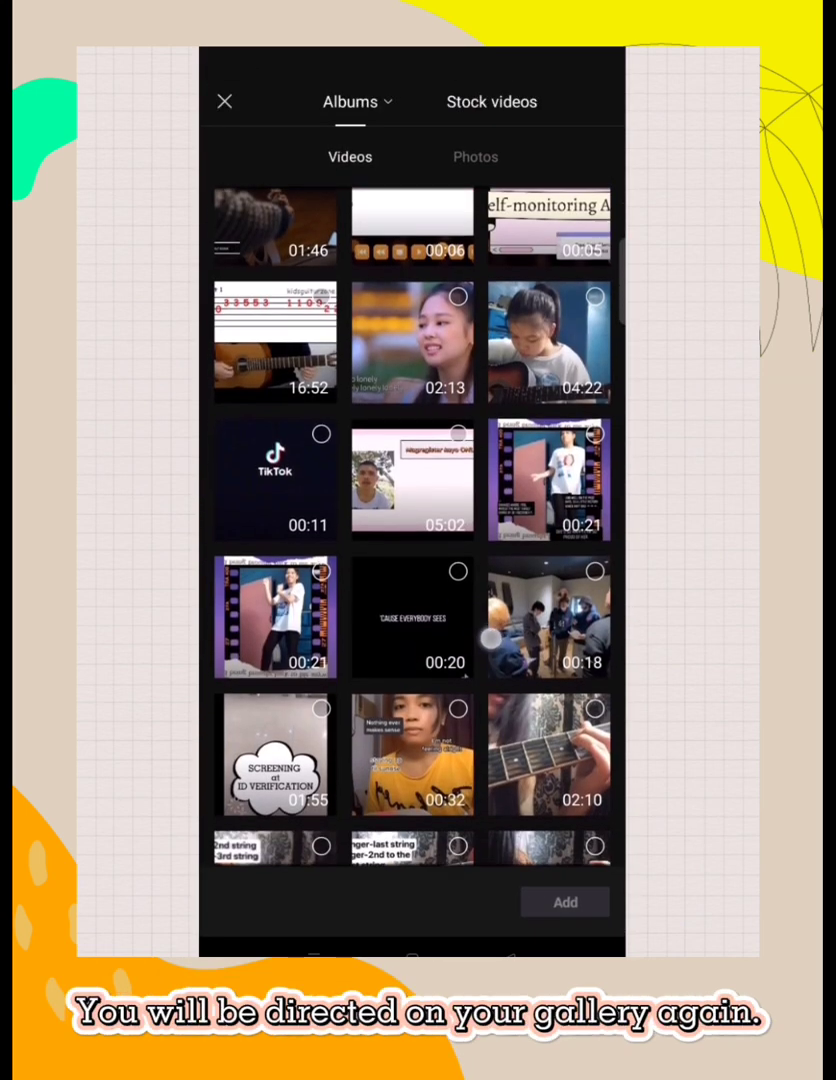
pyautogui.scroll(-3)
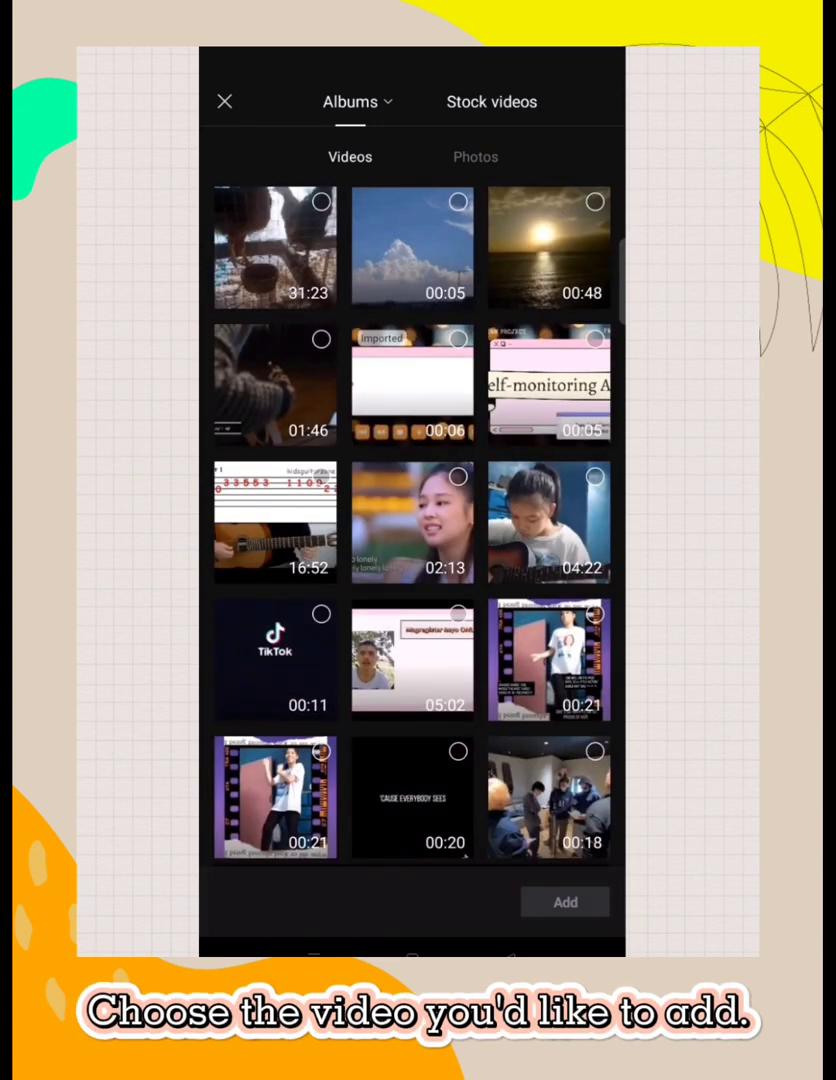
pyautogui.click(412, 246)
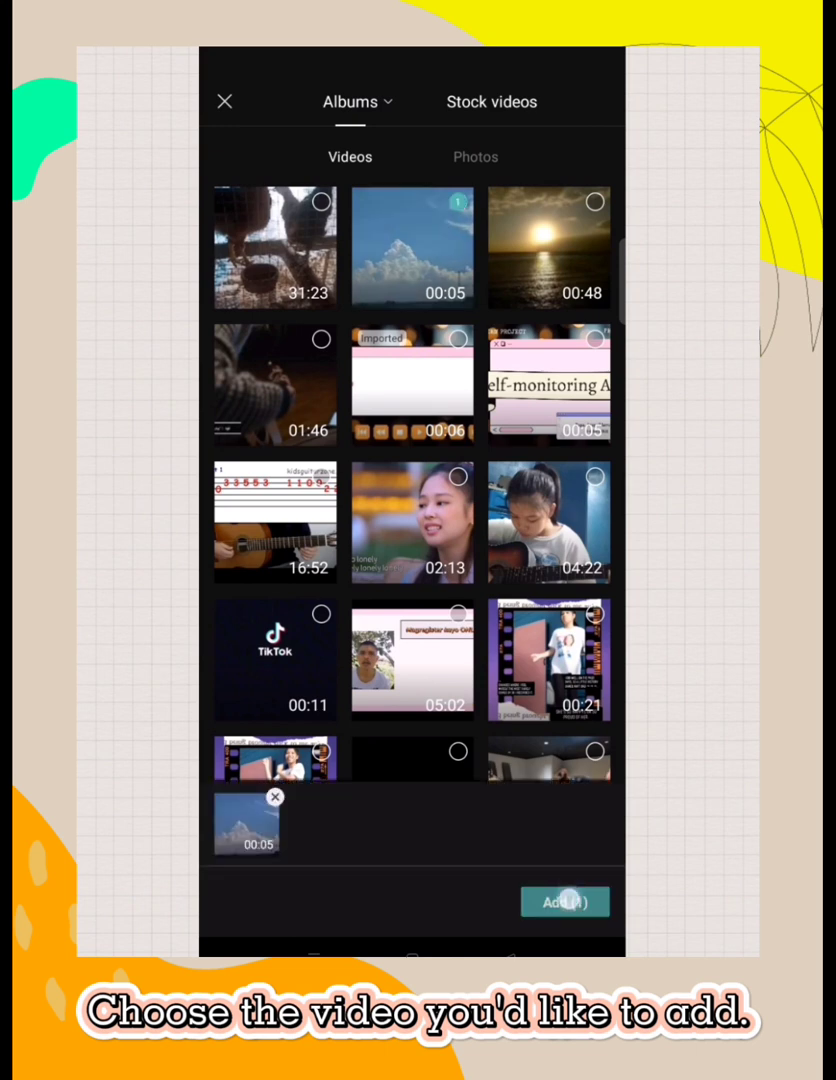
pyautogui.click(564, 900)
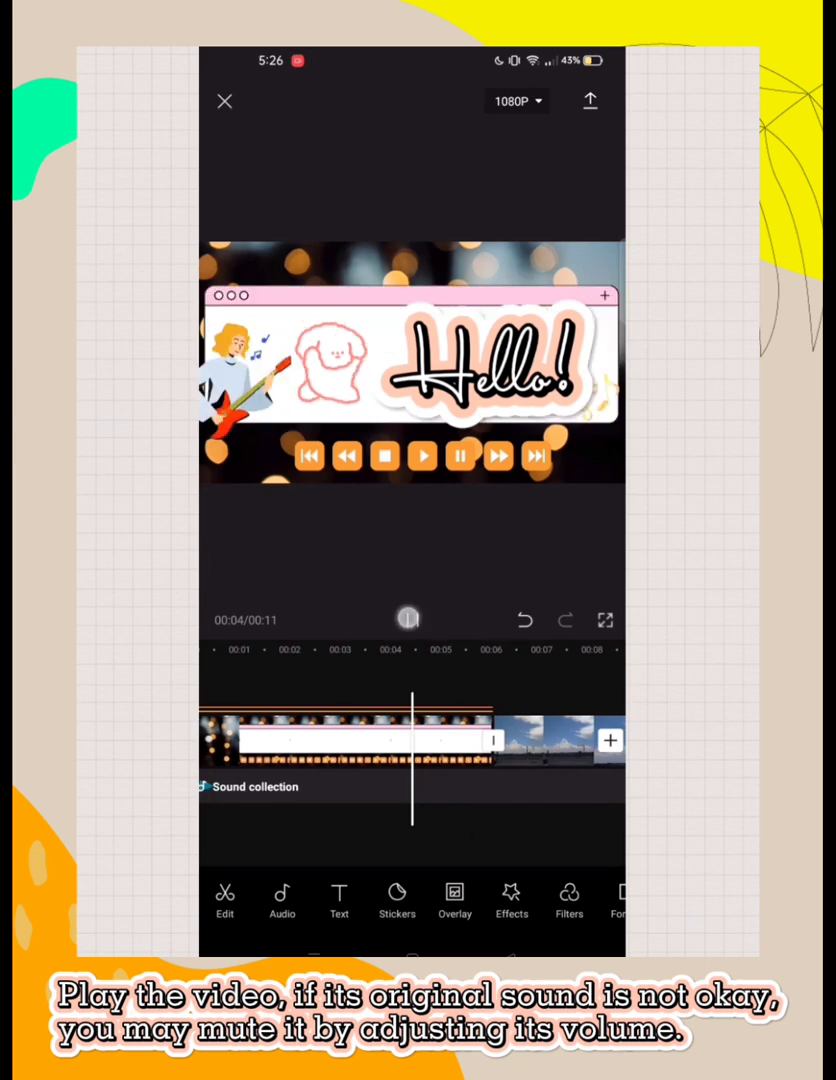
pyautogui.click(422, 456)
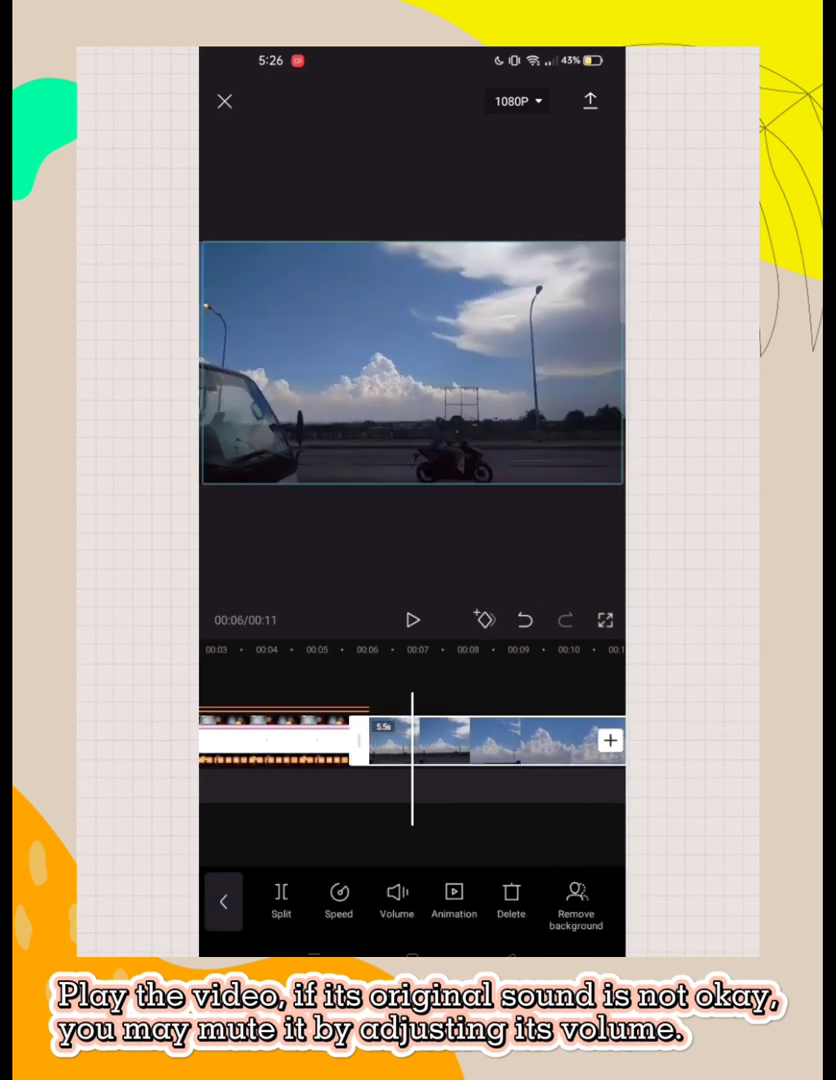
# Lower the sky clip's own sound to a volume of about 23 and confirm
pyautogui.click(396, 896)
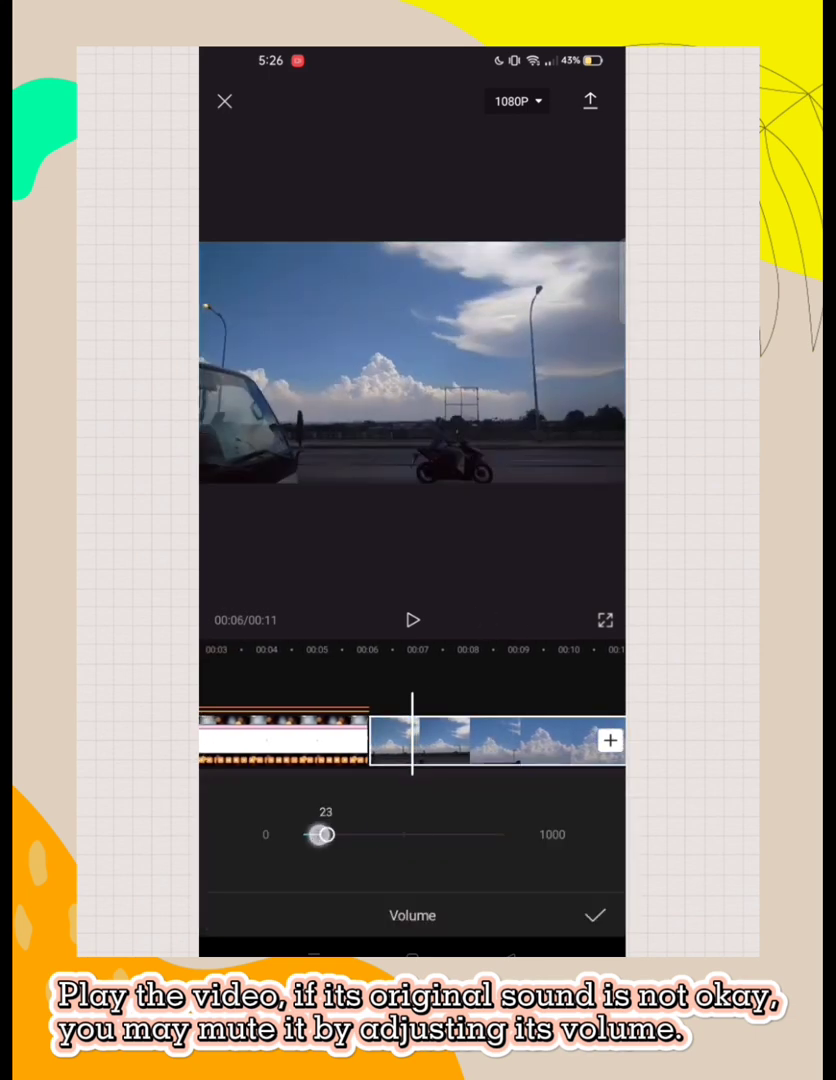
pyautogui.click(412, 620)
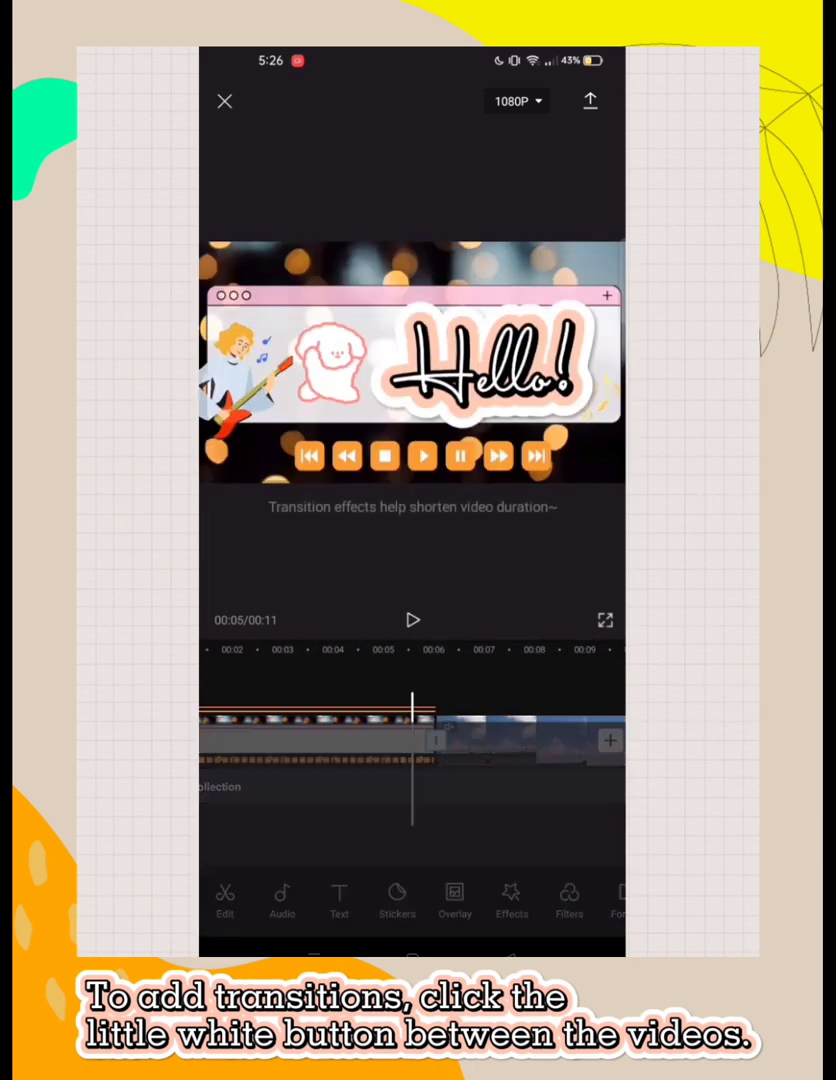
# Apply the Dots Right transition from the MG tab between the intro and sky clip
pyautogui.click(410, 740)
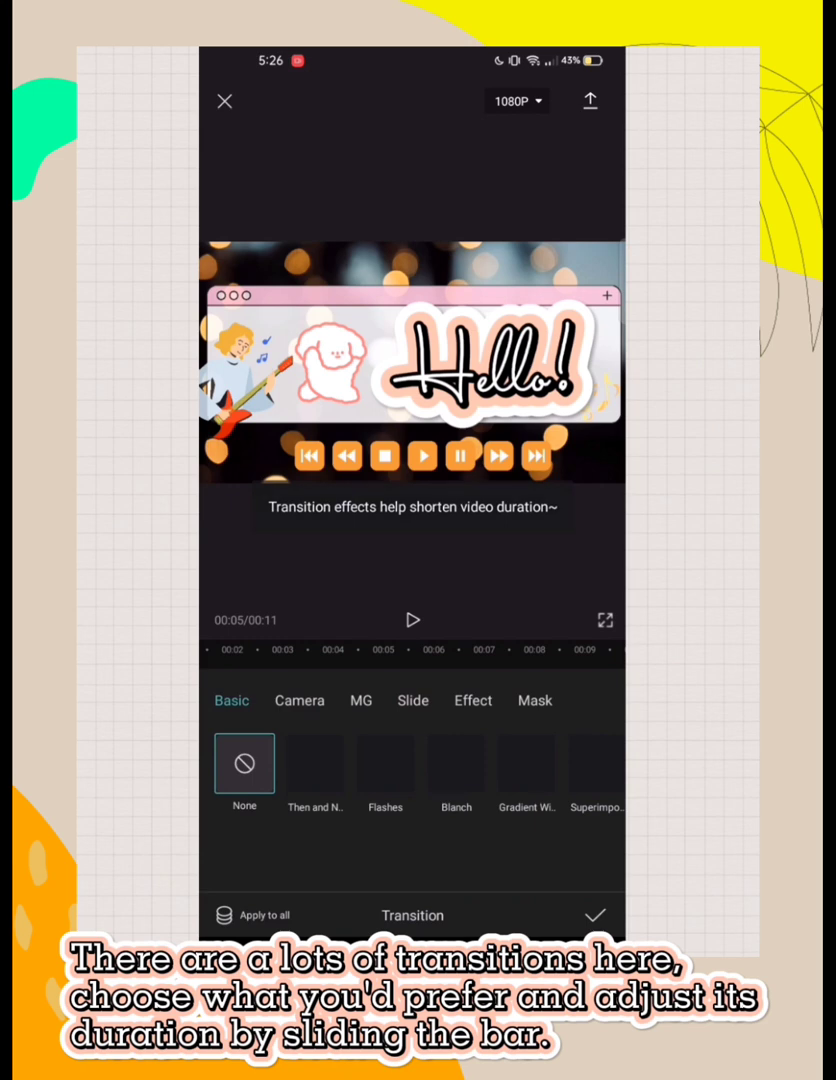
pyautogui.click(300, 700)
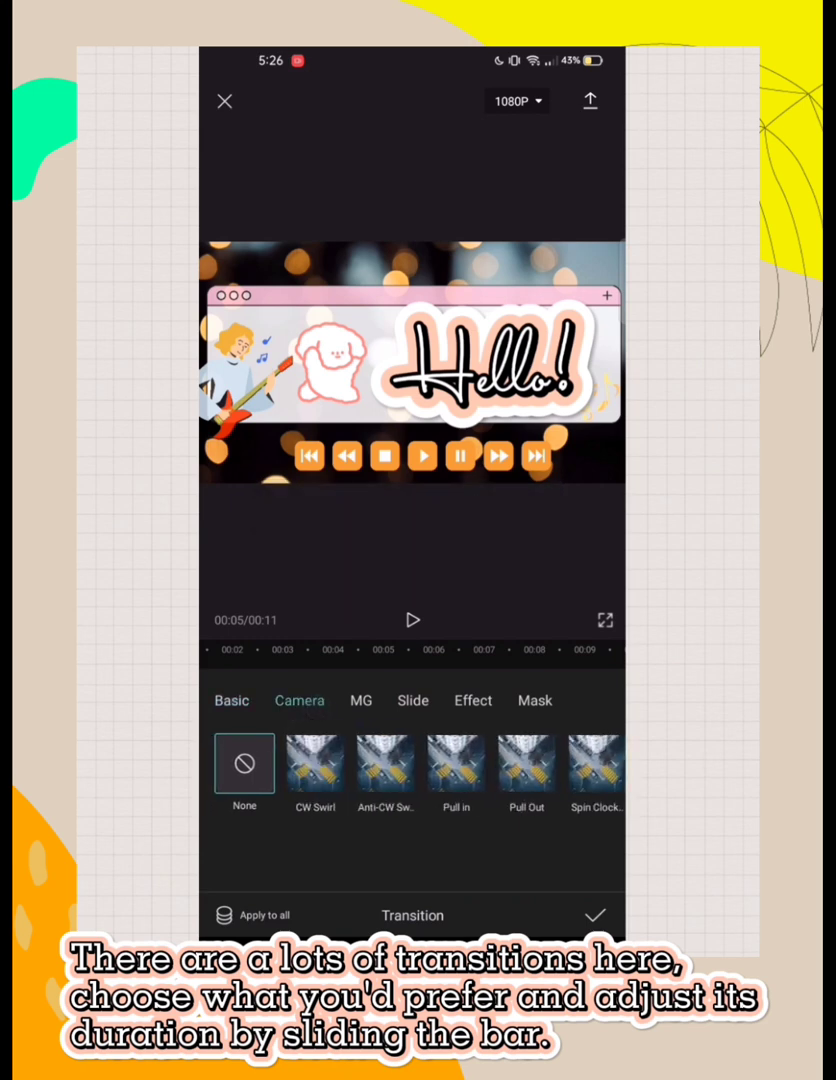
pyautogui.click(360, 700)
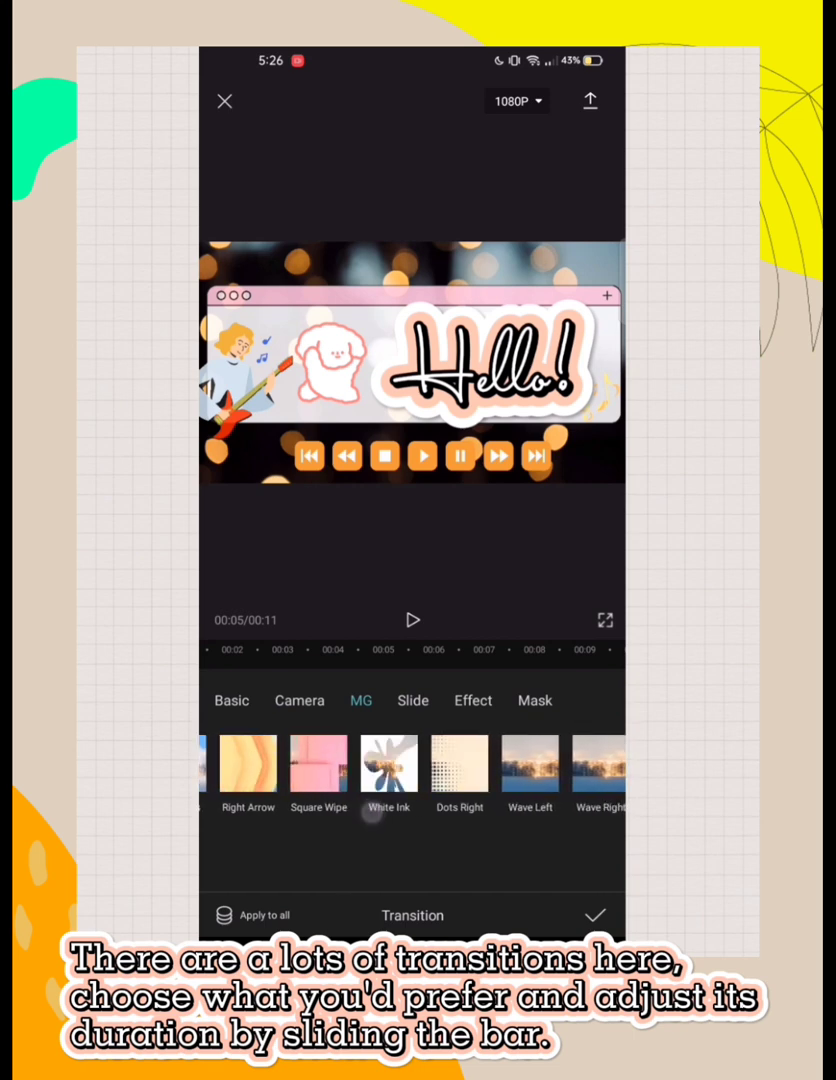
pyautogui.click(458, 764)
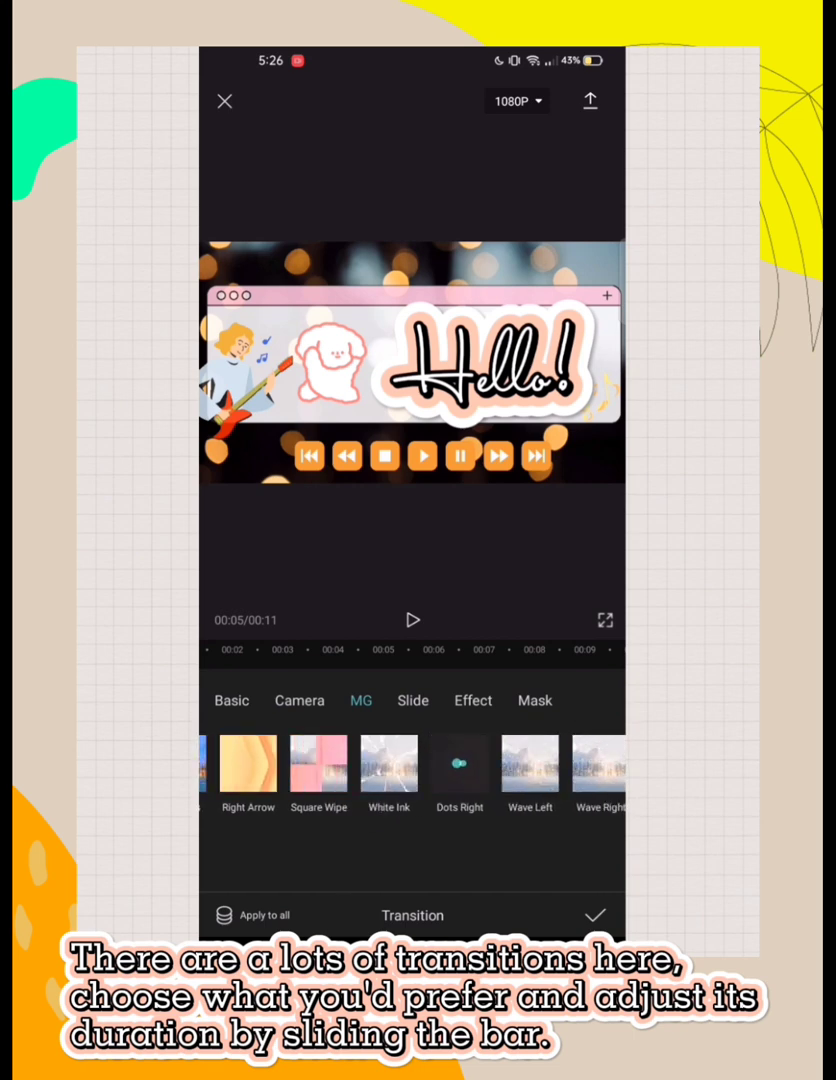
pyautogui.click(458, 764)
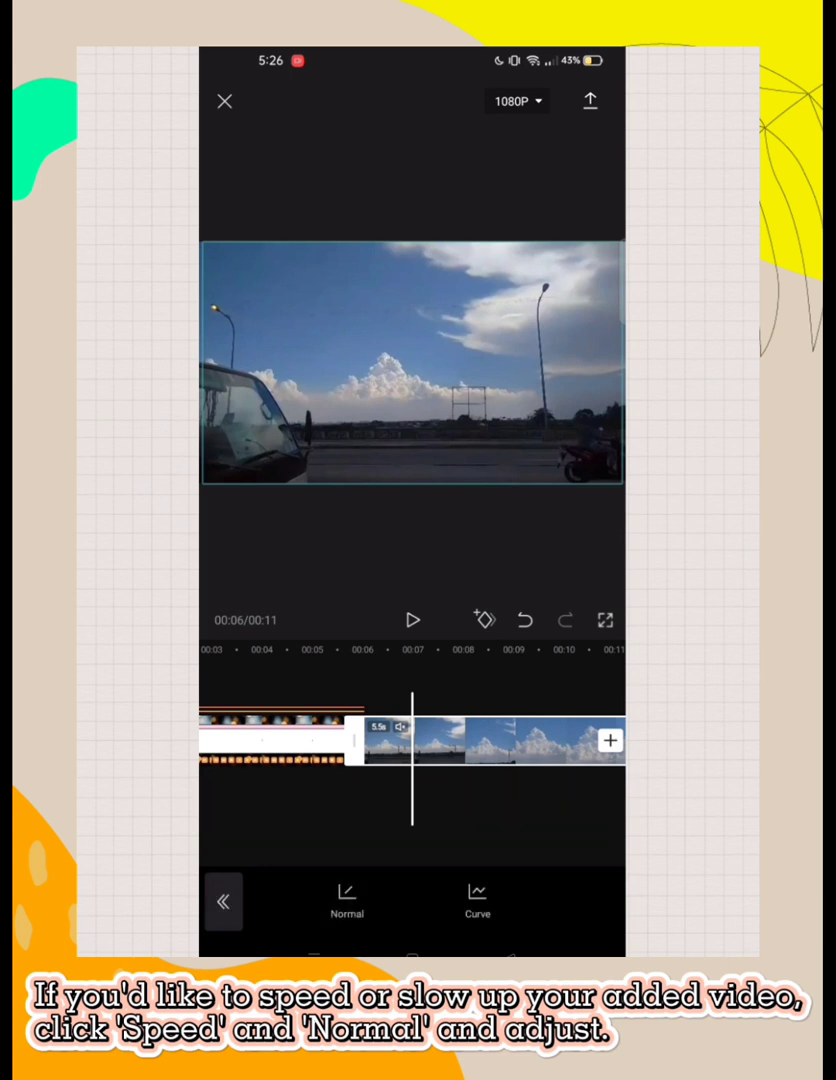
# Try speeds of 2x, 0.2x and 0.5x, then settle the sky clip on 0.8x and confirm
pyautogui.click(348, 900)
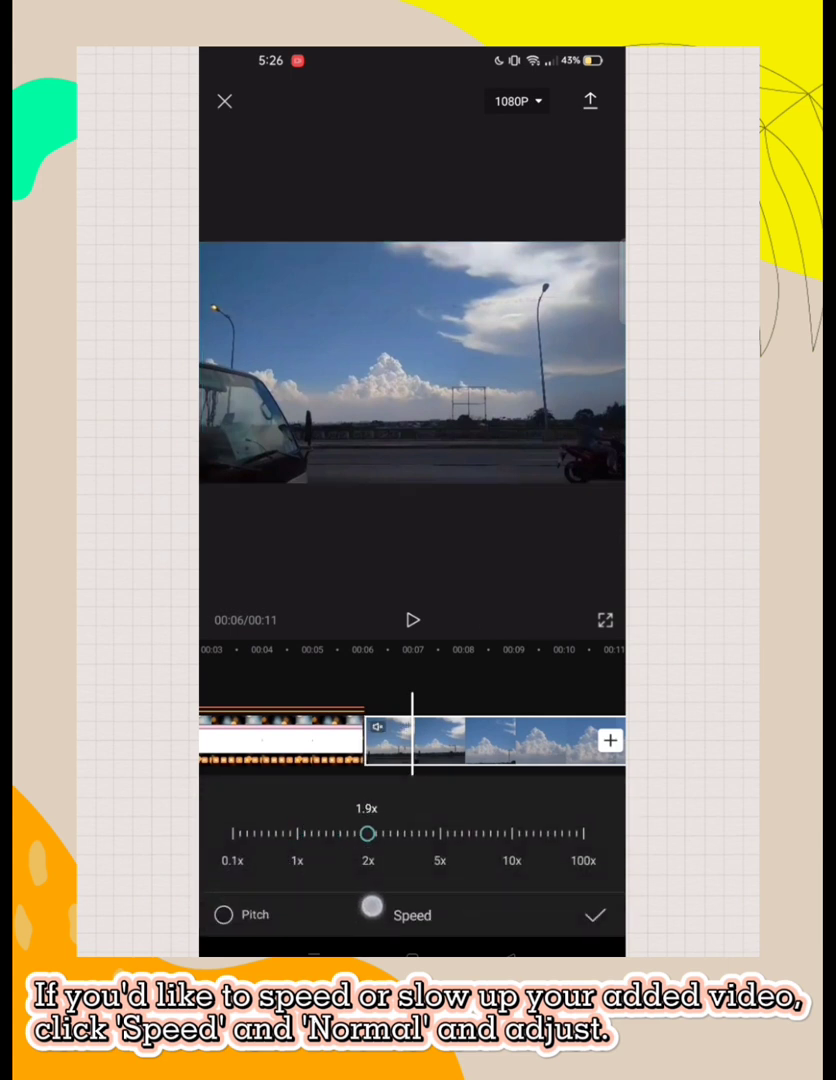
pyautogui.moveTo(364, 832); pyautogui.dragTo(372, 832)
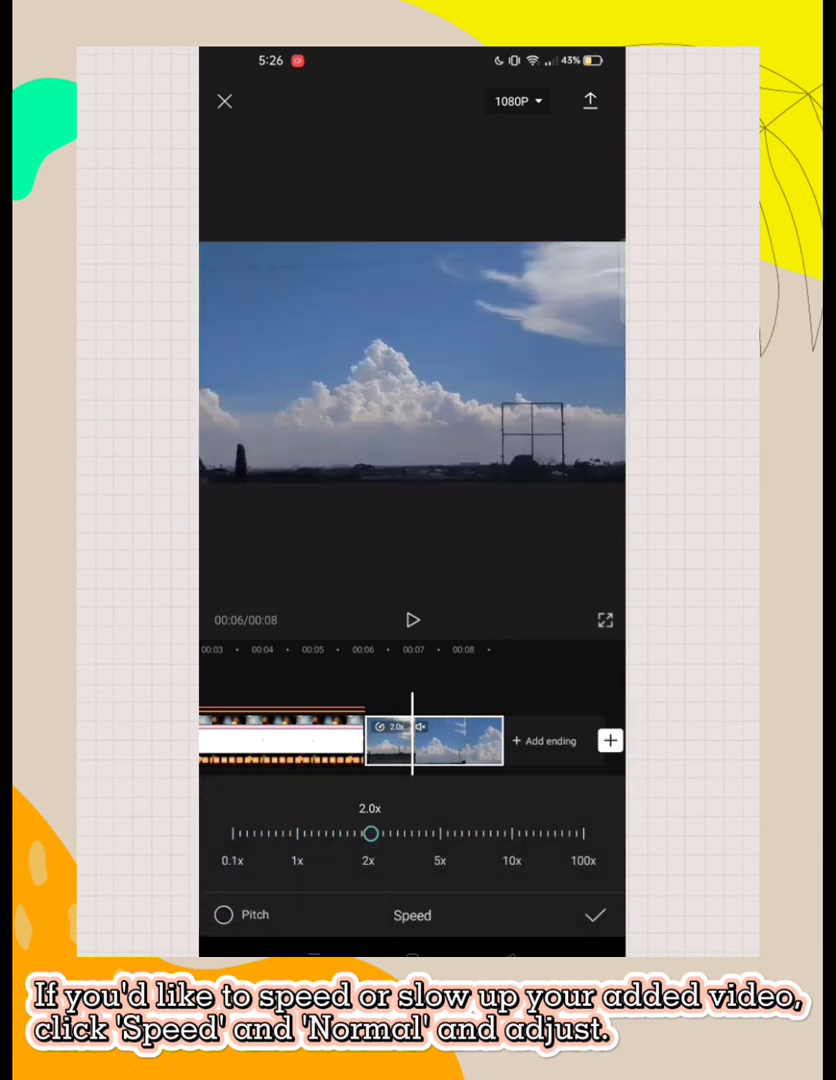
pyautogui.moveTo(372, 832); pyautogui.dragTo(244, 832)
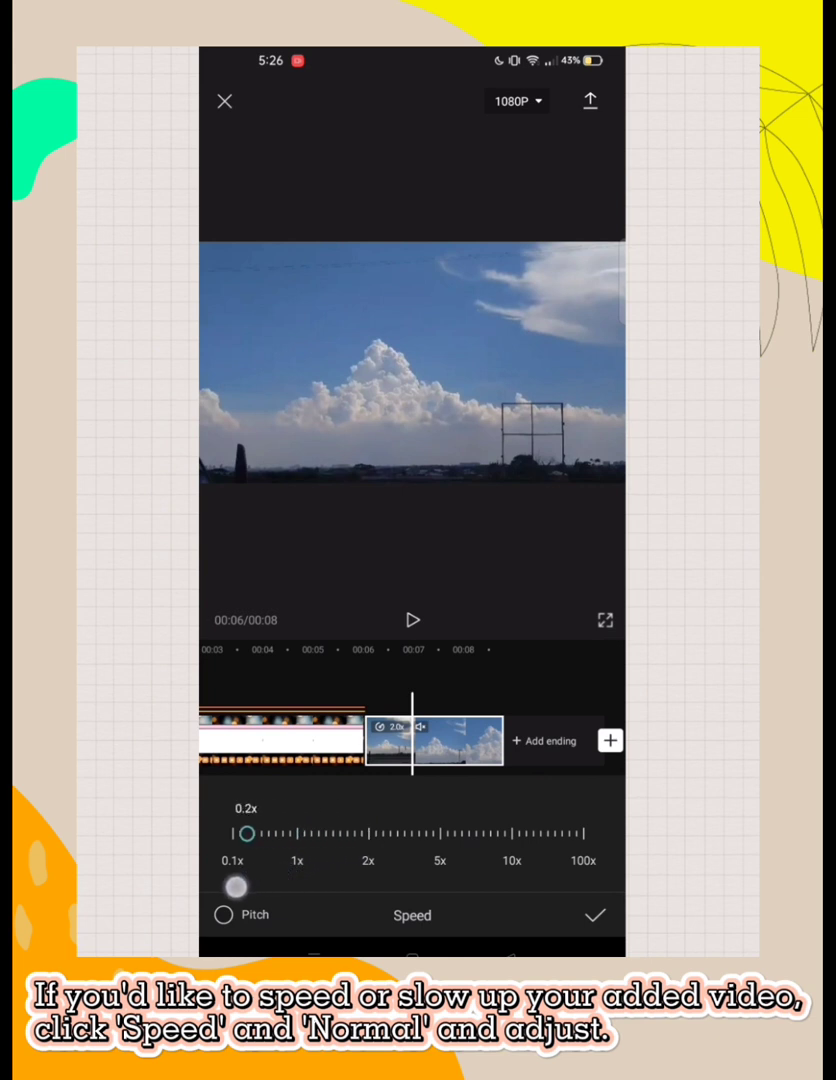
pyautogui.moveTo(244, 832); pyautogui.dragTo(272, 832)
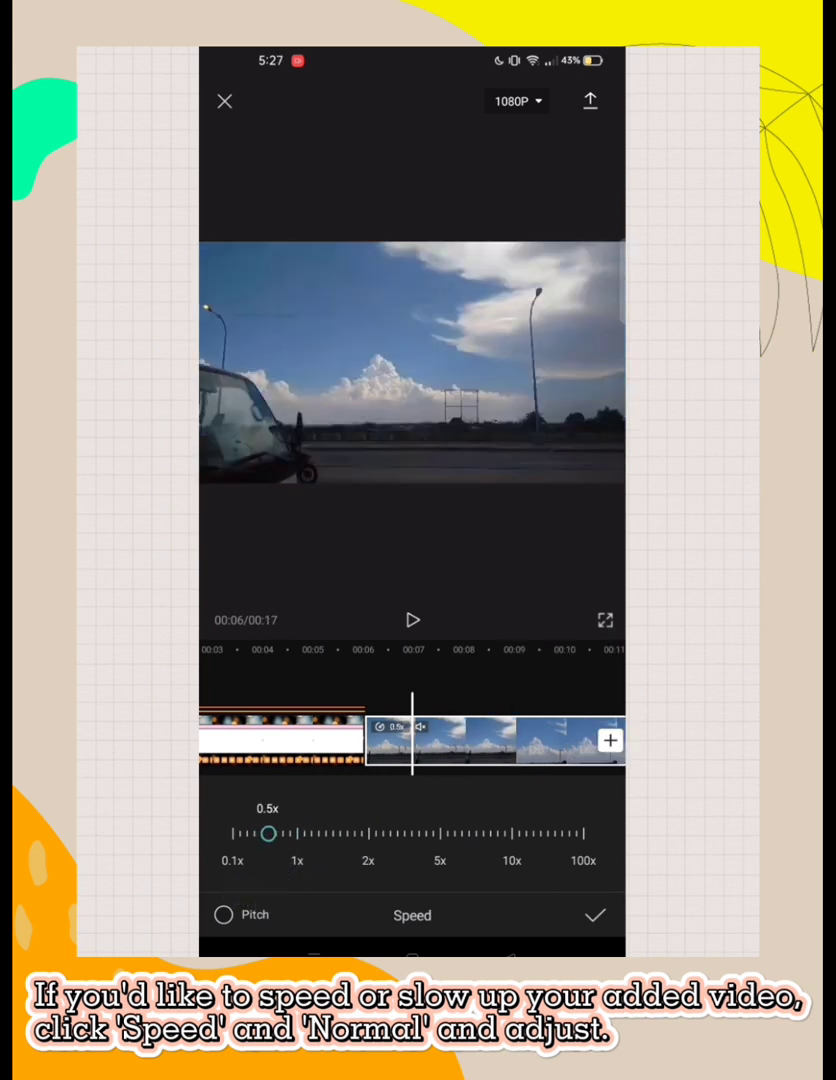
pyautogui.moveTo(270, 832); pyautogui.dragTo(290, 832)
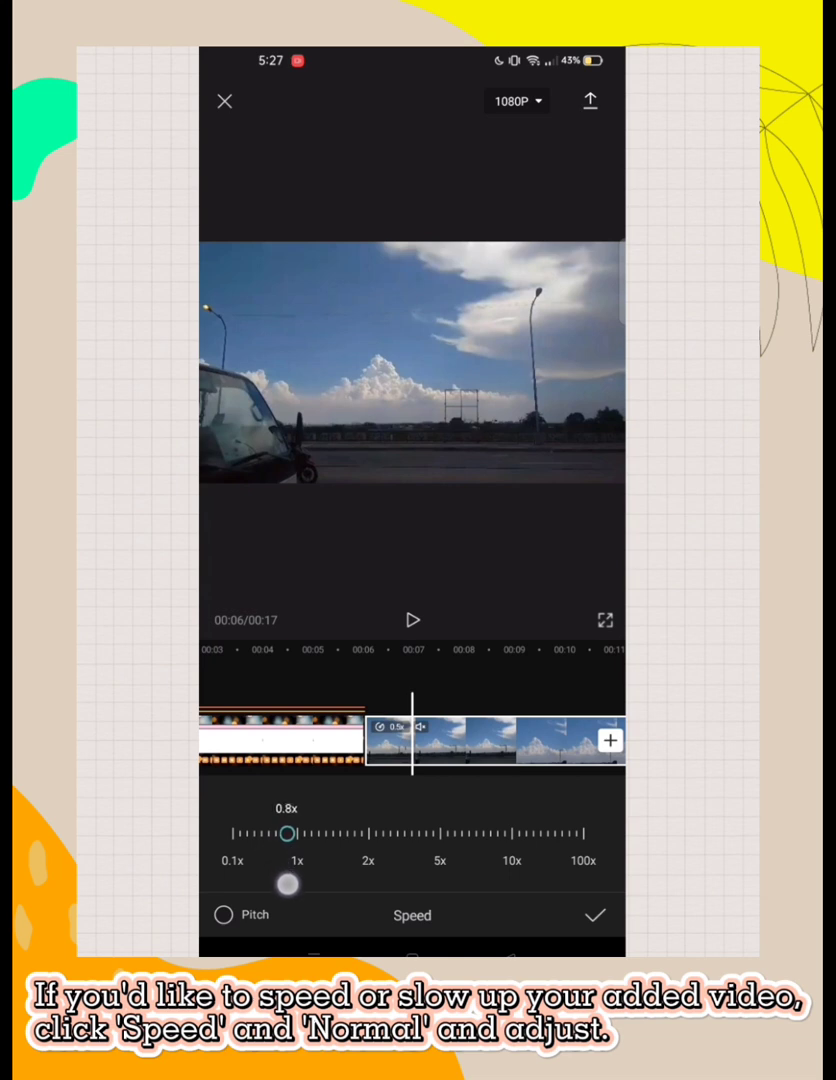
pyautogui.click(594, 914)
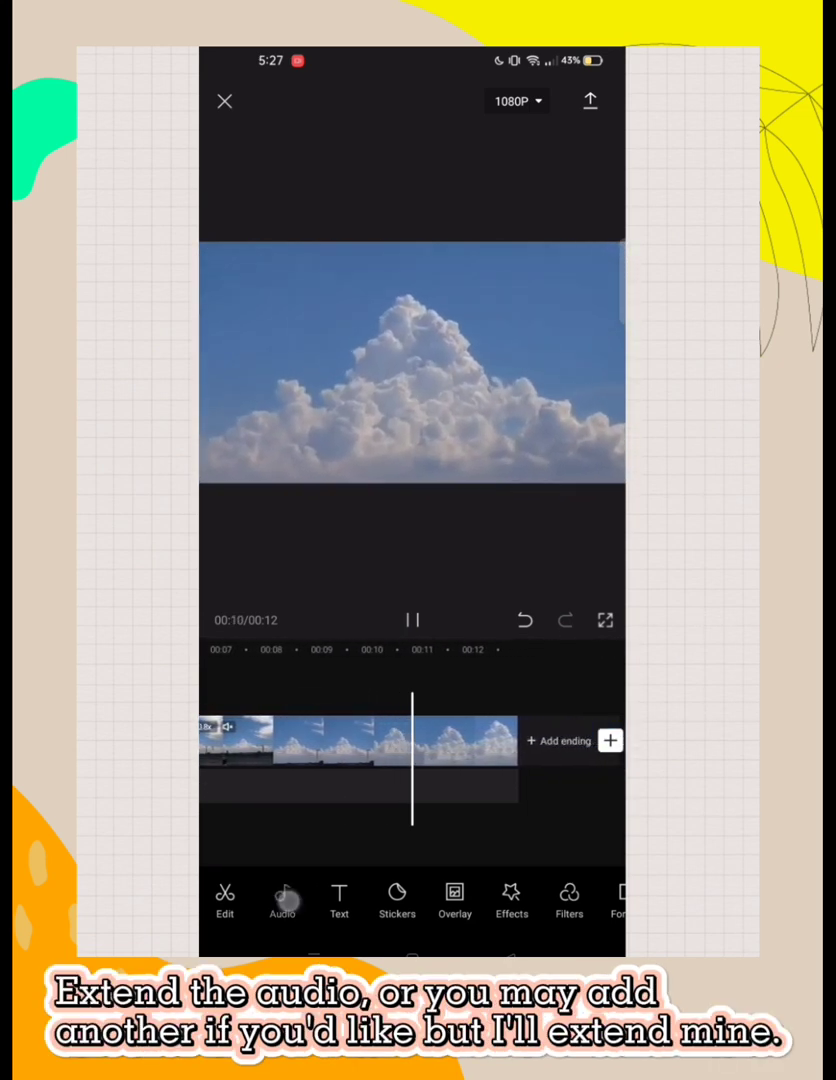
# Drag the music's right end to the 12-second video's end and play to check
pyautogui.click(282, 898)
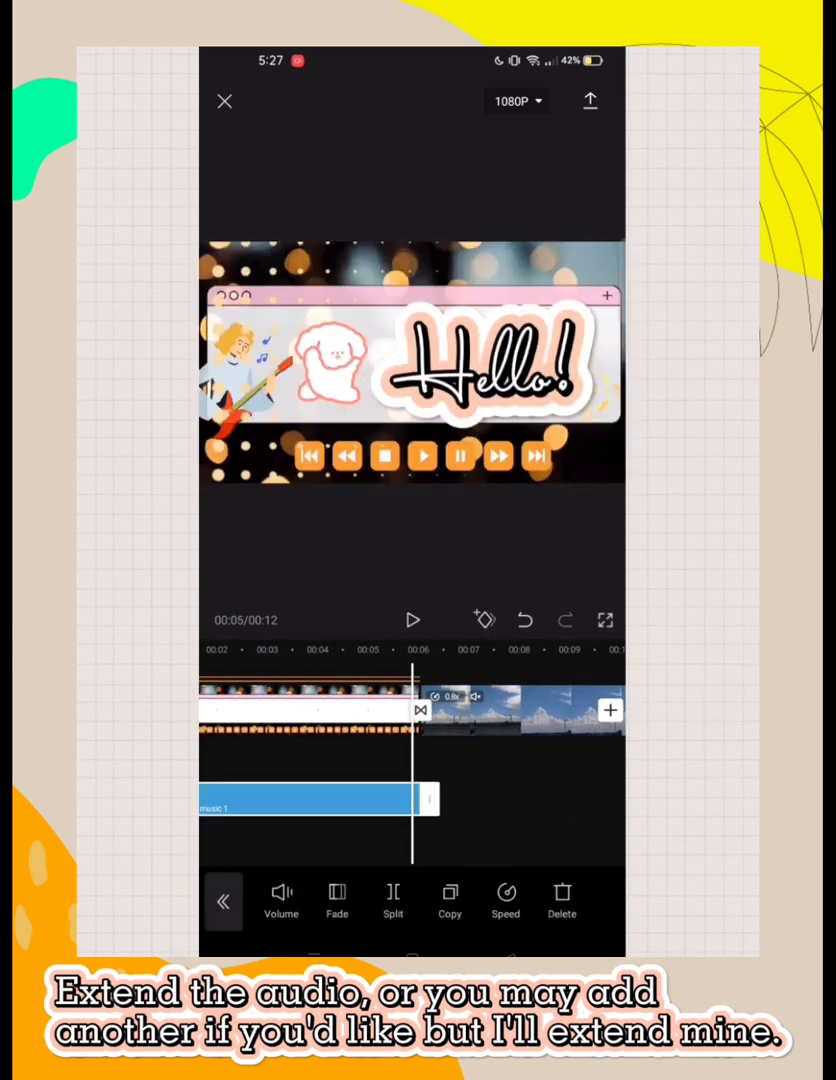
pyautogui.moveTo(436, 800); pyautogui.dragTo(570, 800)
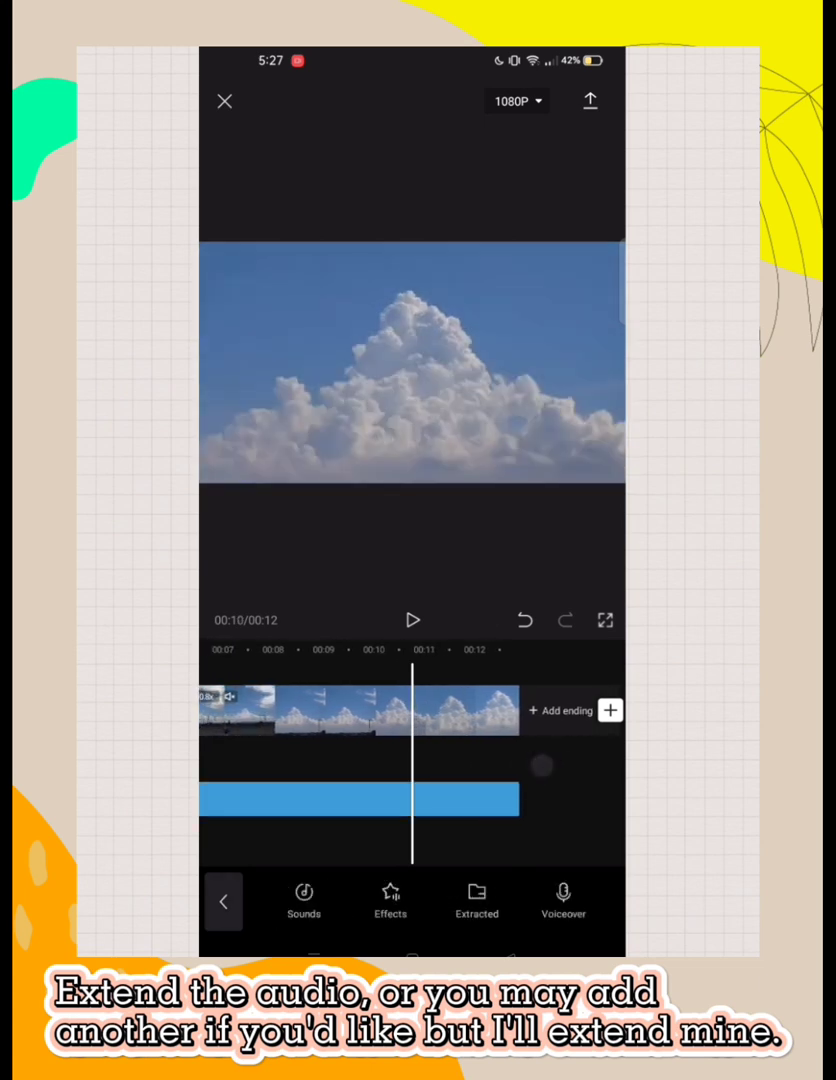
pyautogui.click(412, 620)
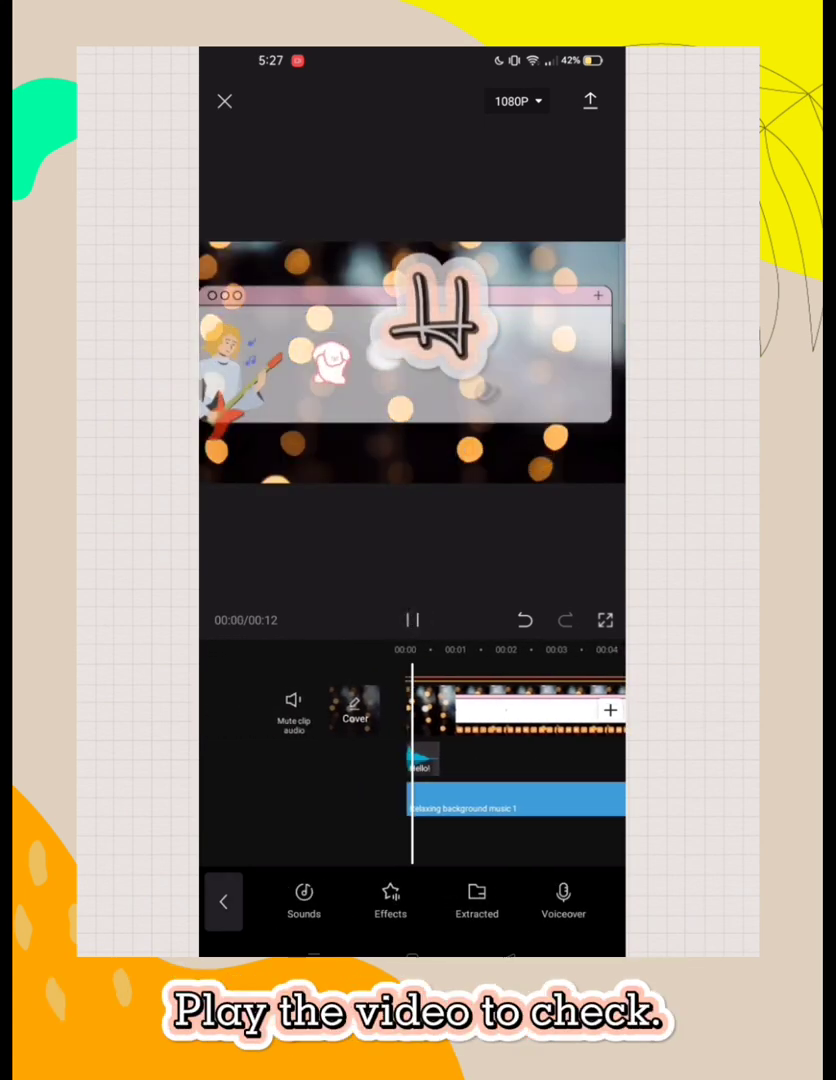
pyautogui.click(412, 620)
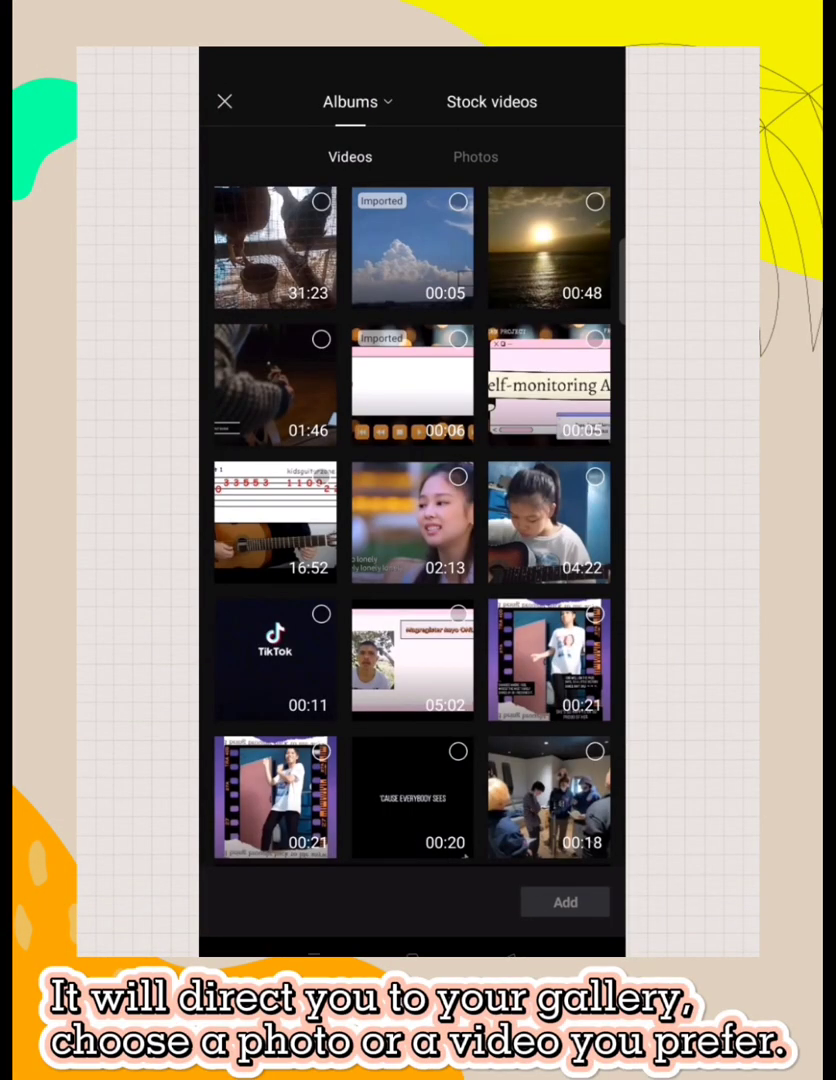
# Scroll the gallery Videos tab to find the sunset overlay clip
pyautogui.scroll(-3)
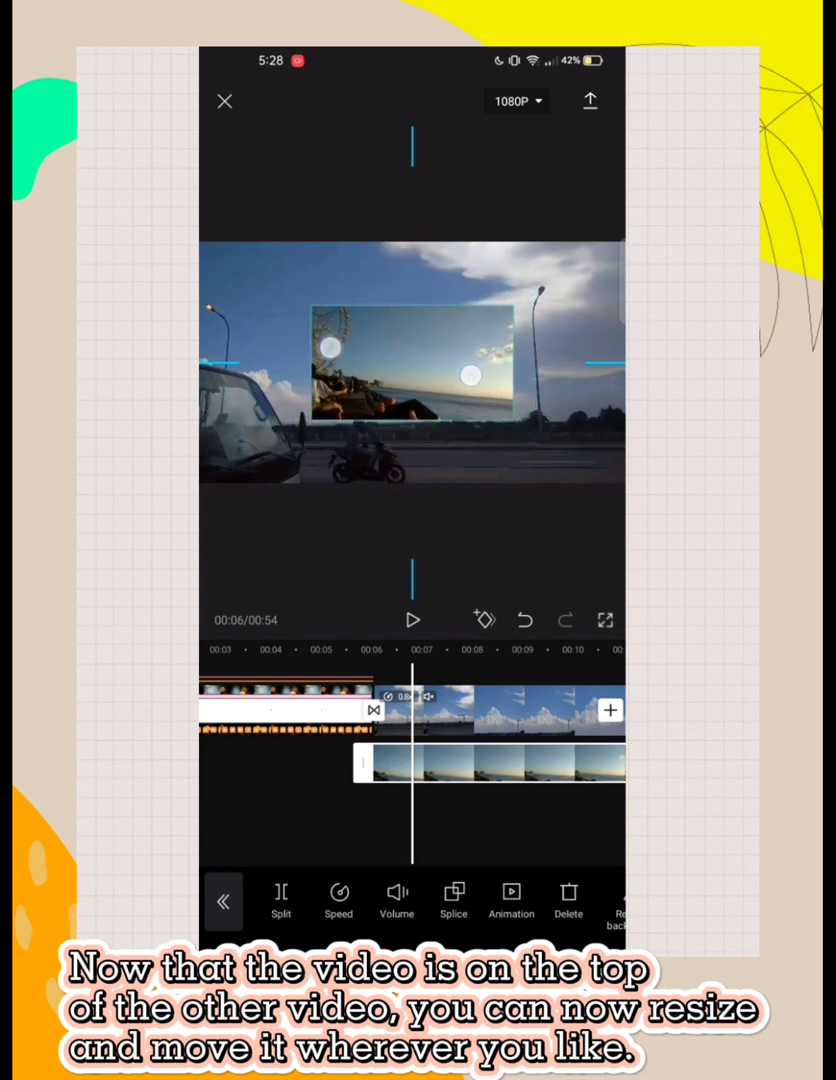
# Shrink the sunset overlay, settle it in the top-left corner and play to check
pyautogui.moveTo(416, 376); pyautogui.dragTo(280, 300)
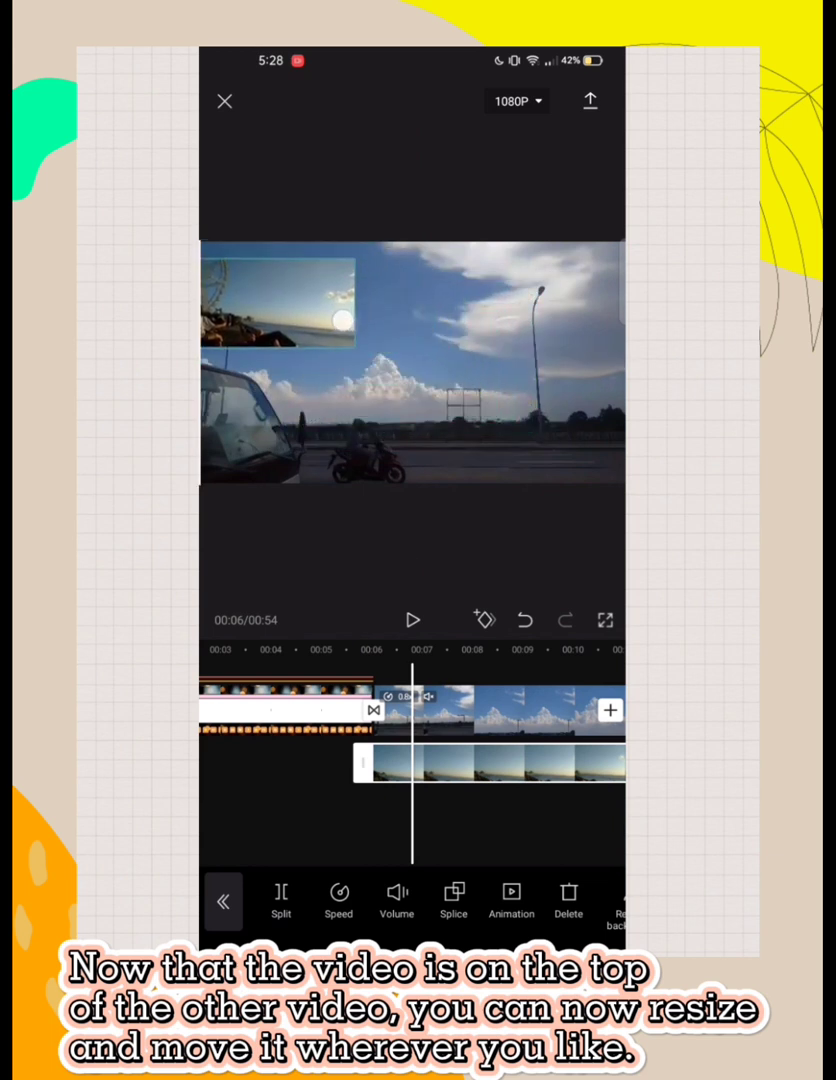
pyautogui.moveTo(278, 302); pyautogui.dragTo(524, 440)
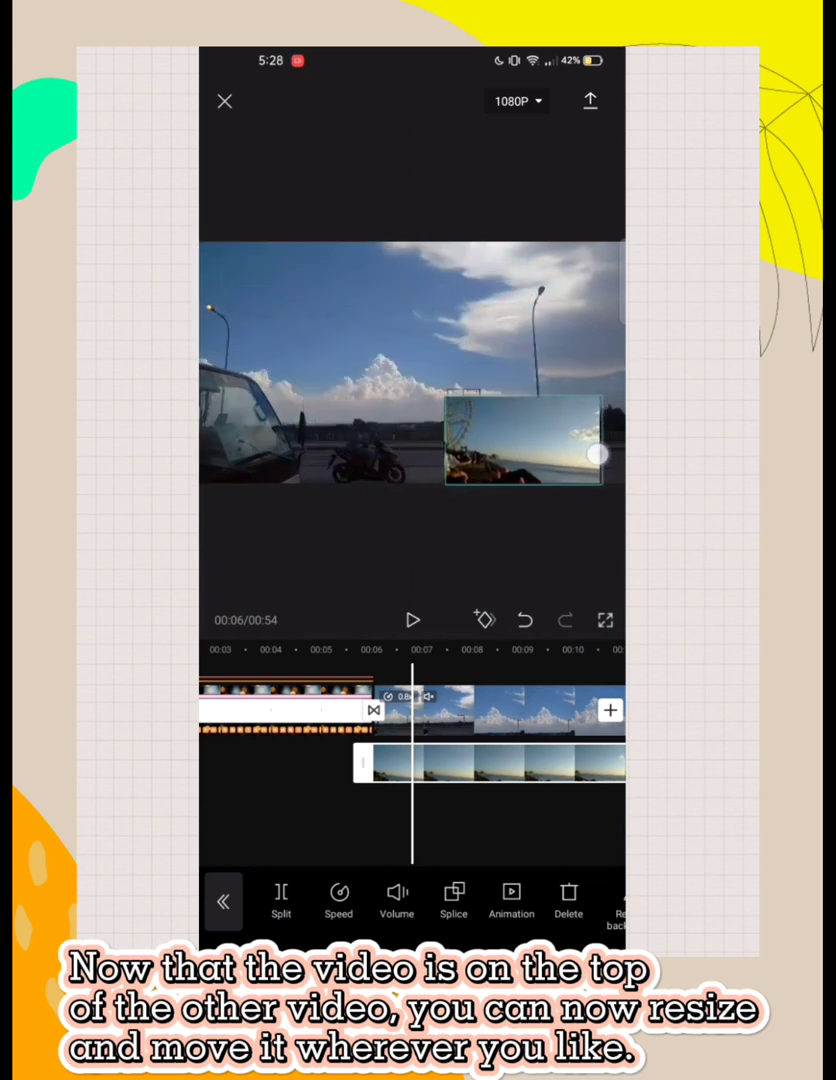
pyautogui.moveTo(524, 440); pyautogui.dragTo(340, 290)
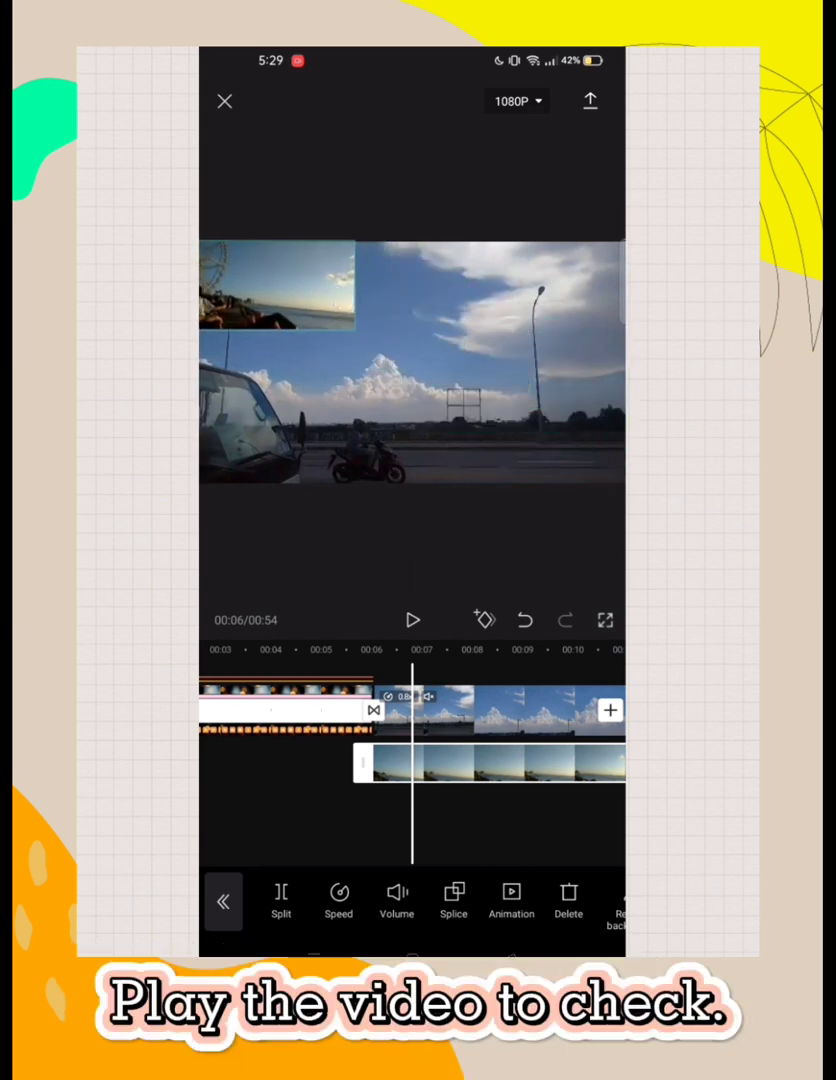
pyautogui.click(412, 620)
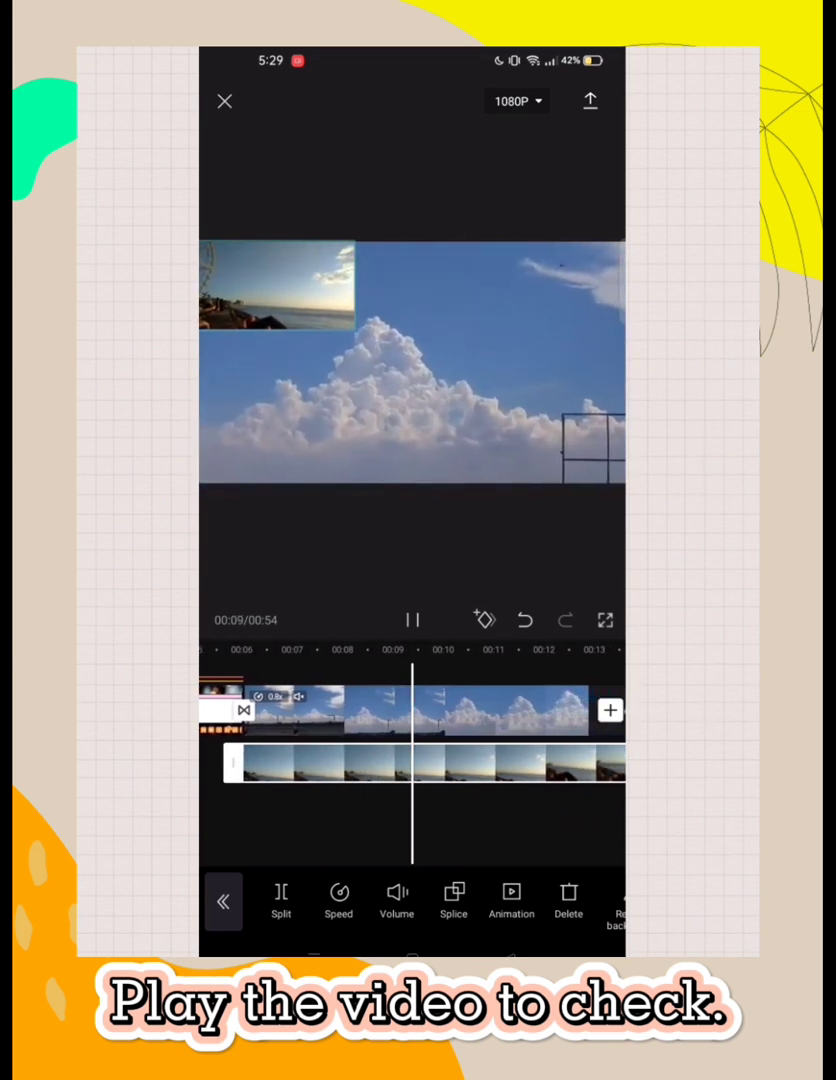
pyautogui.click(412, 618)
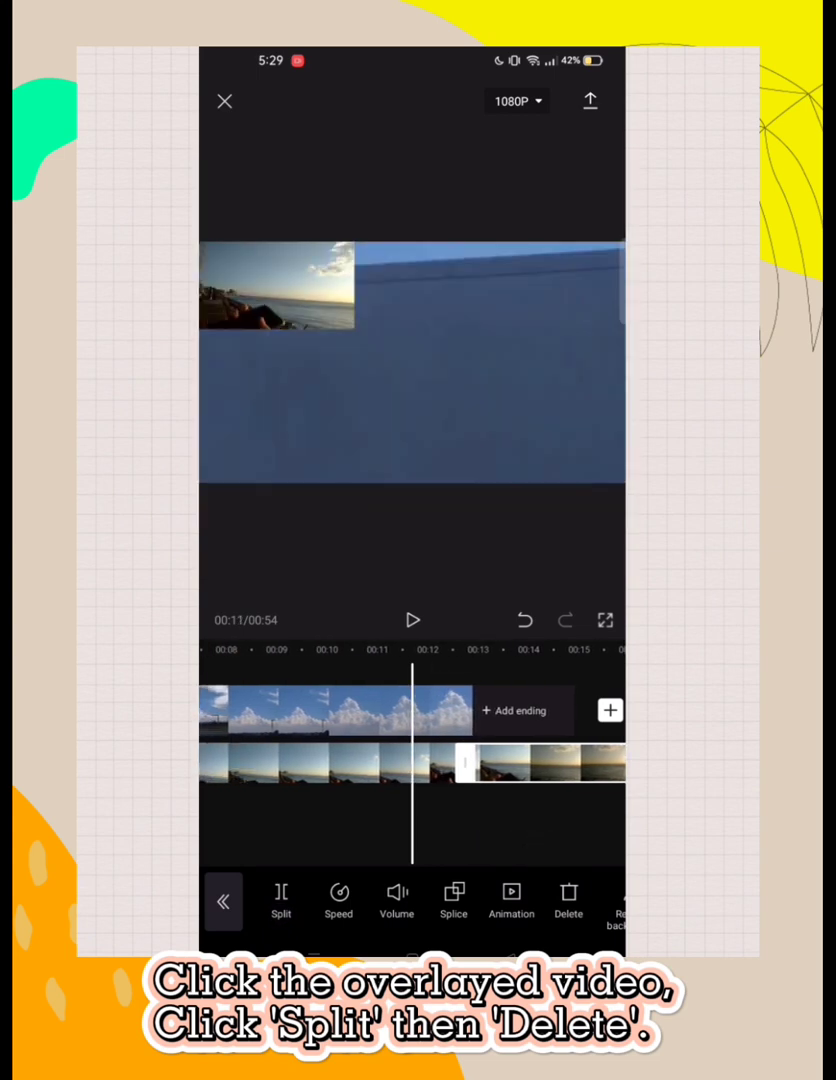
# Remove the split-off overlay part, shift the rest to the second clip and check playback
pyautogui.click(568, 890)
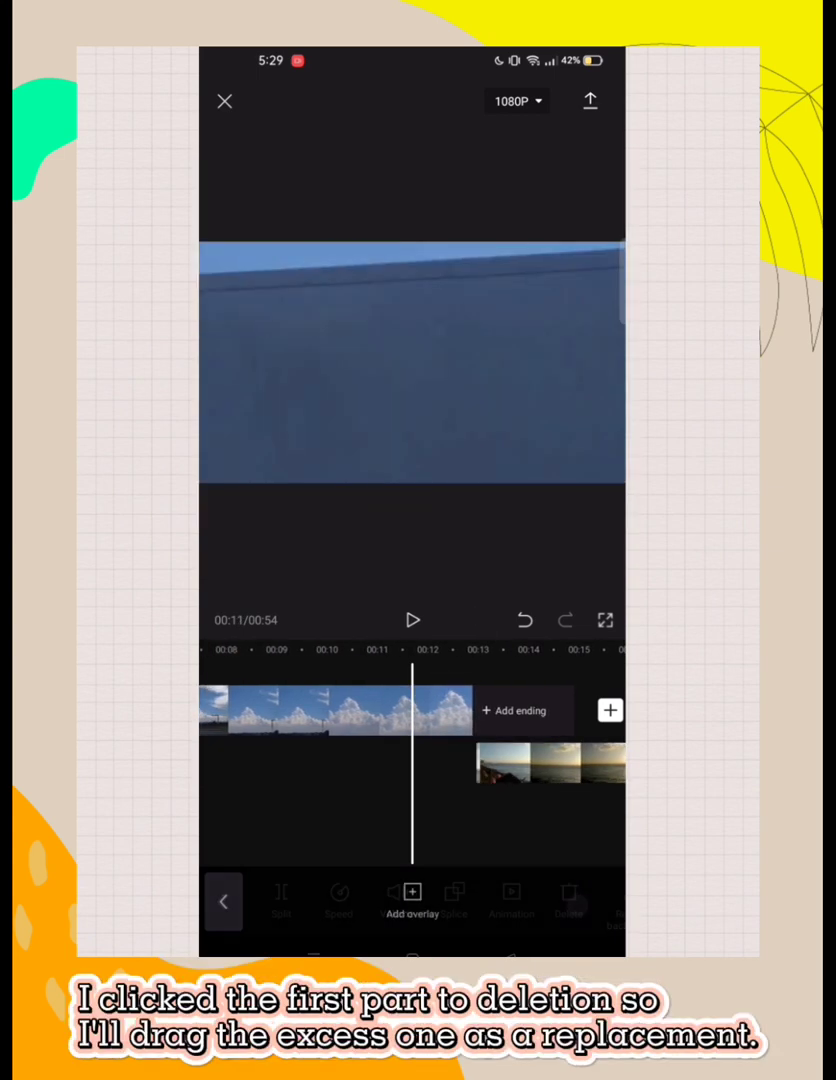
pyautogui.moveTo(540, 762); pyautogui.dragTo(320, 762)
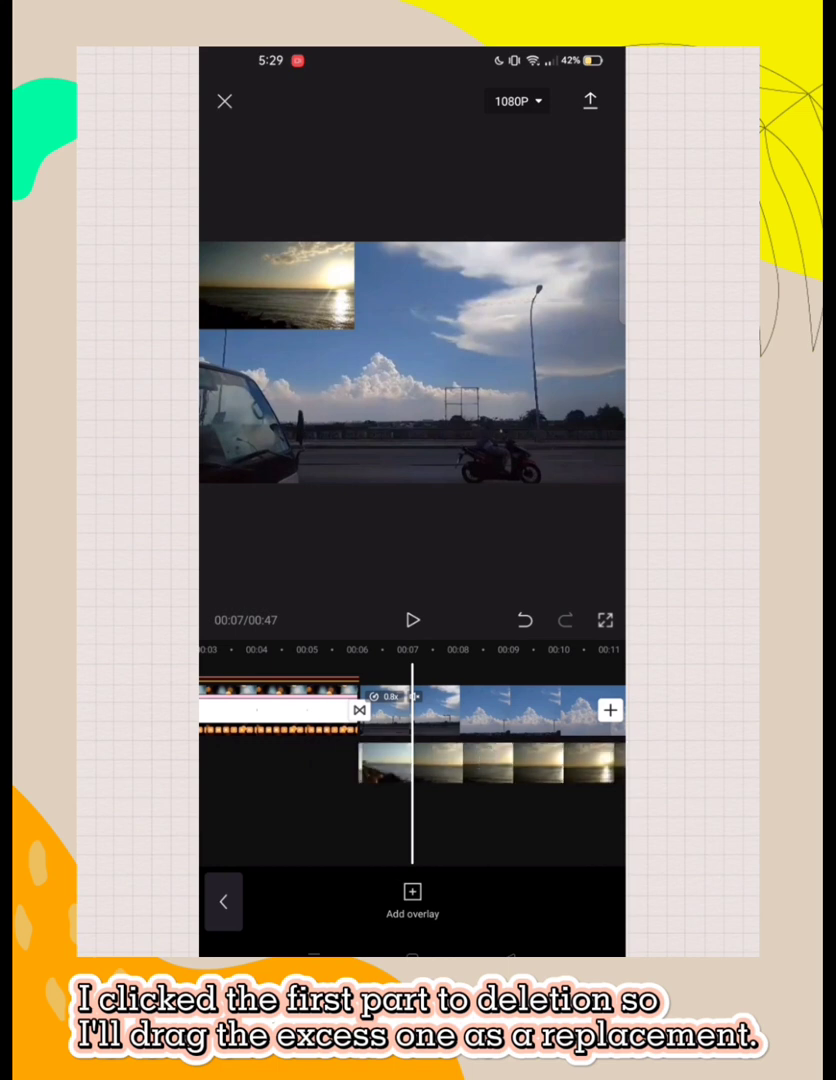
pyautogui.click(412, 620)
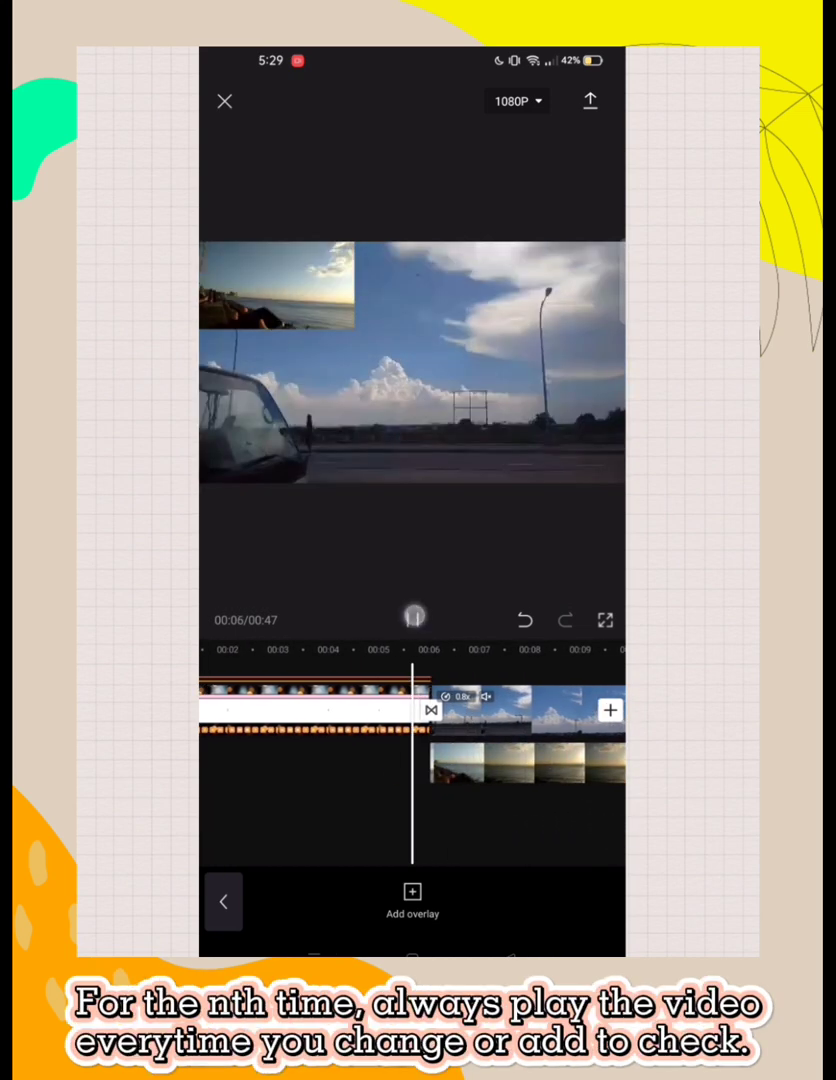
pyautogui.click(412, 620)
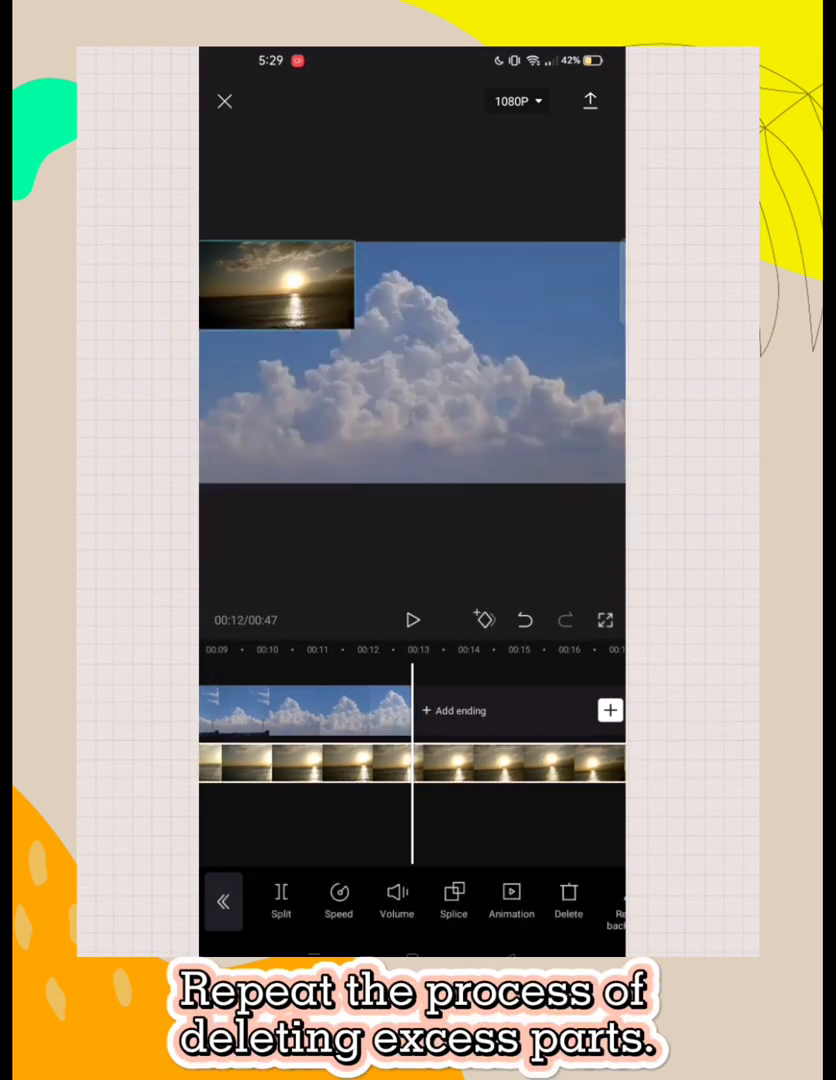
# Split the overlay where the main video ends and delete the excess beyond it
pyautogui.click(224, 900)
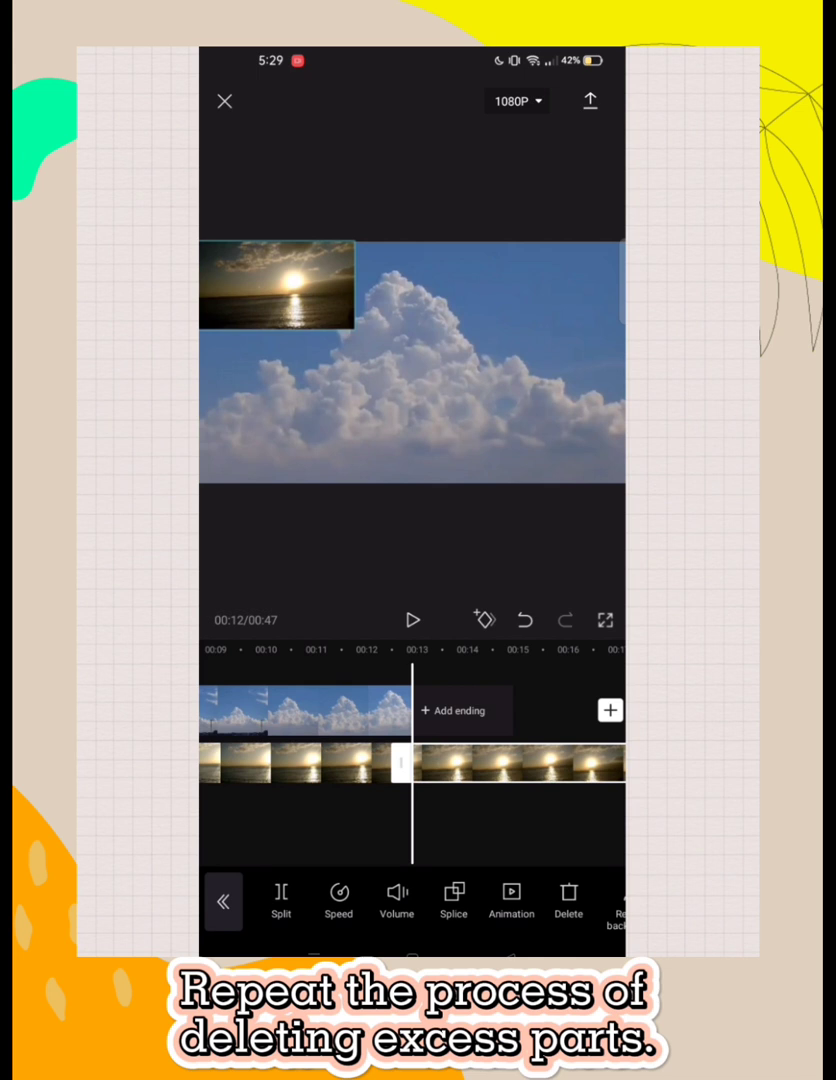
pyautogui.click(568, 892)
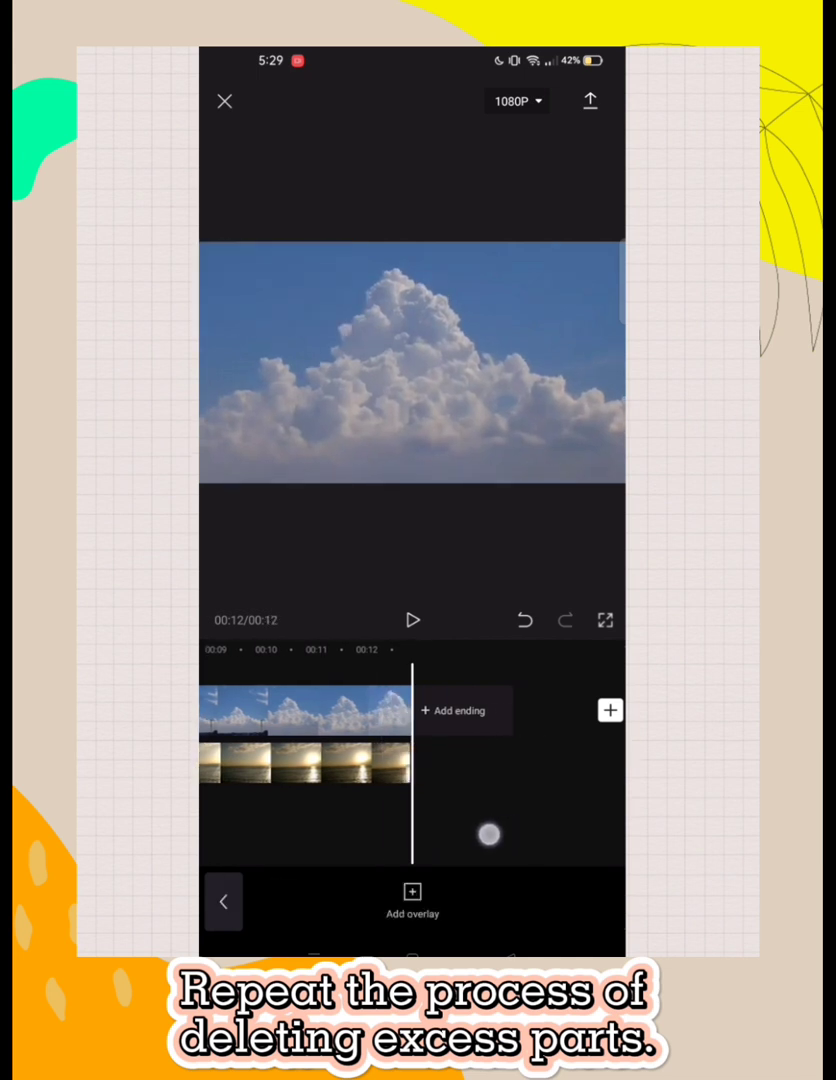
pyautogui.click(304, 764)
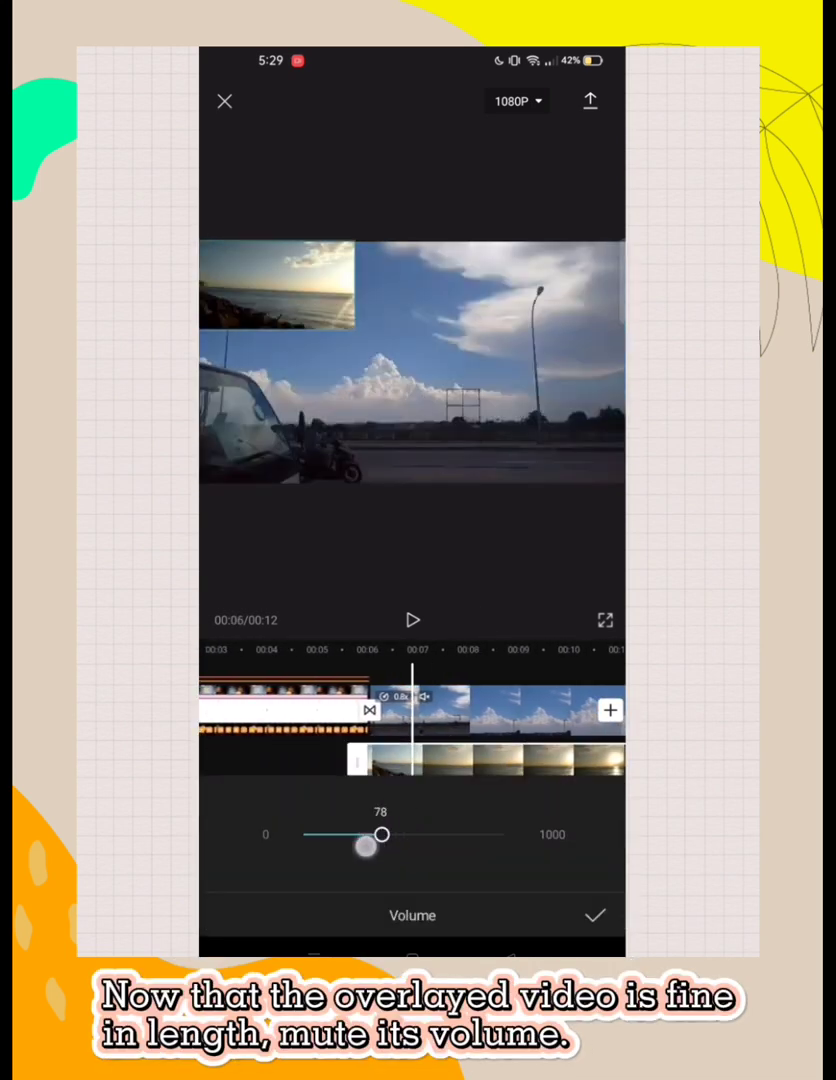
# Lower the overlay clip's volume to near silent, confirm it and play the project
pyautogui.moveTo(380, 834); pyautogui.dragTo(324, 834)
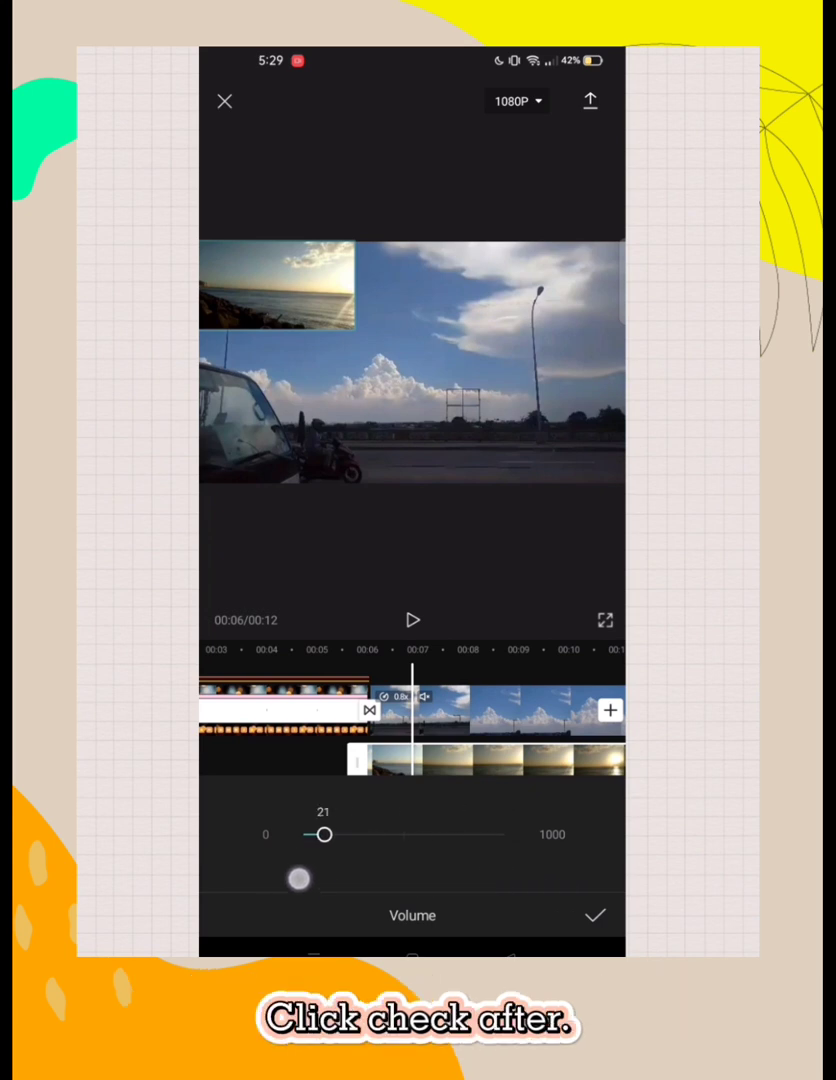
pyautogui.click(592, 916)
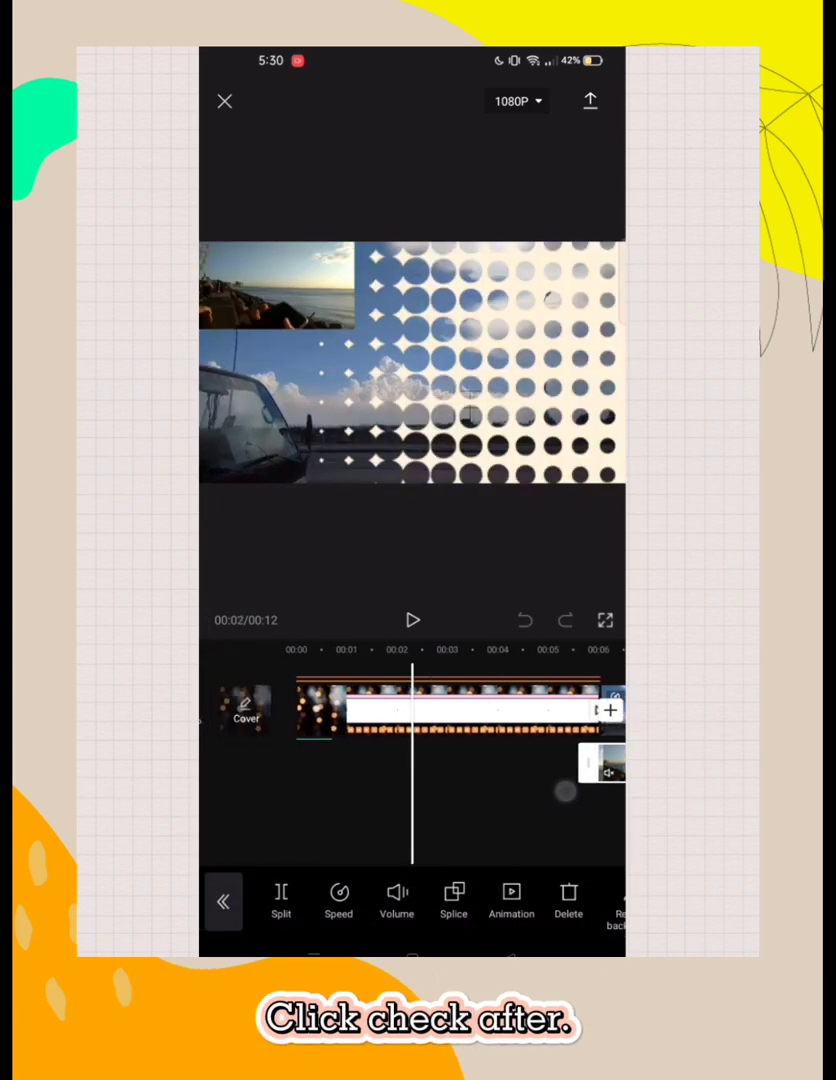
pyautogui.click(412, 620)
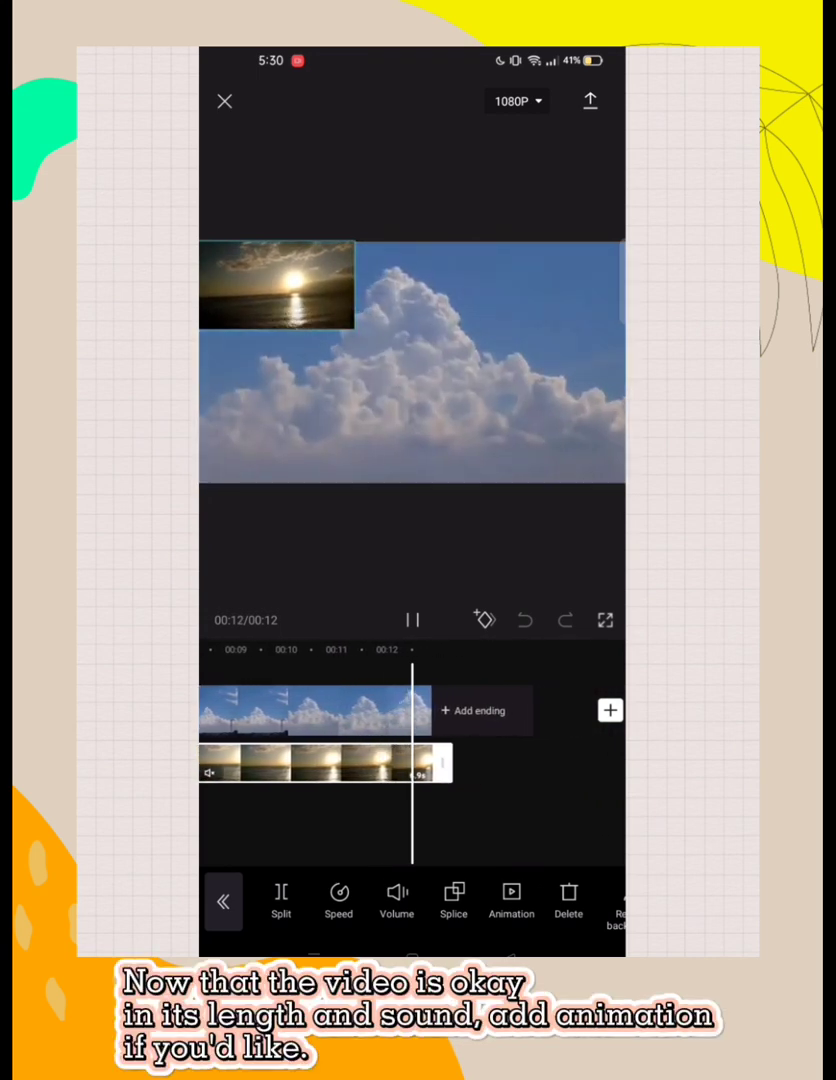
# Apply a Zoom In entrance animation to the overlay with a duration of about 0.7 seconds
pyautogui.click(412, 620)
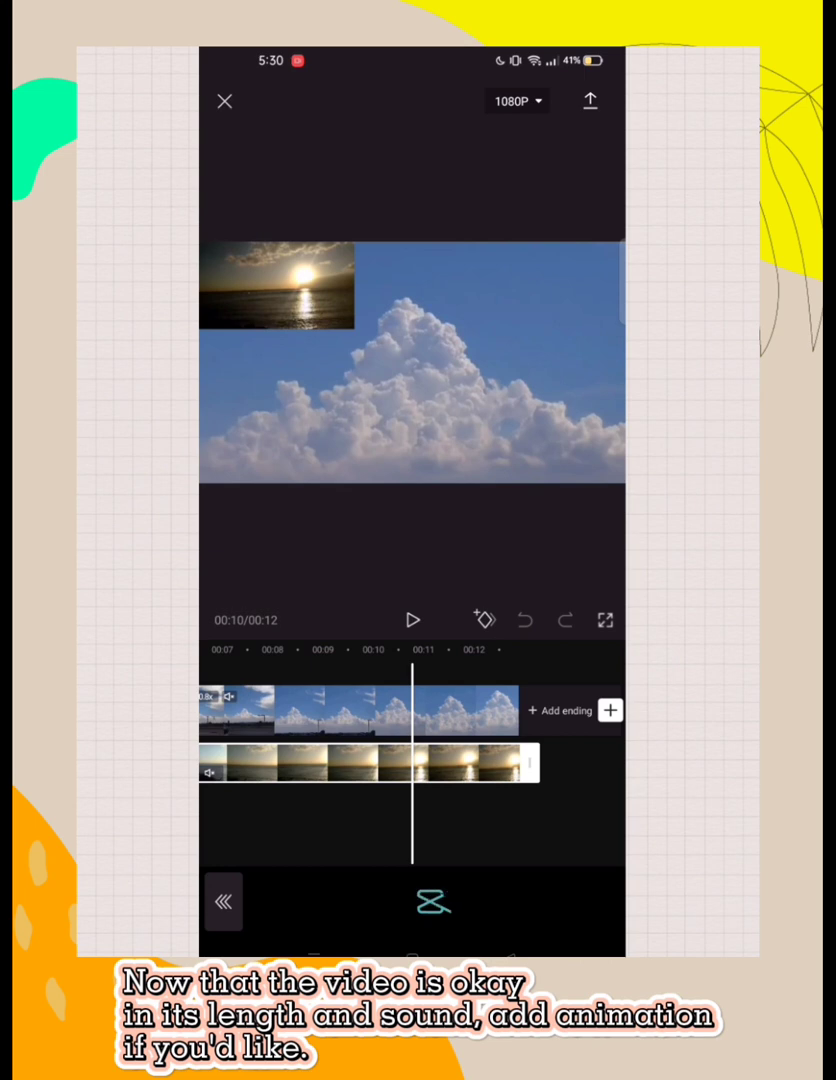
pyautogui.click(434, 900)
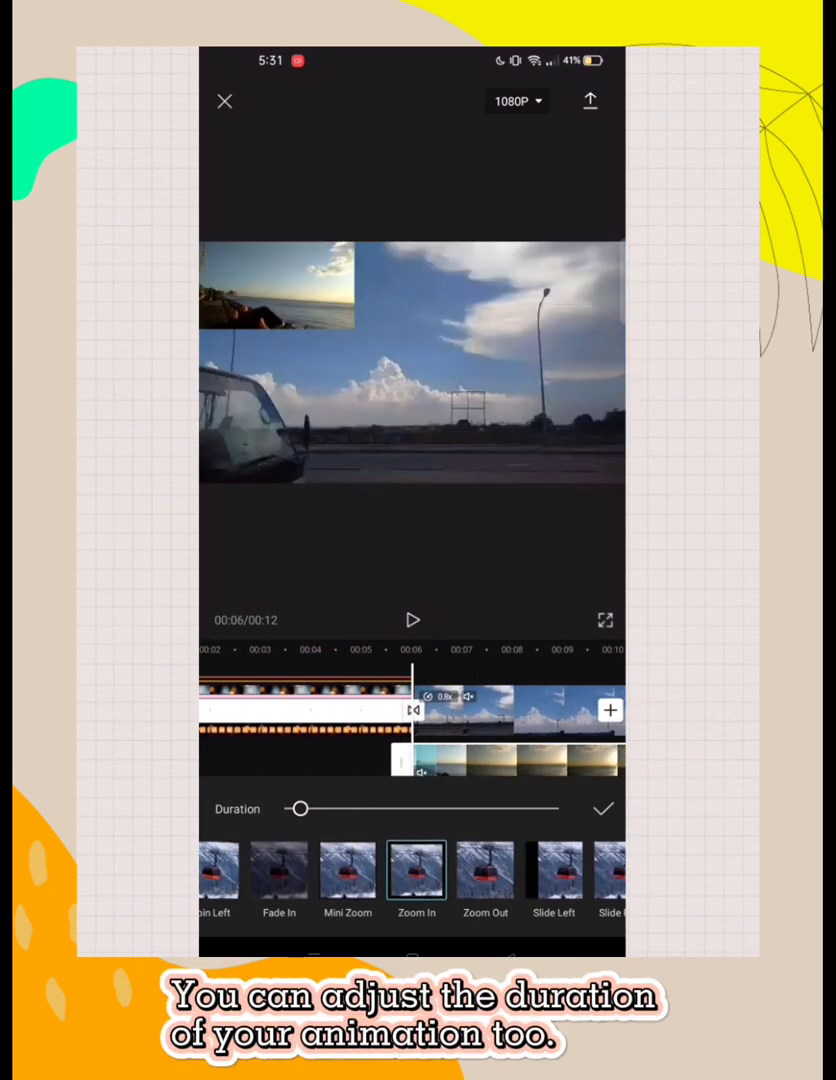
pyautogui.moveTo(304, 808); pyautogui.dragTo(512, 808)
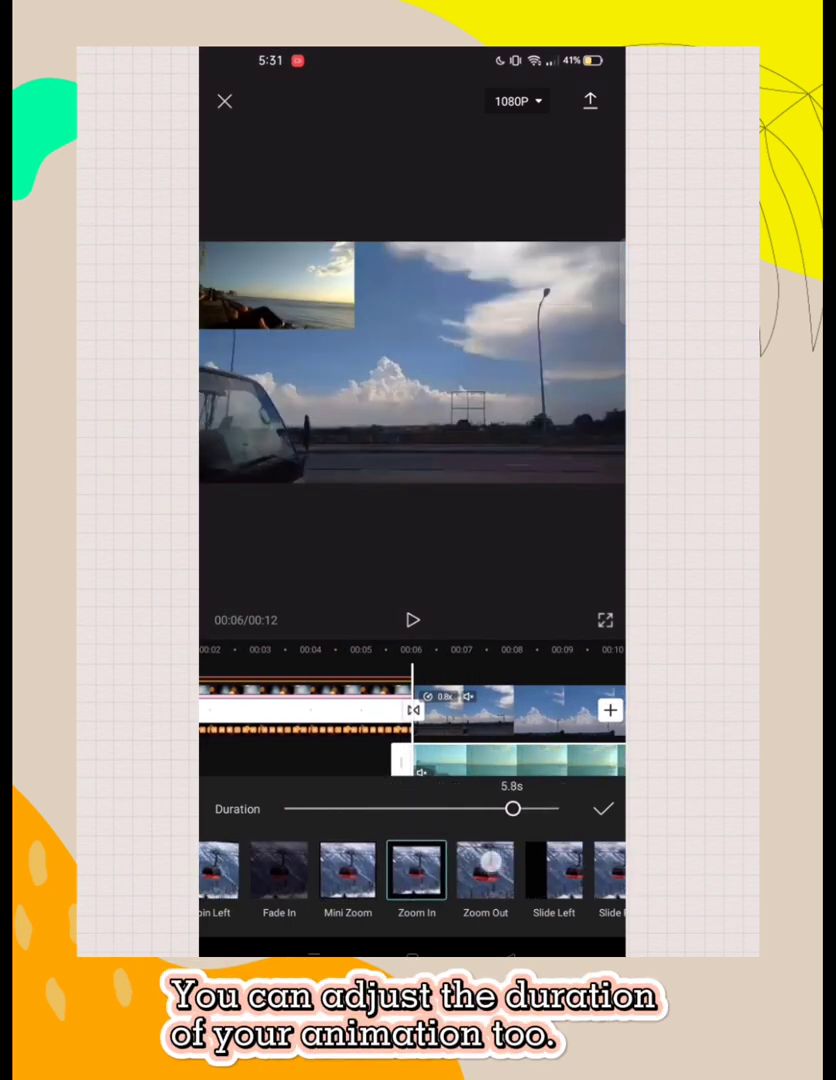
pyautogui.moveTo(512, 808); pyautogui.dragTo(306, 808)
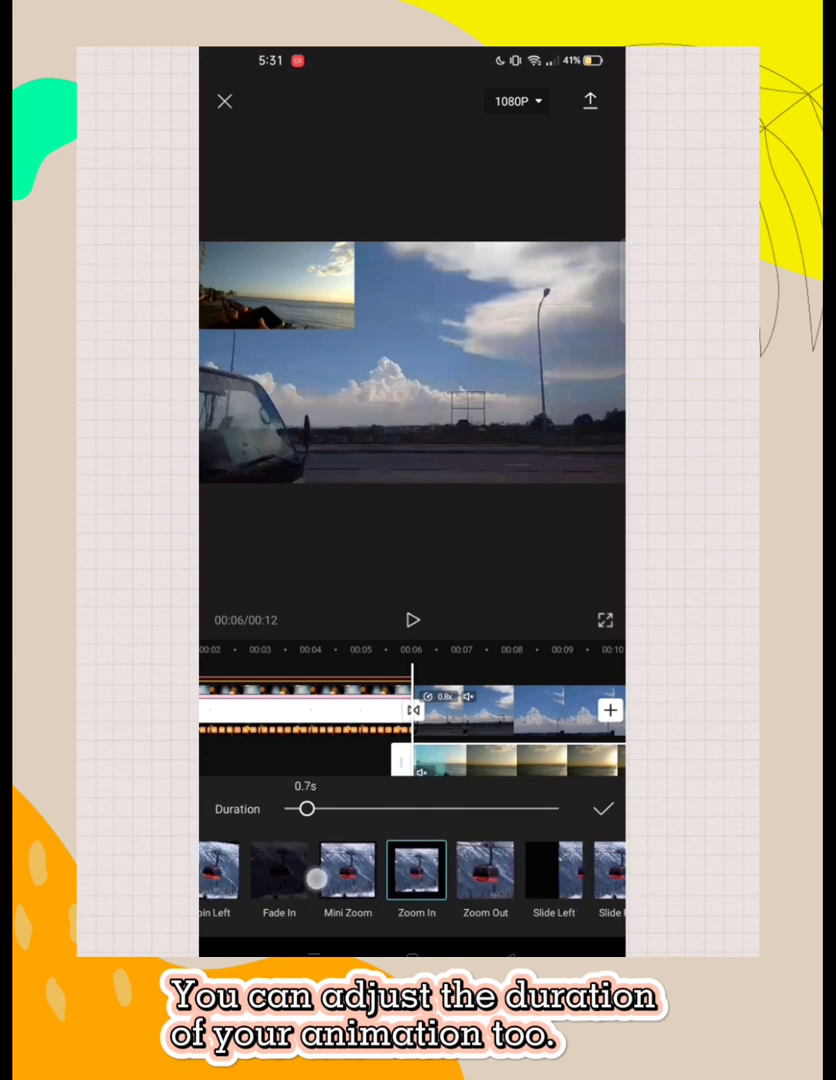
pyautogui.moveTo(308, 808); pyautogui.dragTo(320, 808)
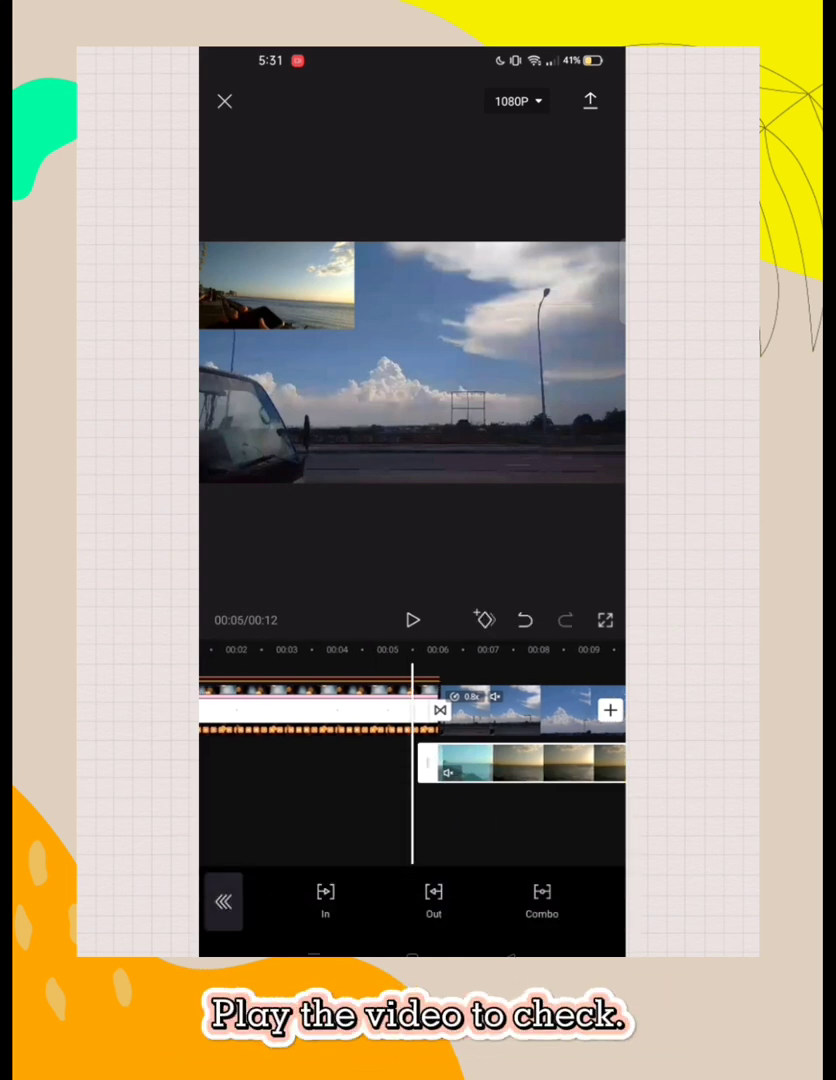
pyautogui.click(412, 620)
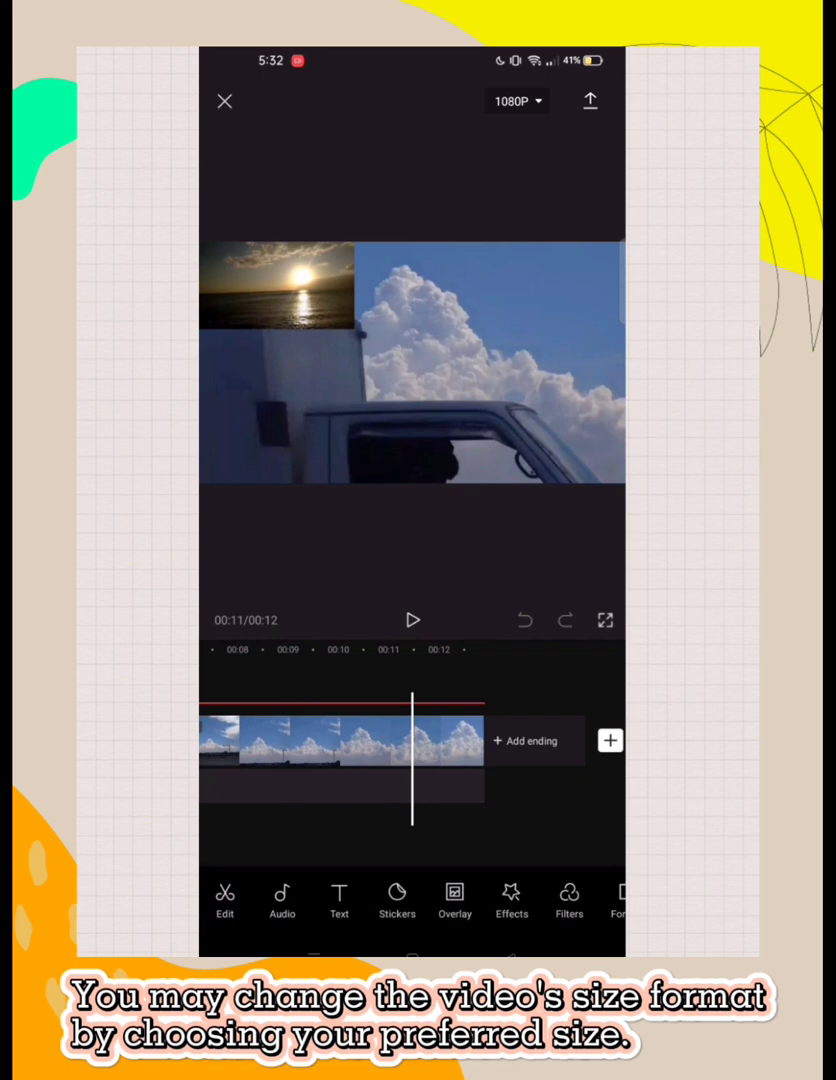
# Bring up the canvas settings with colour, background design and blur choices
pyautogui.click(628, 898)
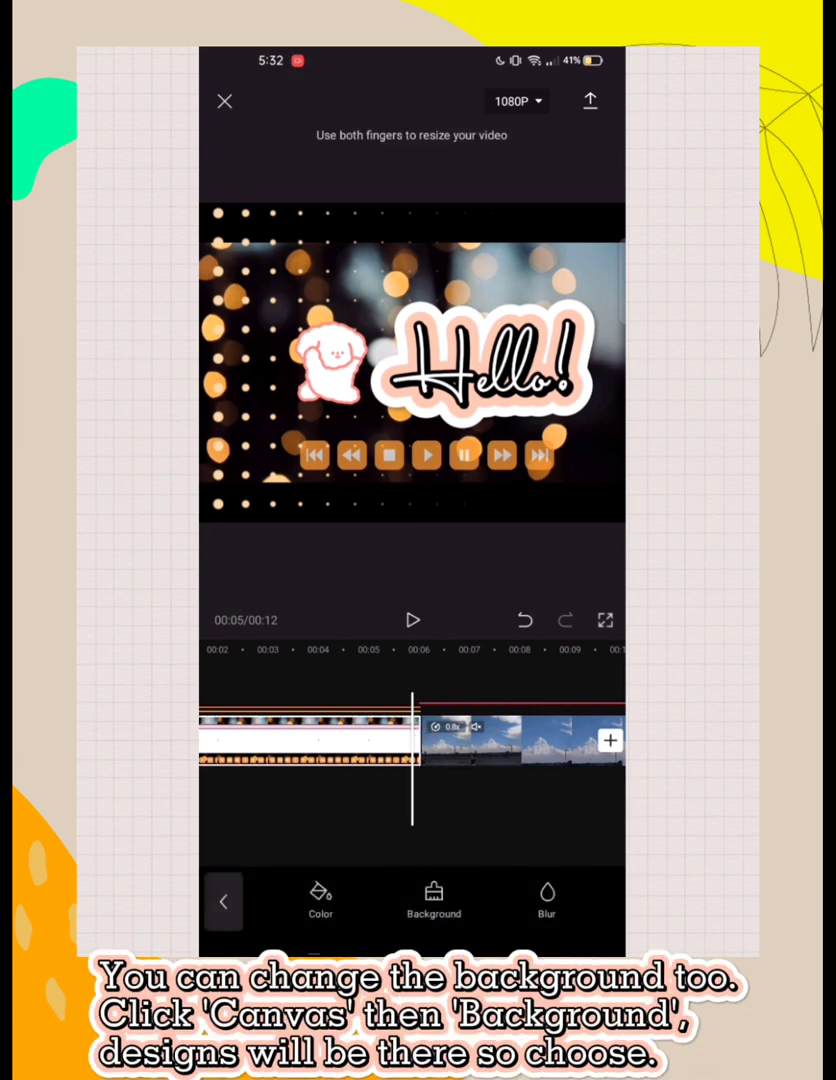
# Choose the rainbow gradient background design to frame the video and confirm it
pyautogui.click(432, 900)
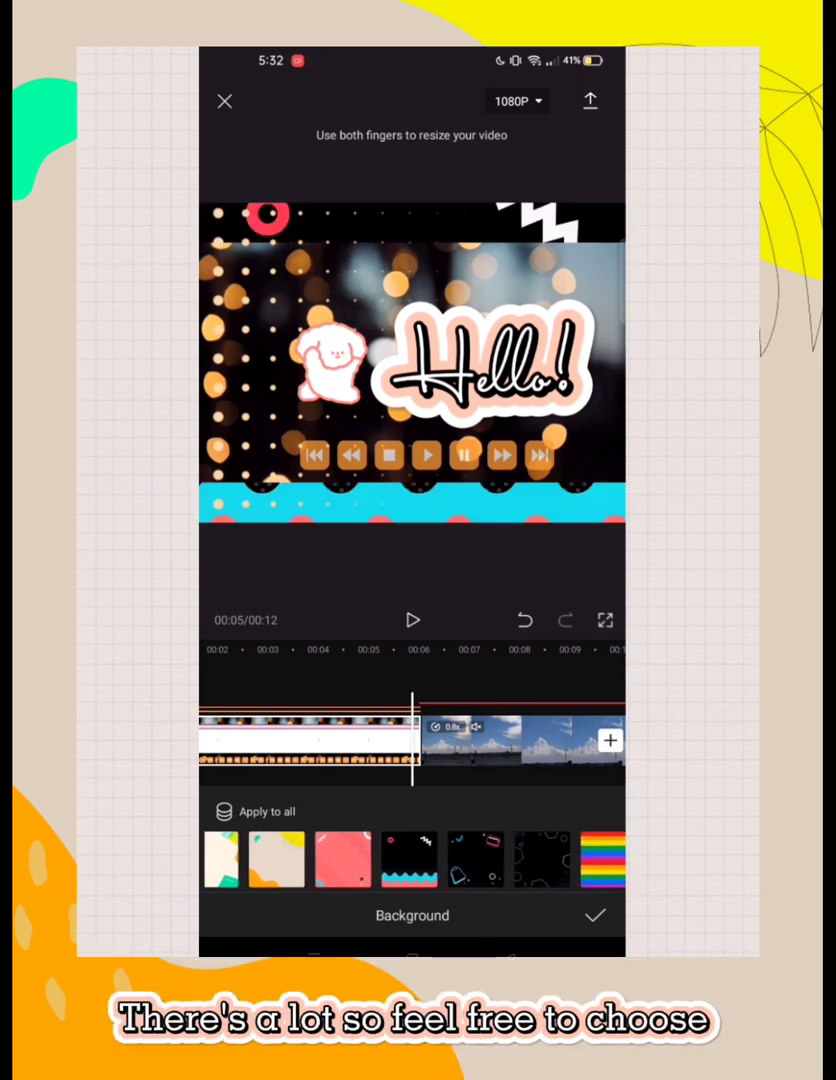
pyautogui.click(476, 860)
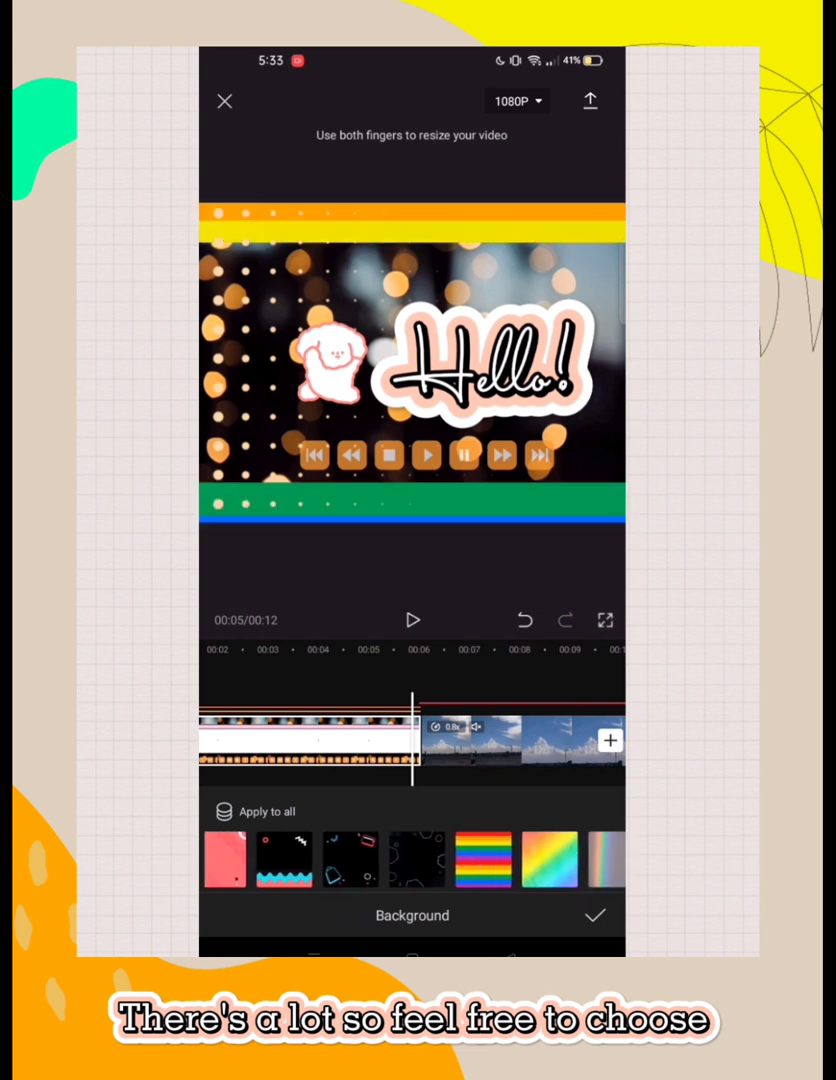
pyautogui.hscroll(-3)
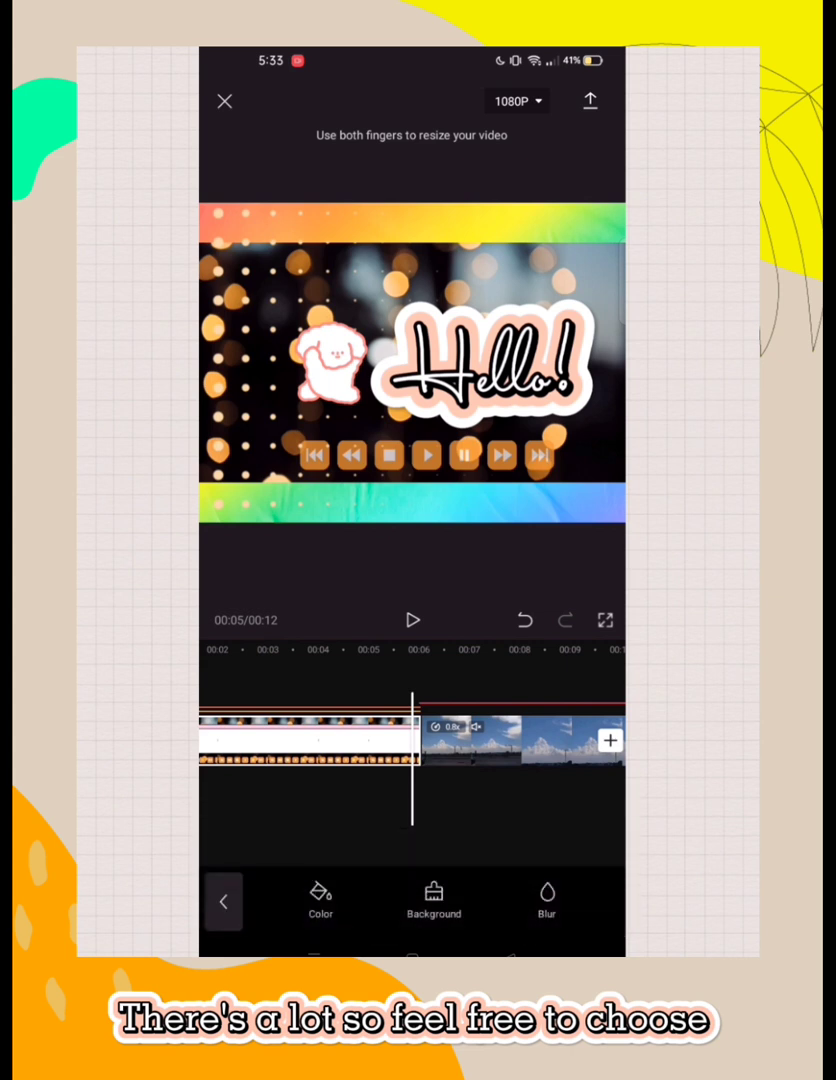
pyautogui.click(222, 900)
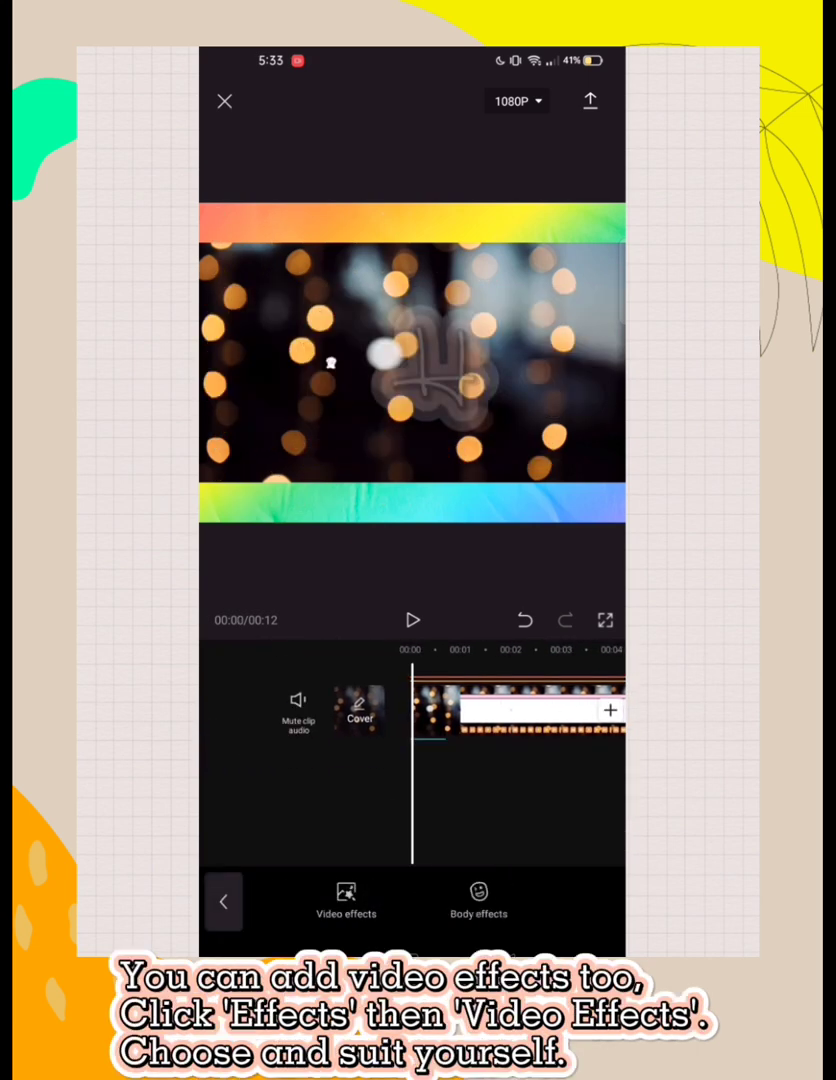
# Apply the Fairy Dust effect from the Mood video effects and return to the main tools
pyautogui.click(346, 900)
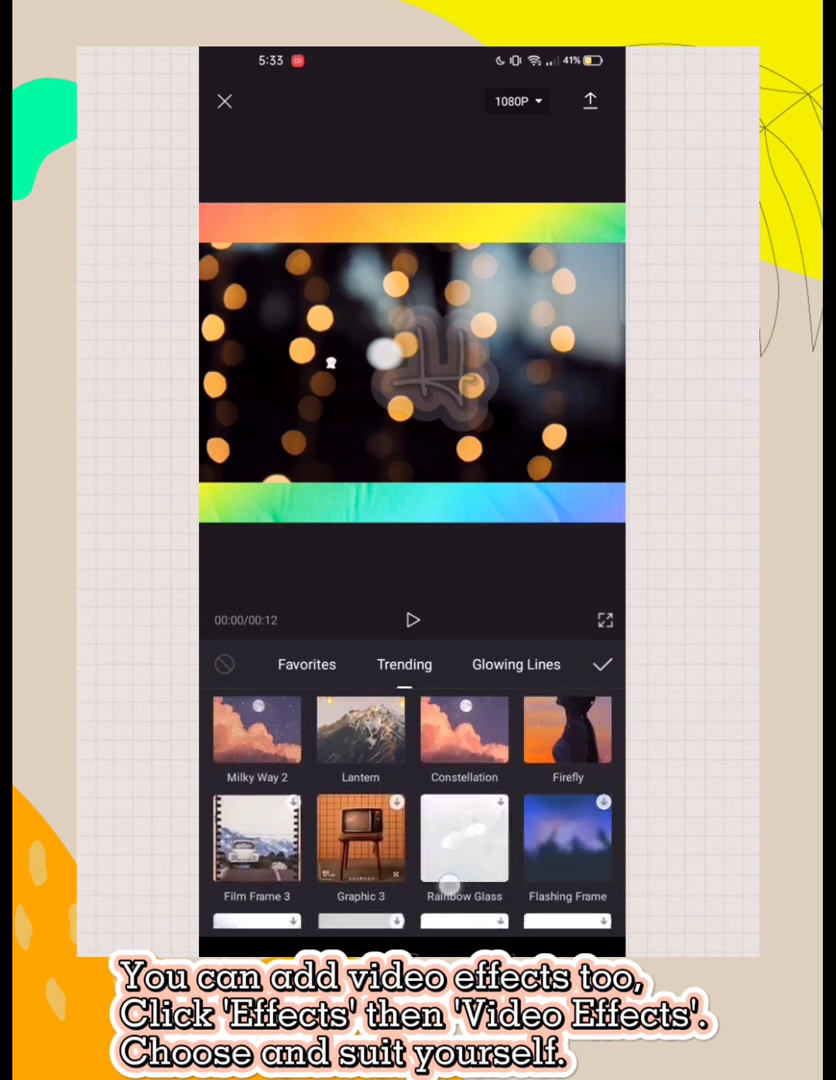
pyautogui.scroll(-3)
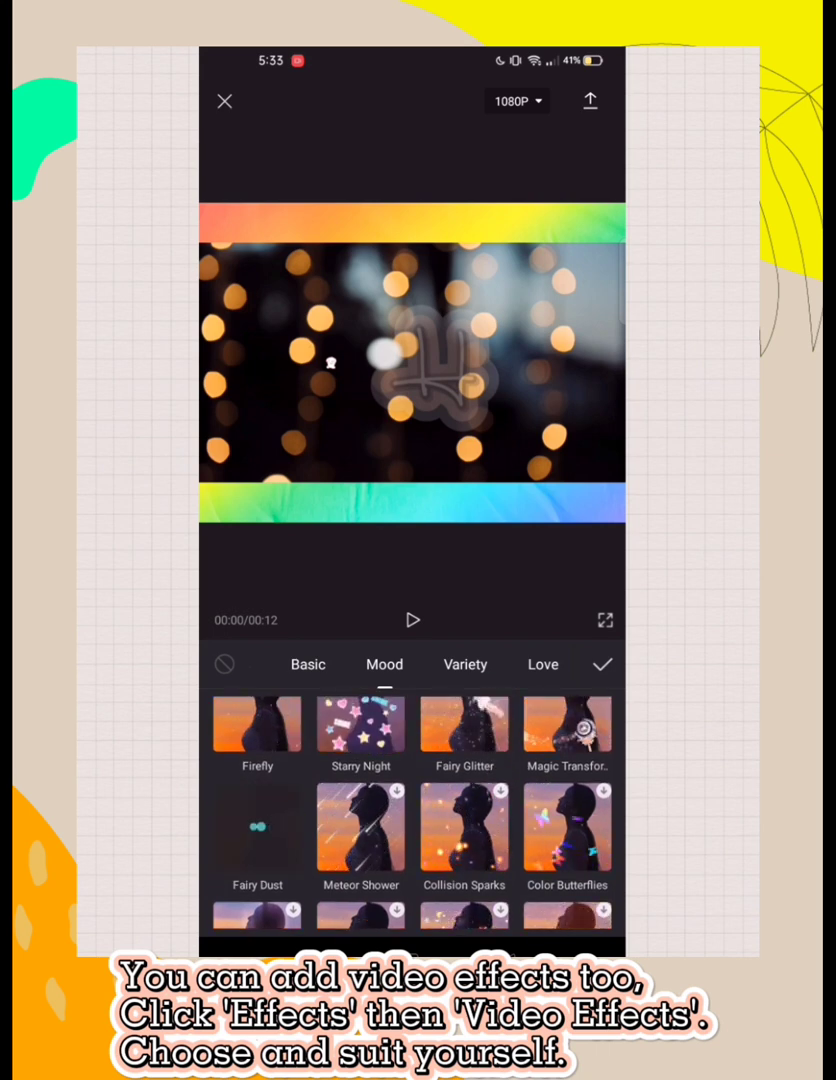
pyautogui.click(256, 826)
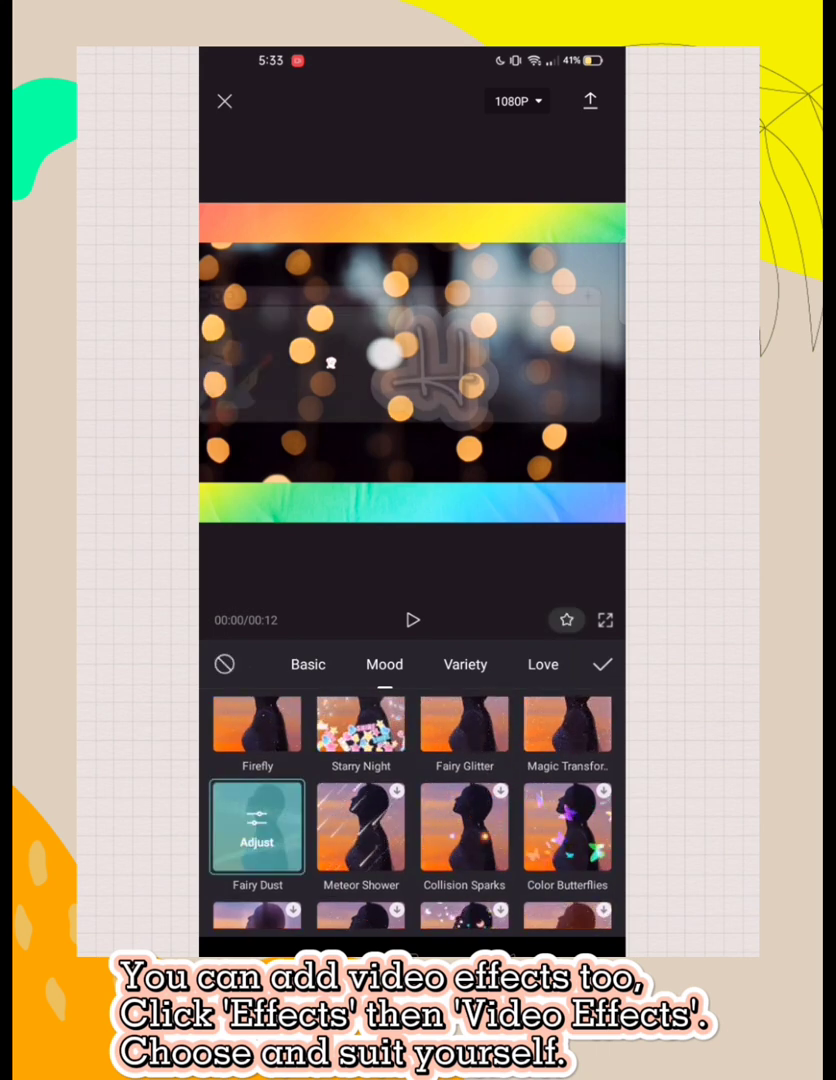
pyautogui.click(412, 620)
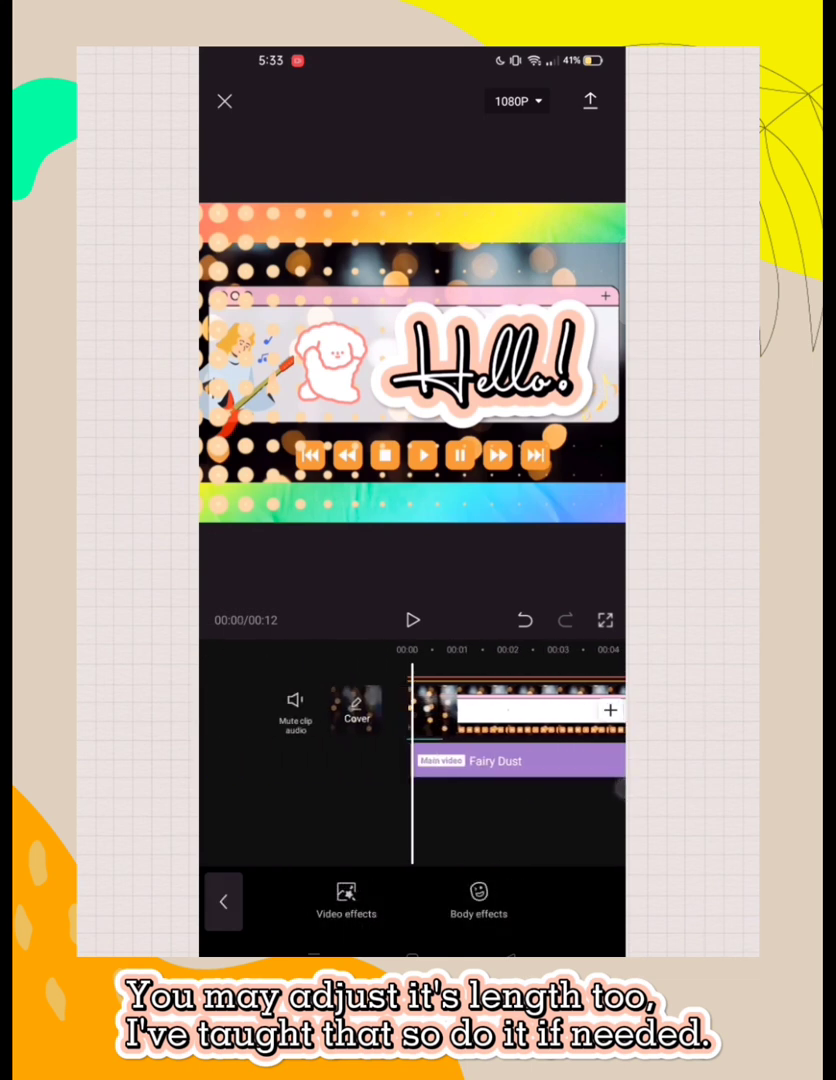
pyautogui.click(412, 620)
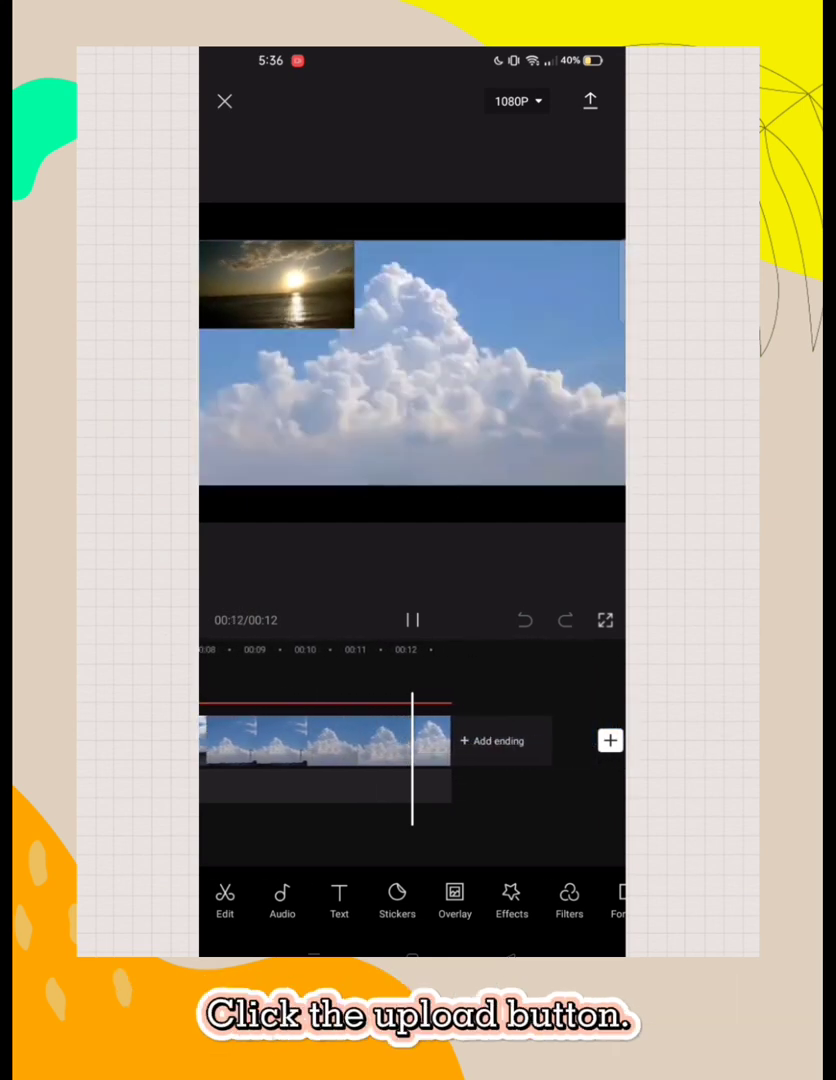
# Start exporting the finished 12-second video at 1080p
pyautogui.click(590, 100)
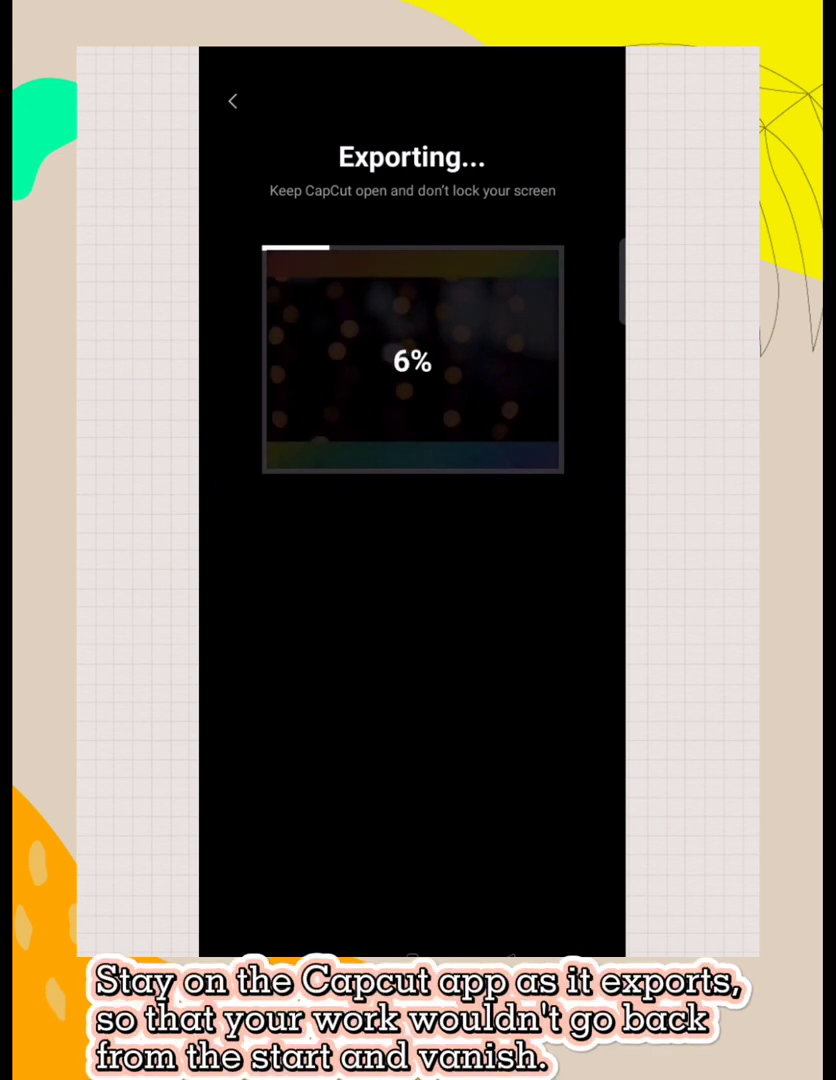